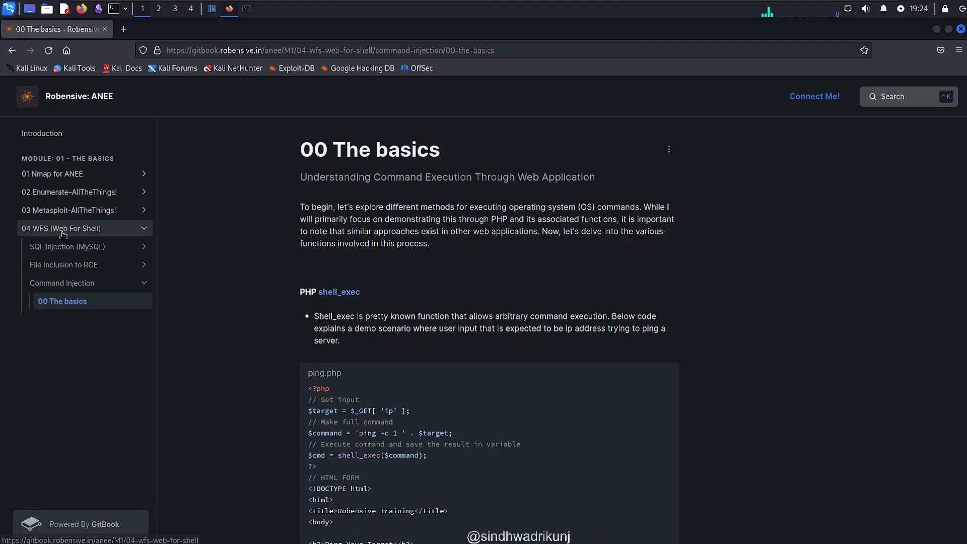
mouse_move(67, 245)
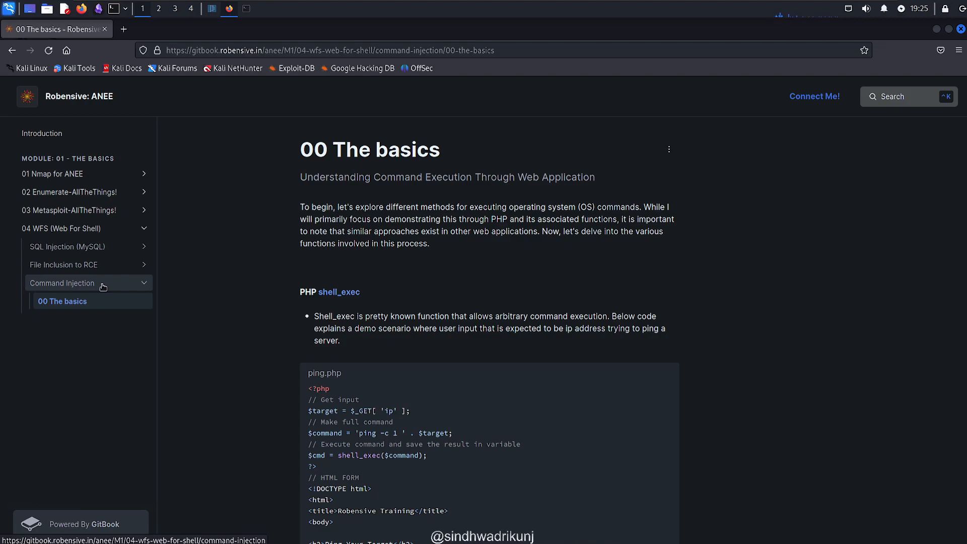
mouse_move(447, 378)
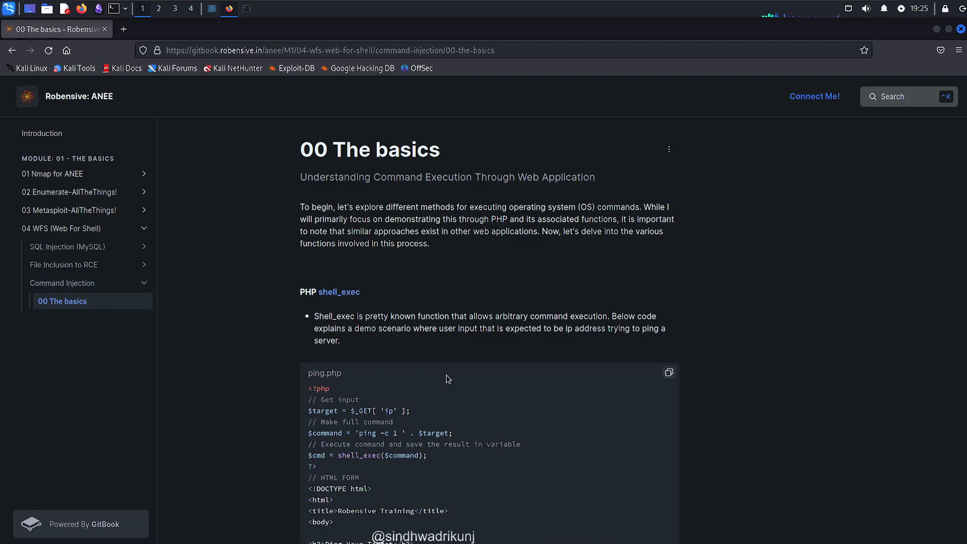
mouse_move(98, 287)
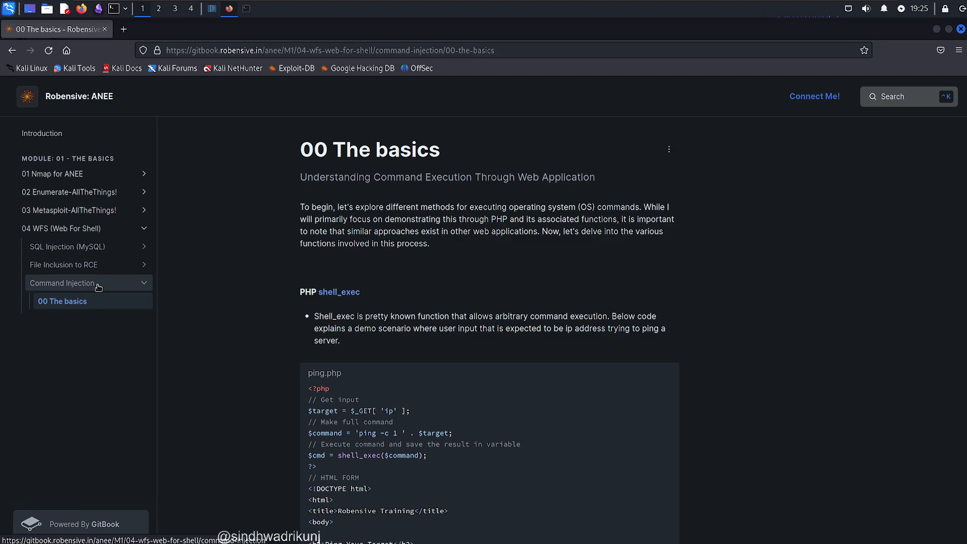
mouse_move(398, 218)
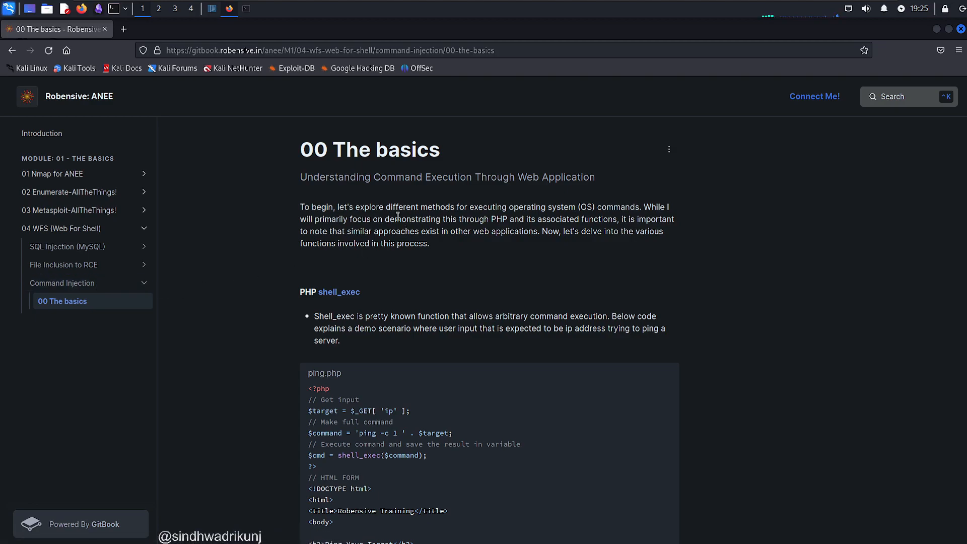
mouse_move(442, 231)
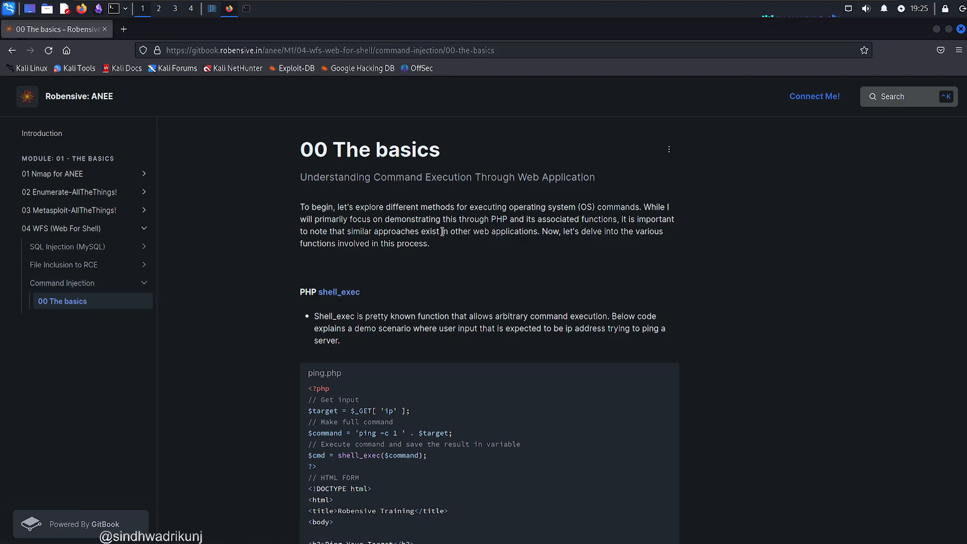
mouse_move(485, 270)
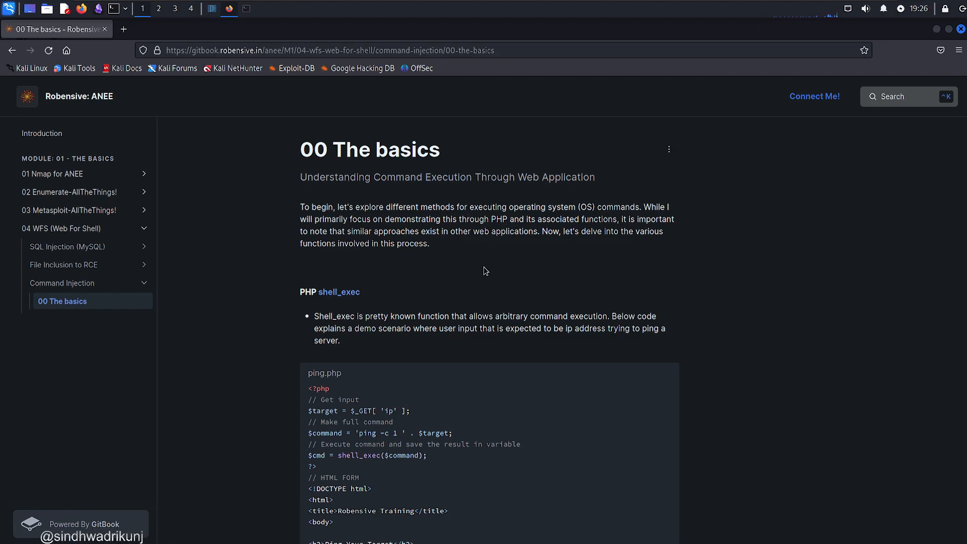
mouse_move(472, 278)
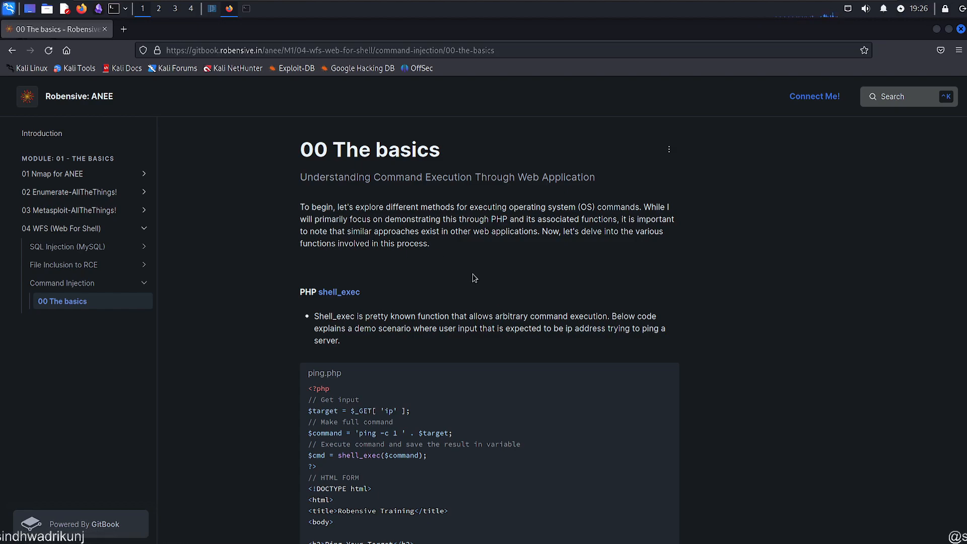
mouse_move(339, 292)
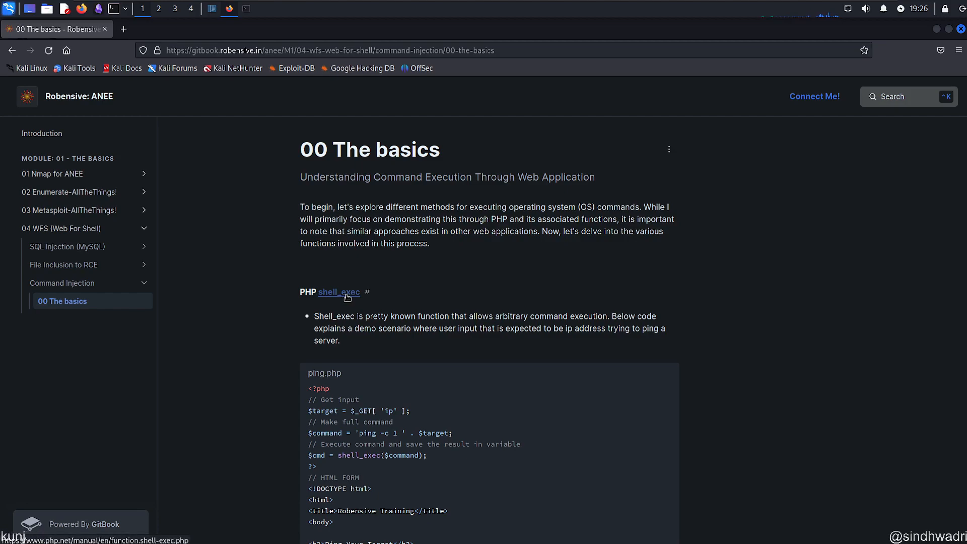
mouse_move(359, 306)
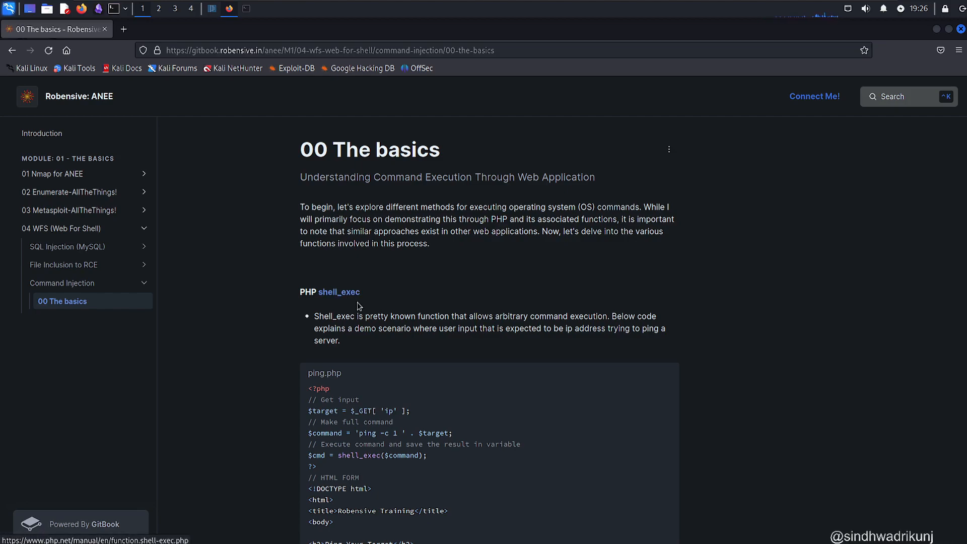
mouse_move(339, 293)
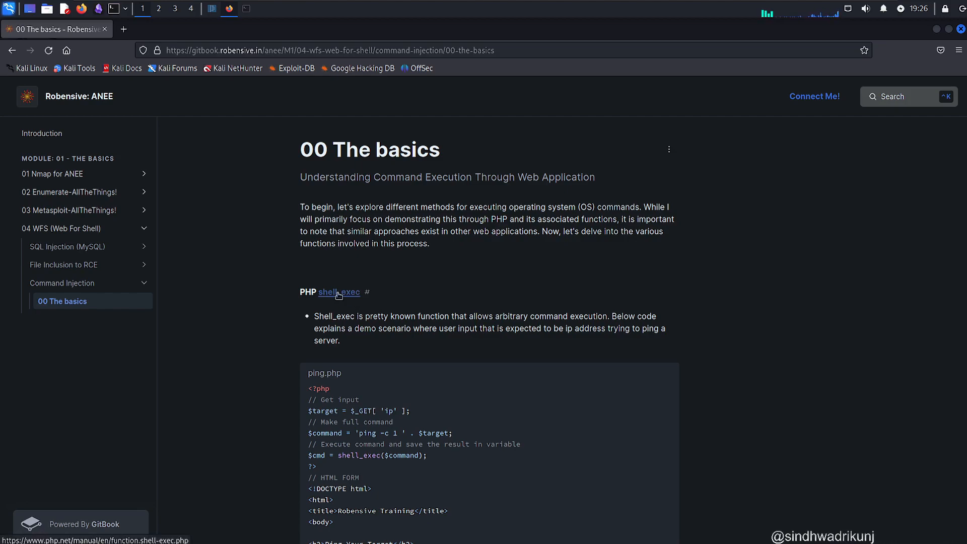
mouse_move(350, 298)
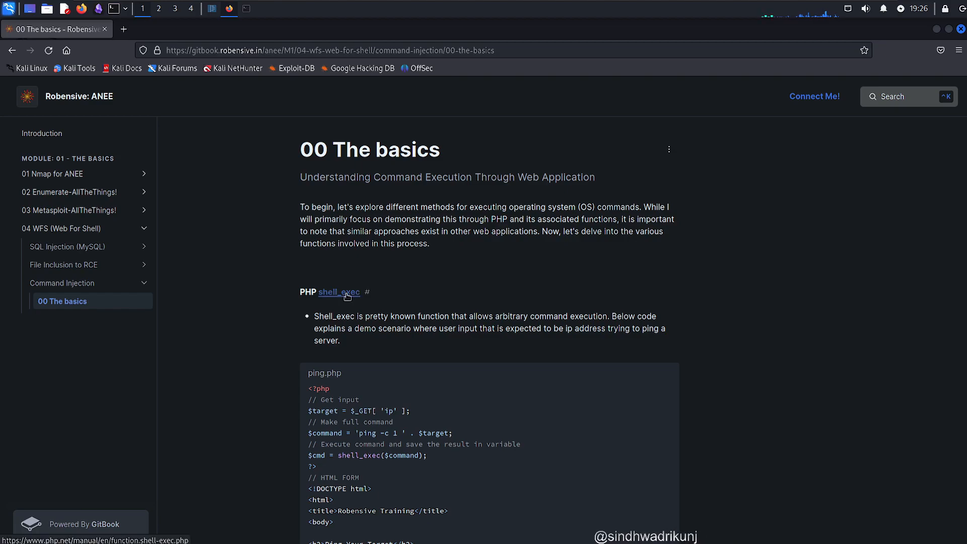
mouse_move(342, 248)
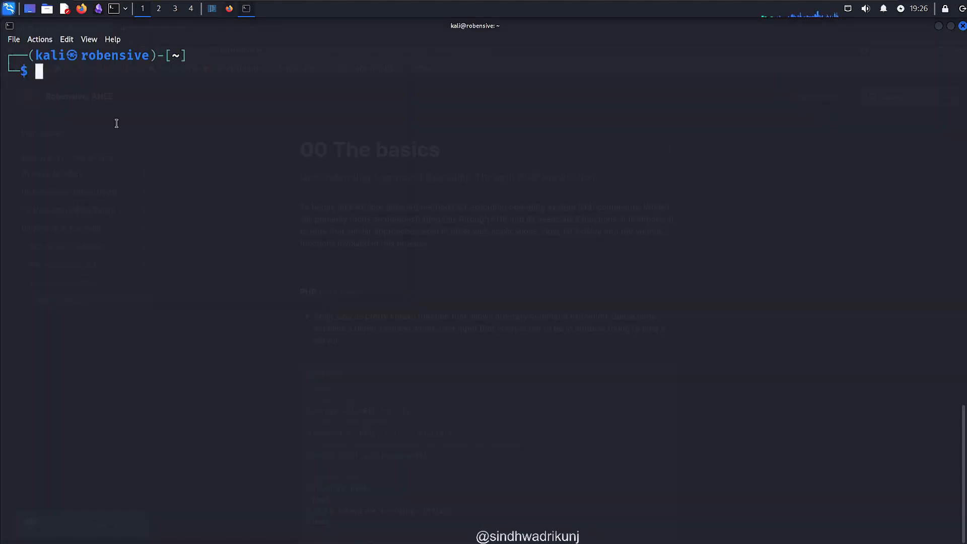
Start the PHP interactive shell with php -a.
text(php -a)
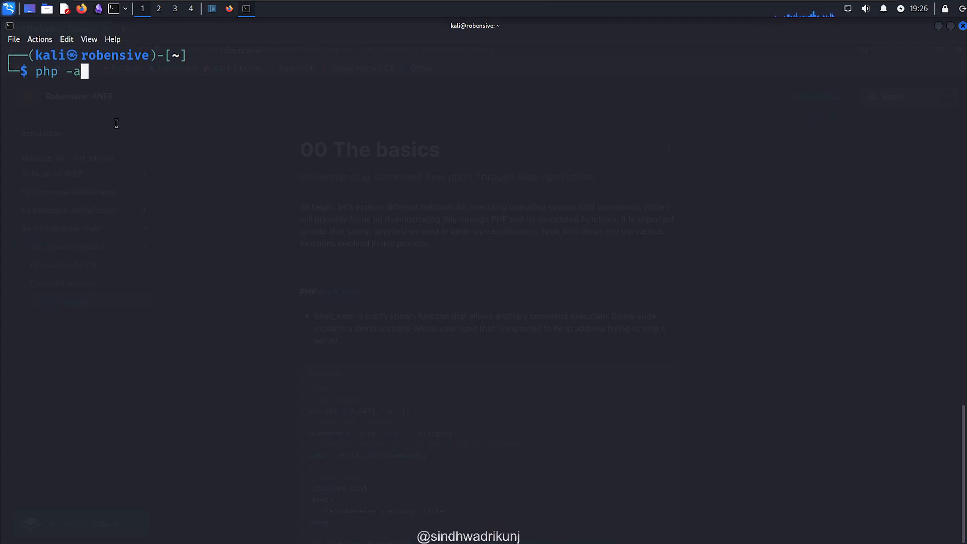
key(Return)
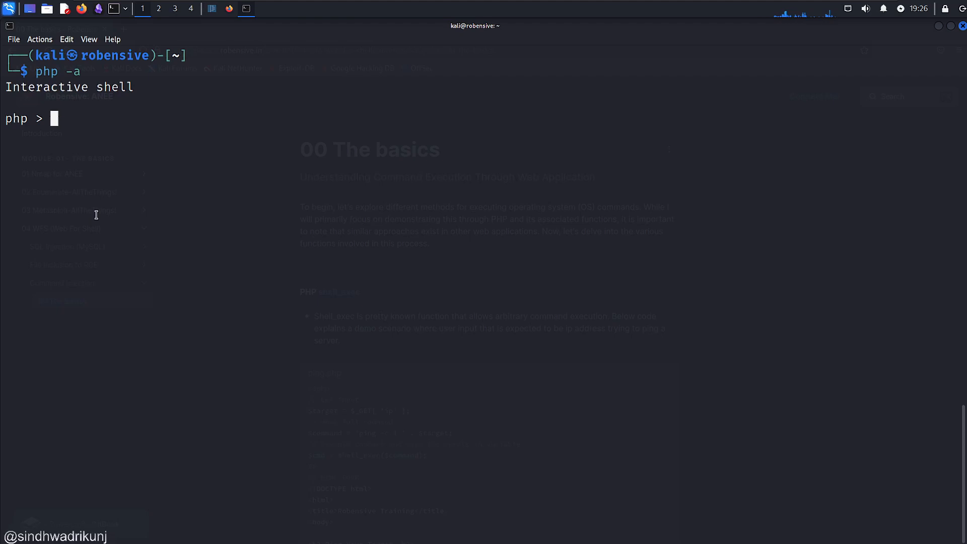
Run echo shell_exec("whoami"); and shell_exec("id"); to print kali's user and groups.
text(ec)
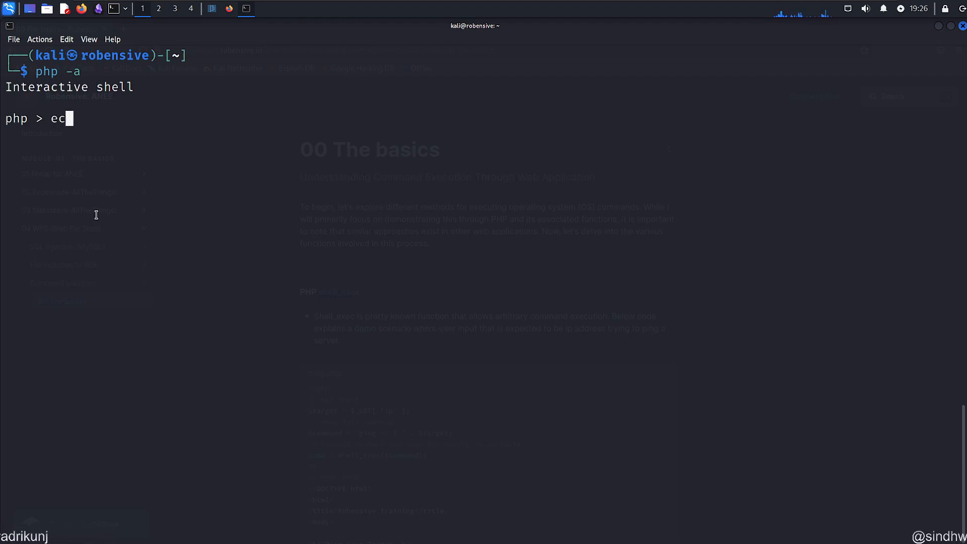
text(ho)
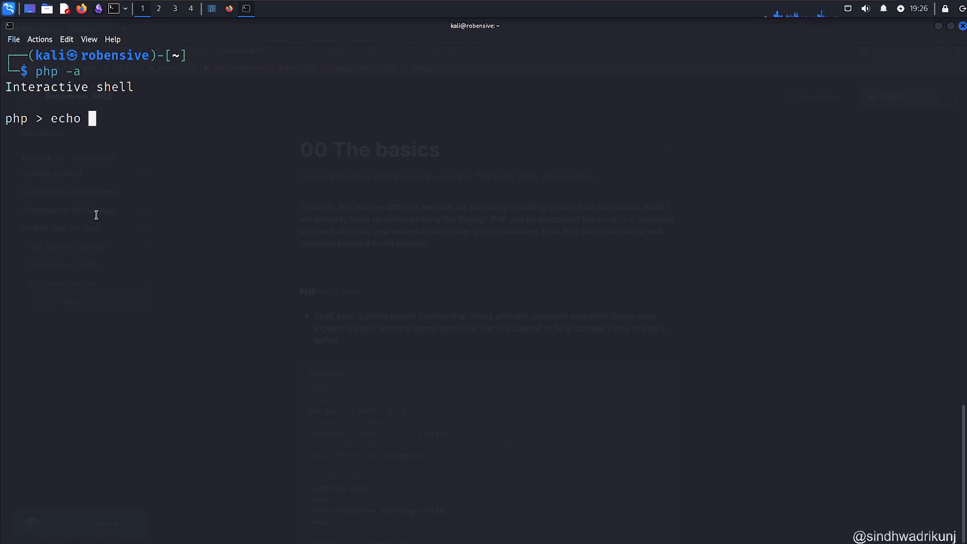
text(shel)
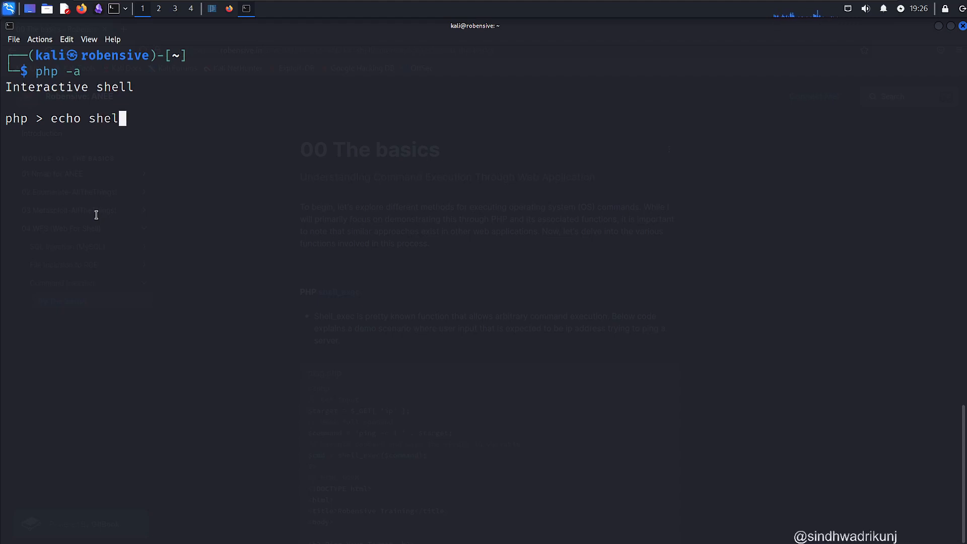
text(l_exec)
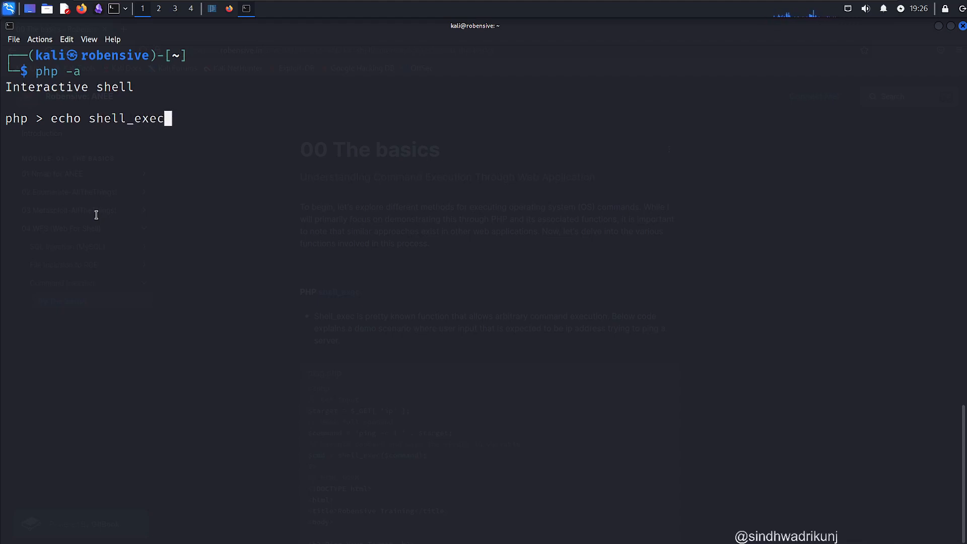
text((""))
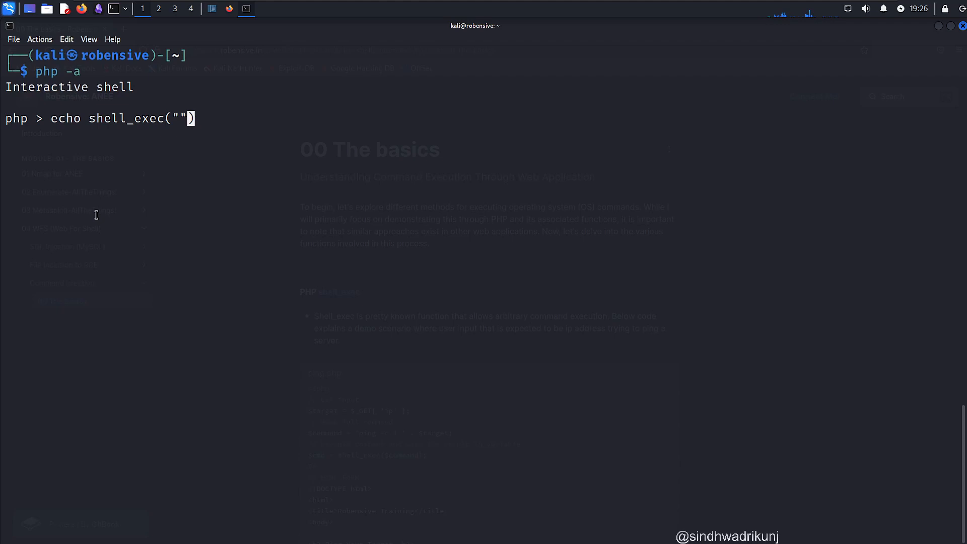
text(;)
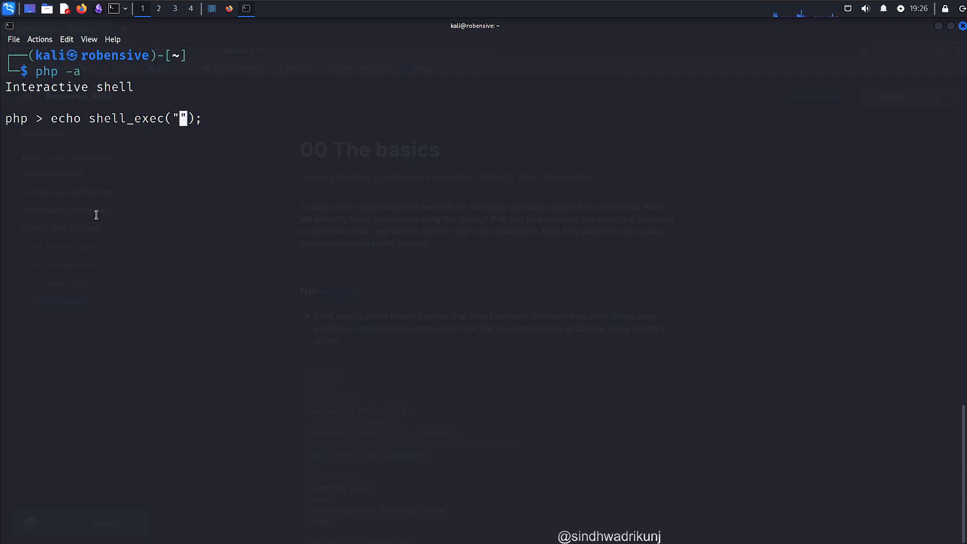
text(whoami)
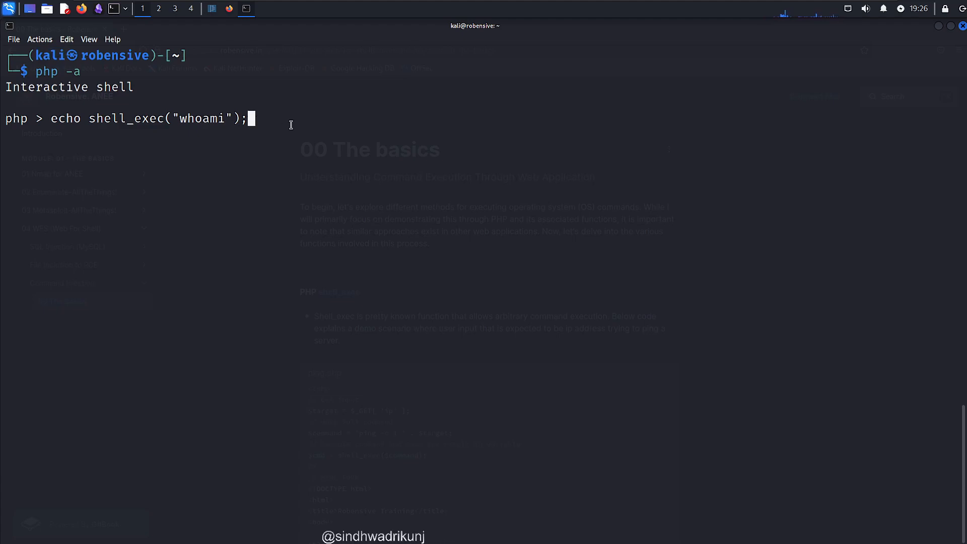
key(Return)
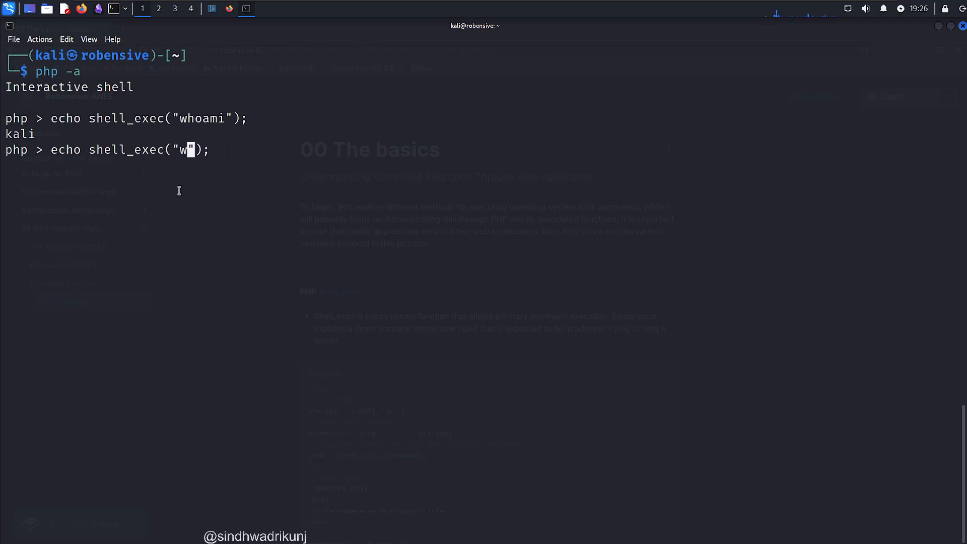
key(Return)
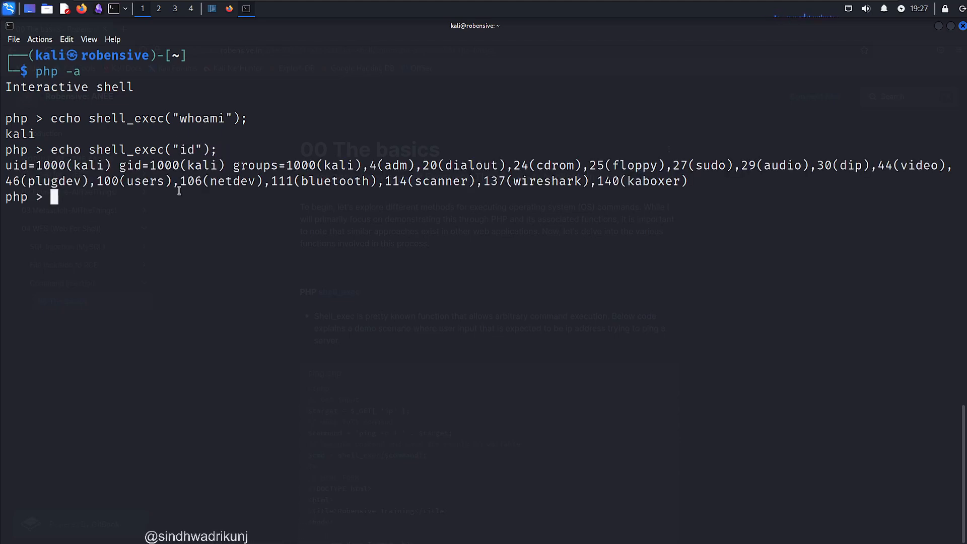
mouse_move(105, 138)
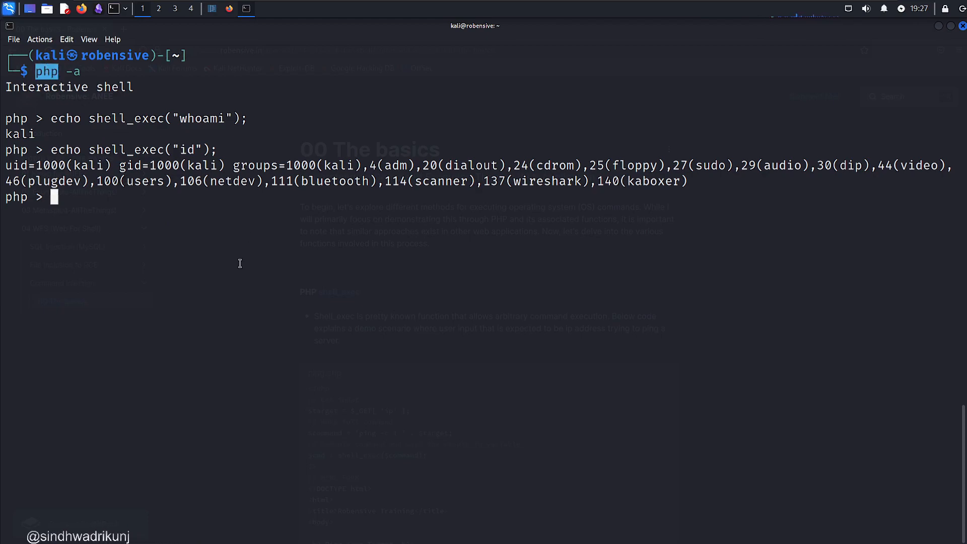
mouse_move(134, 117)
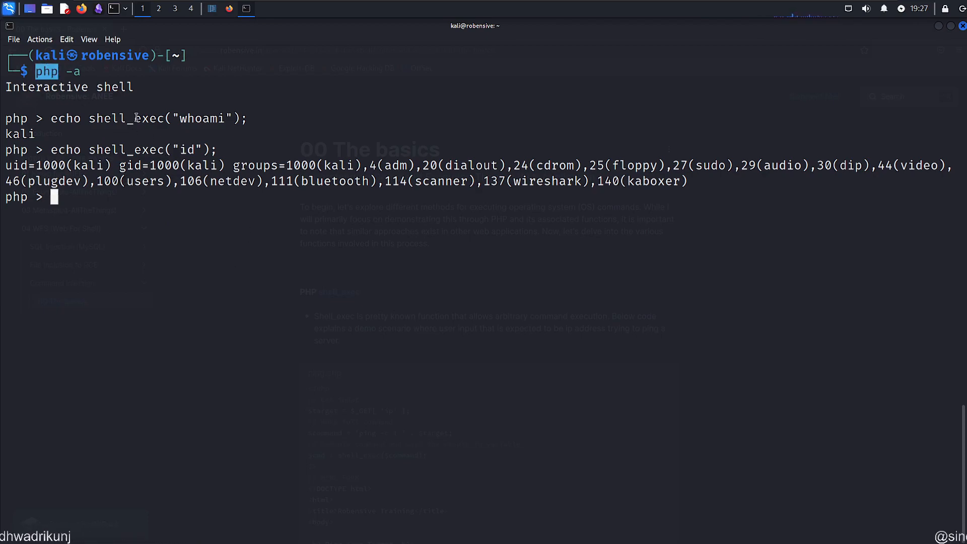
double_click(126, 119)
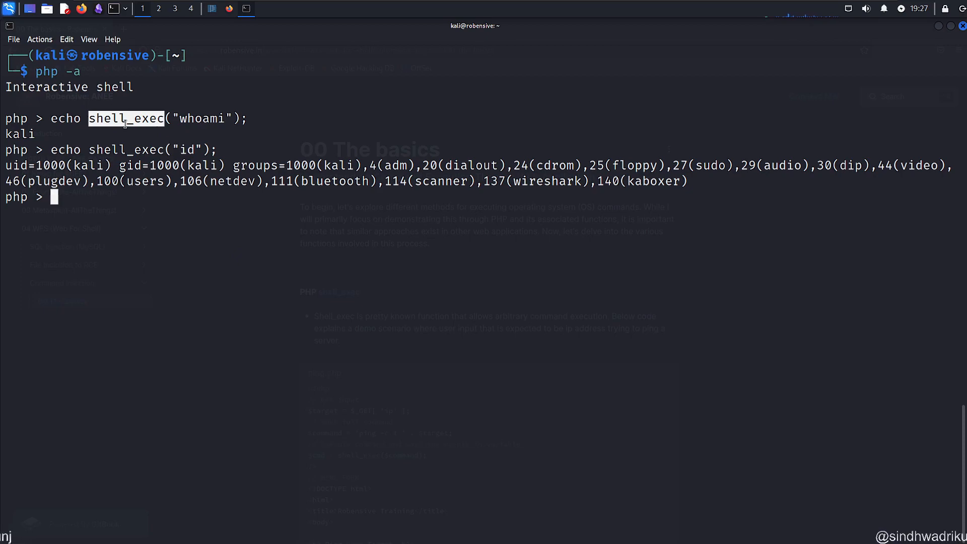
mouse_move(159, 142)
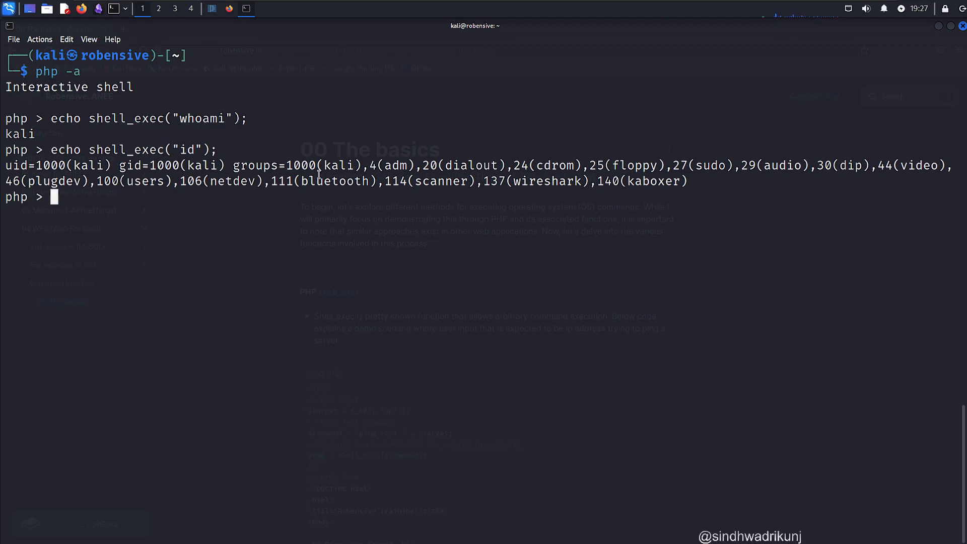
mouse_move(392, 227)
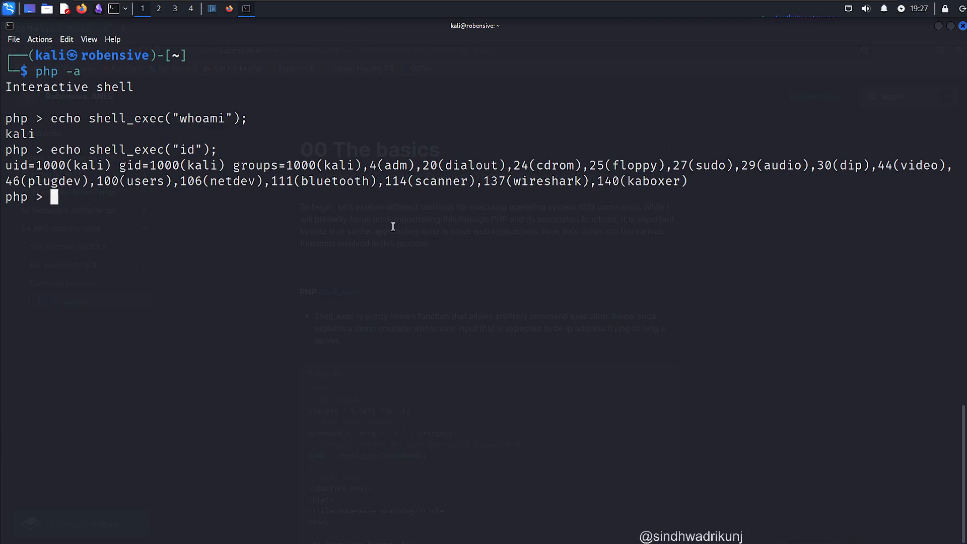
mouse_move(301, 211)
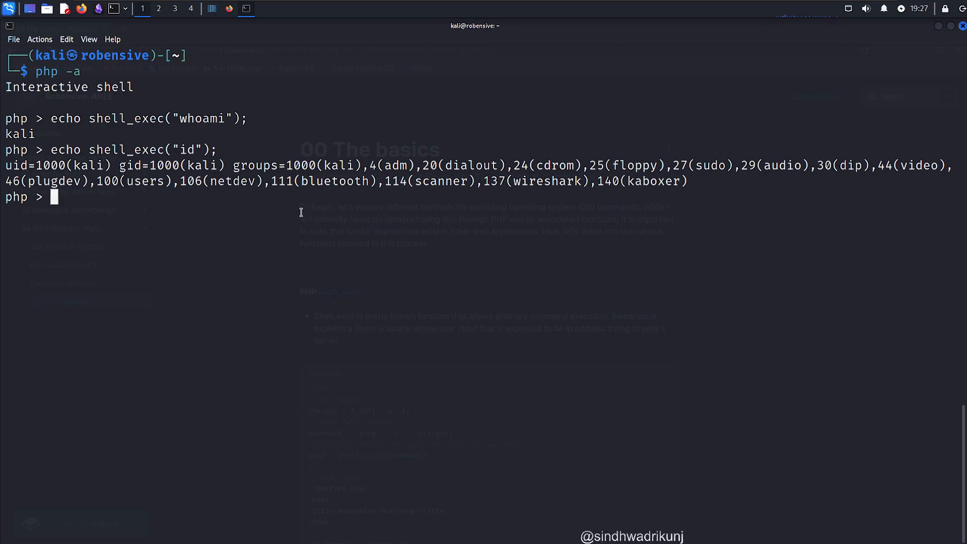
click(210, 10)
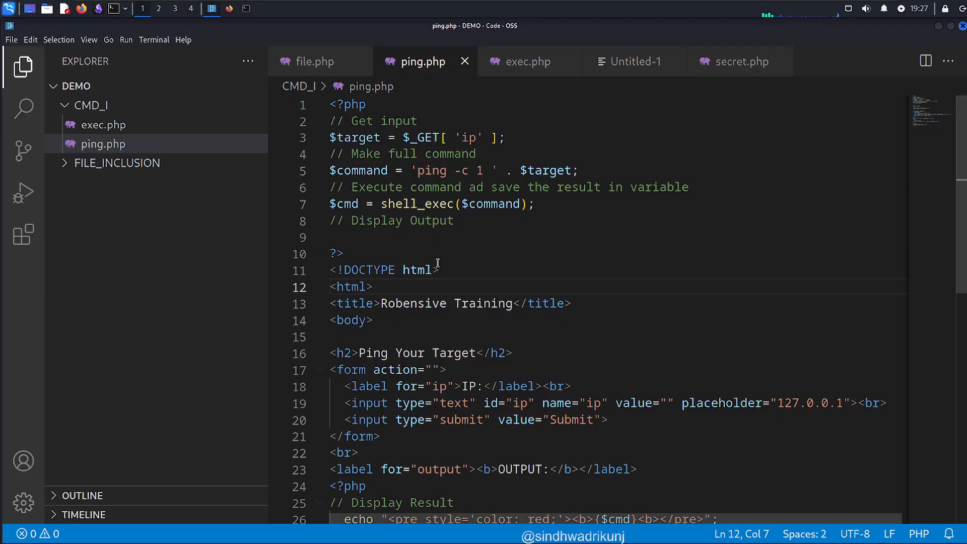
mouse_move(601, 281)
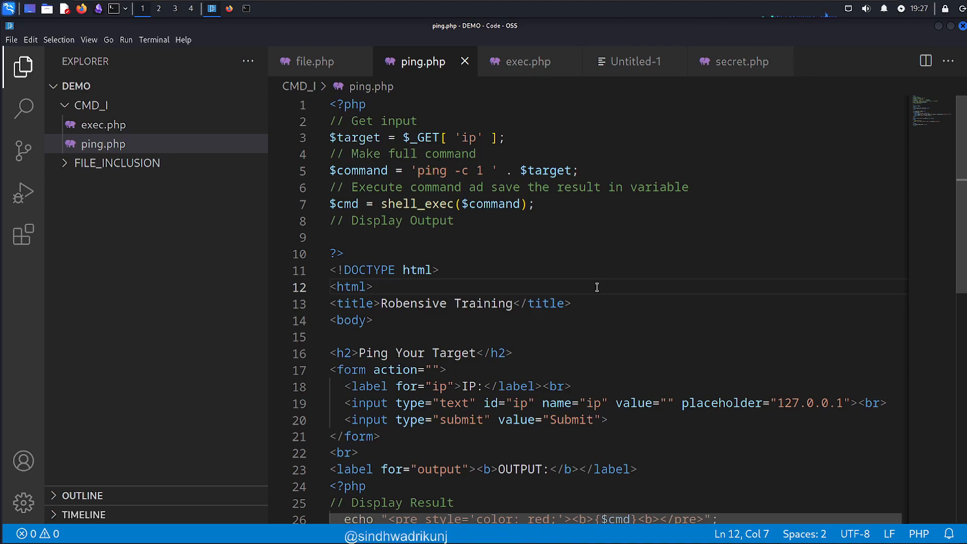
mouse_move(590, 364)
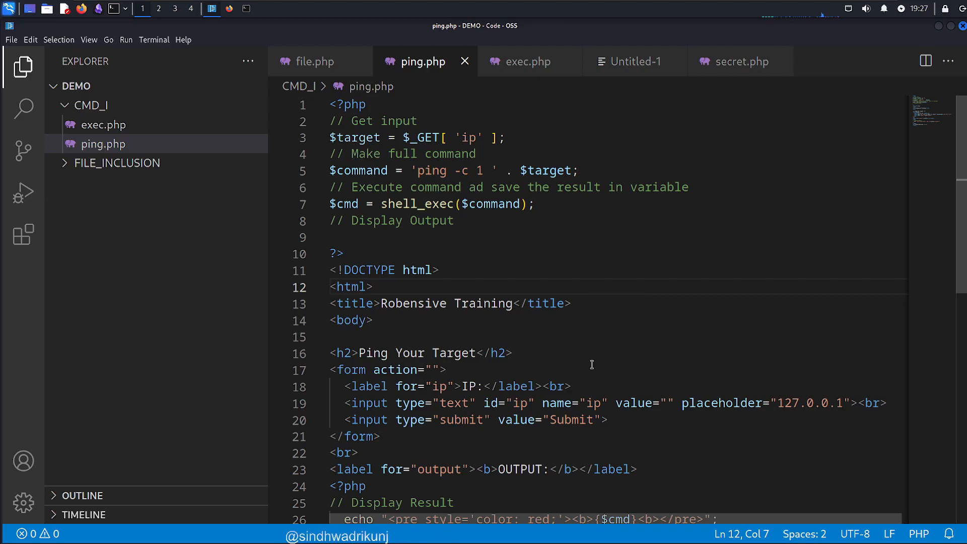
mouse_move(448, 255)
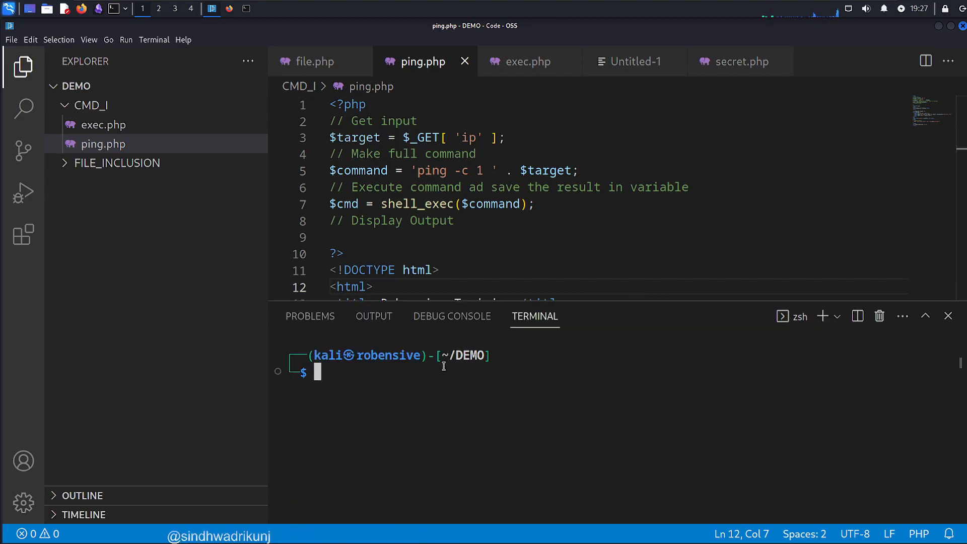
mouse_move(450, 376)
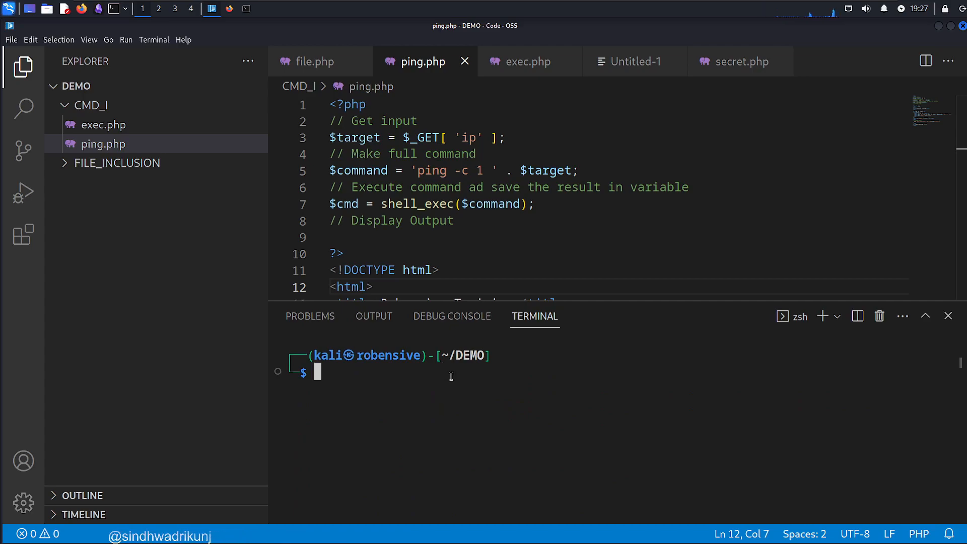
mouse_move(426, 383)
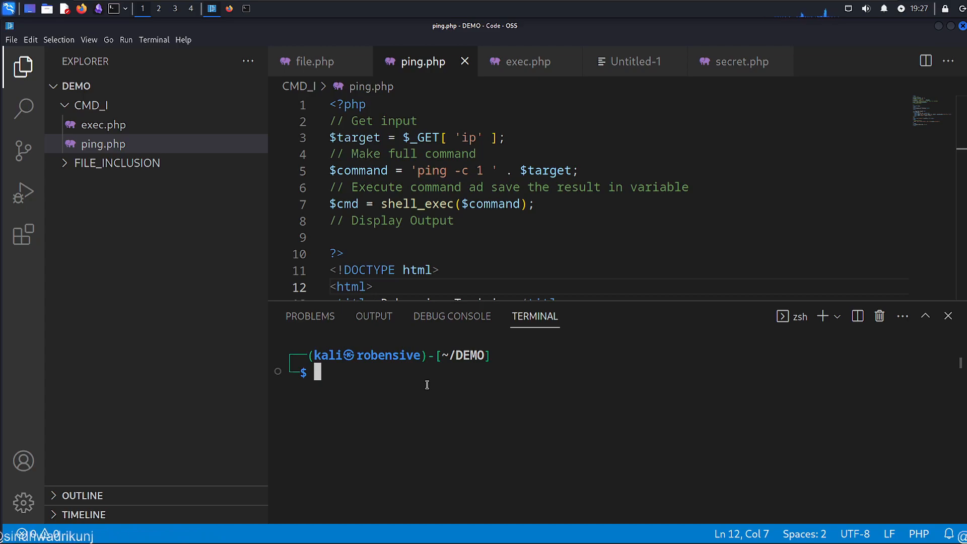
Change into CMD_I/ and serve it with PHP's built-in server on 127.0.0.1:80.
text(cd CMD_I/)
text(php -S 127.0.0.1:80)
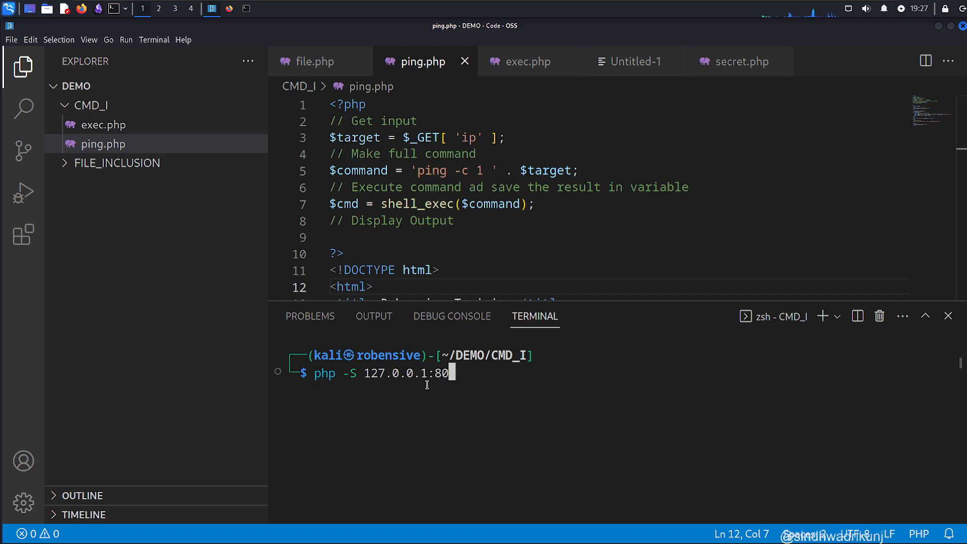
key(Return)
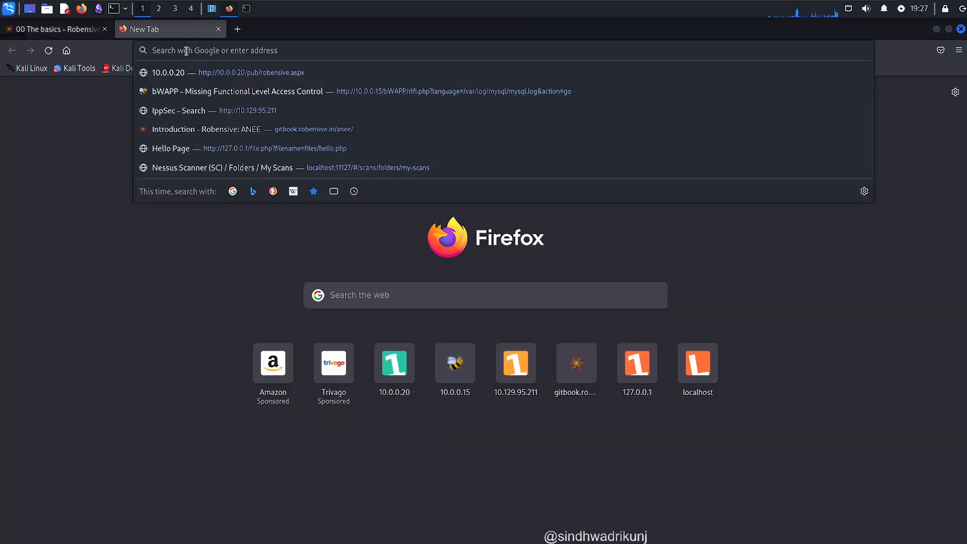
text(http://)
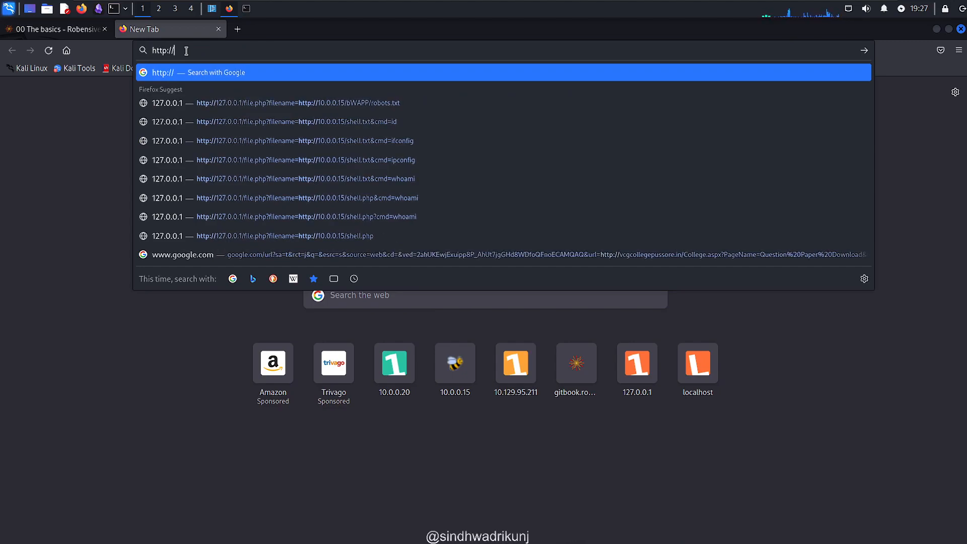
text(127.0.0.1/p)
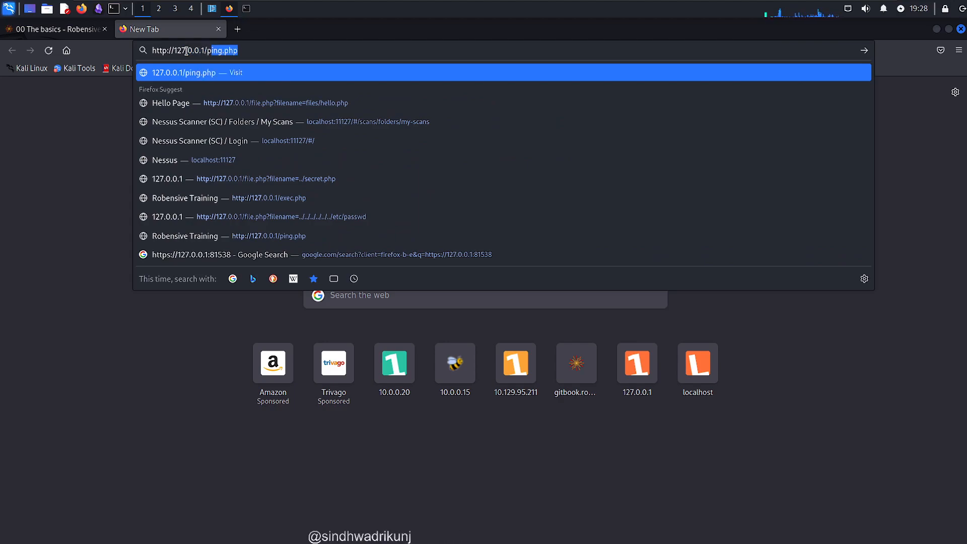
key(Return)
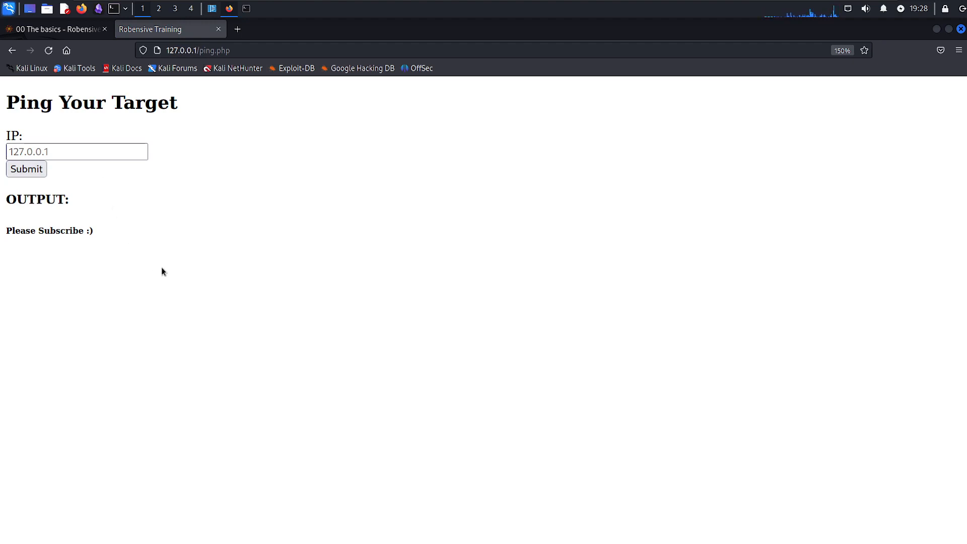
mouse_move(176, 147)
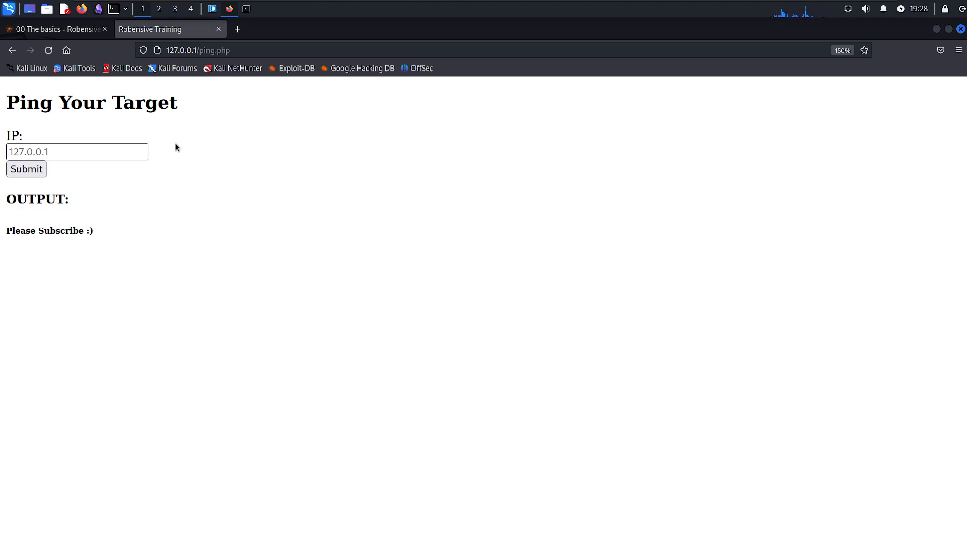
Submit 127.0.0.1 in the IP field and get one packet received, 0% loss.
click(76, 152)
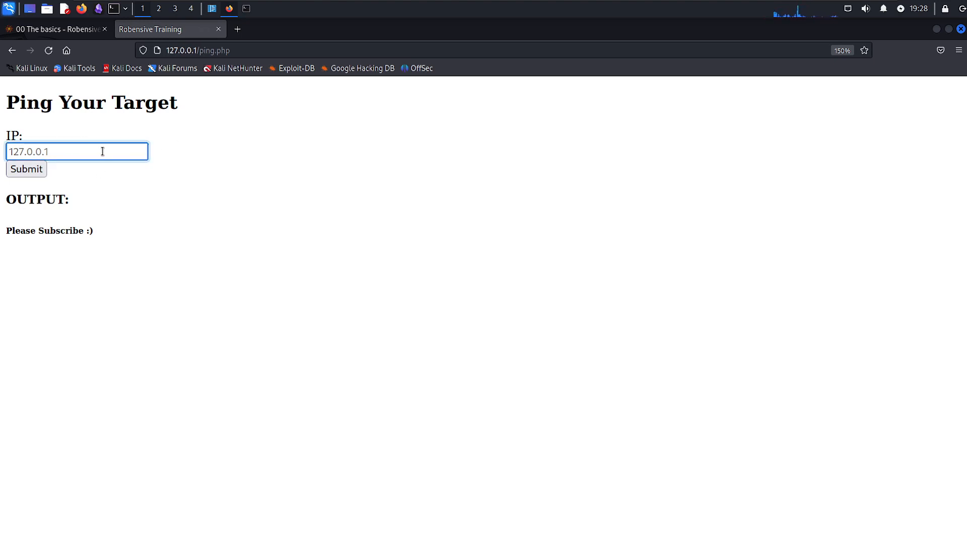
key(BackSpace)
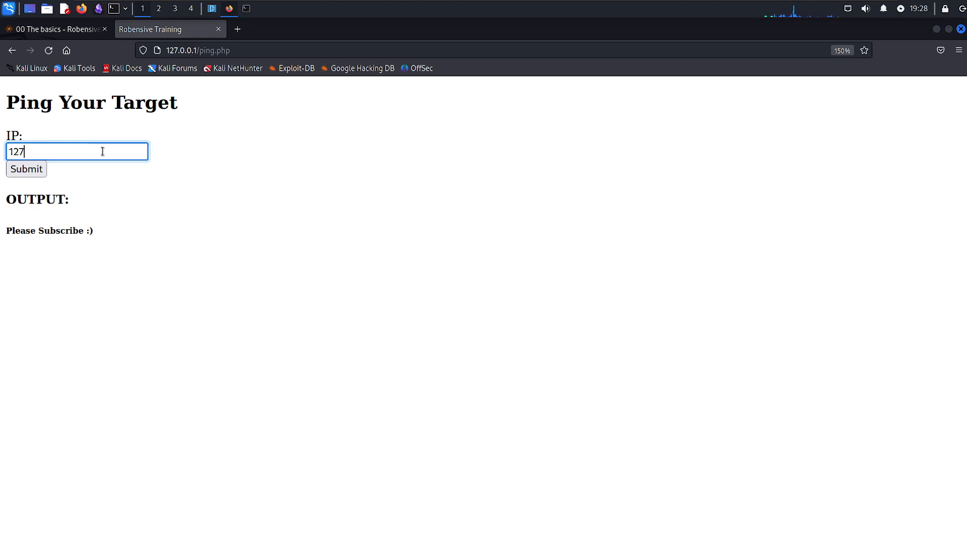
text(.0.)
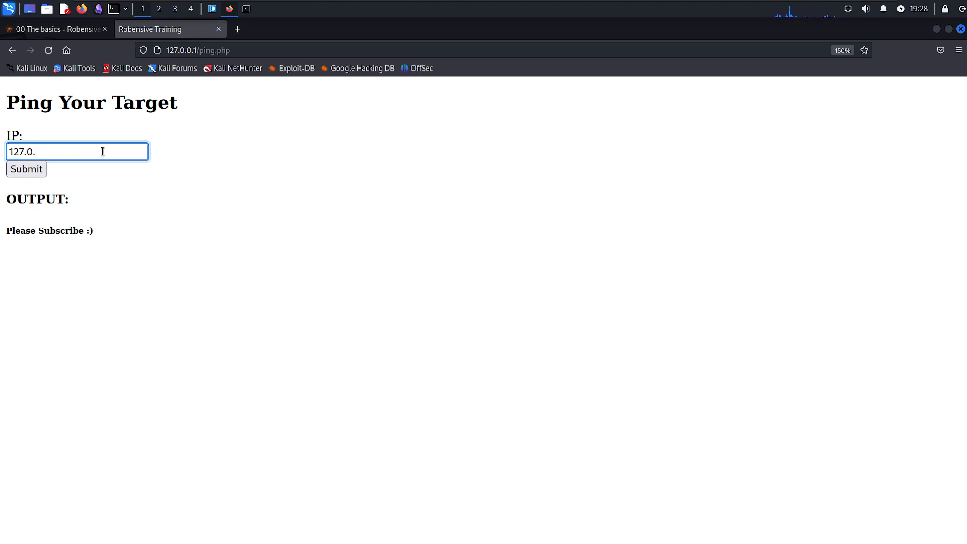
click(26, 169)
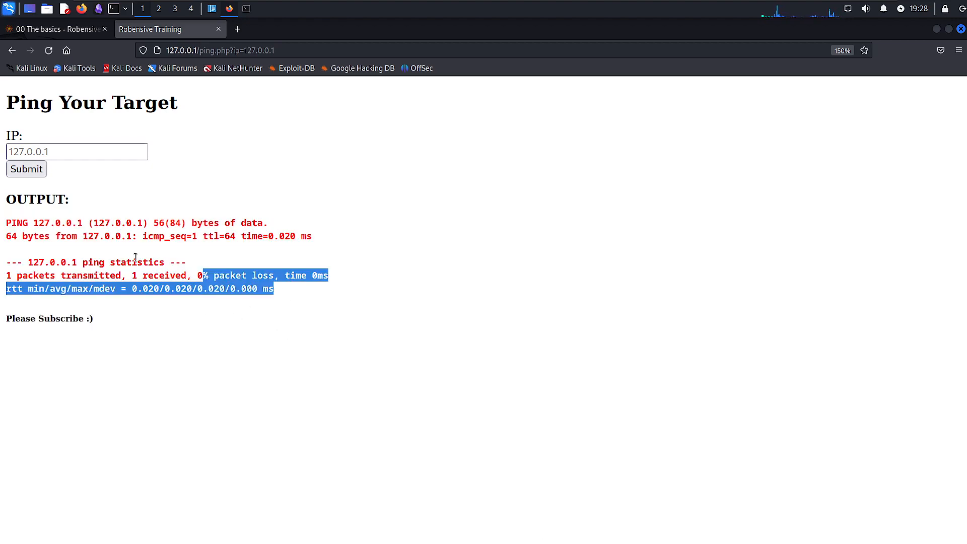
click(156, 256)
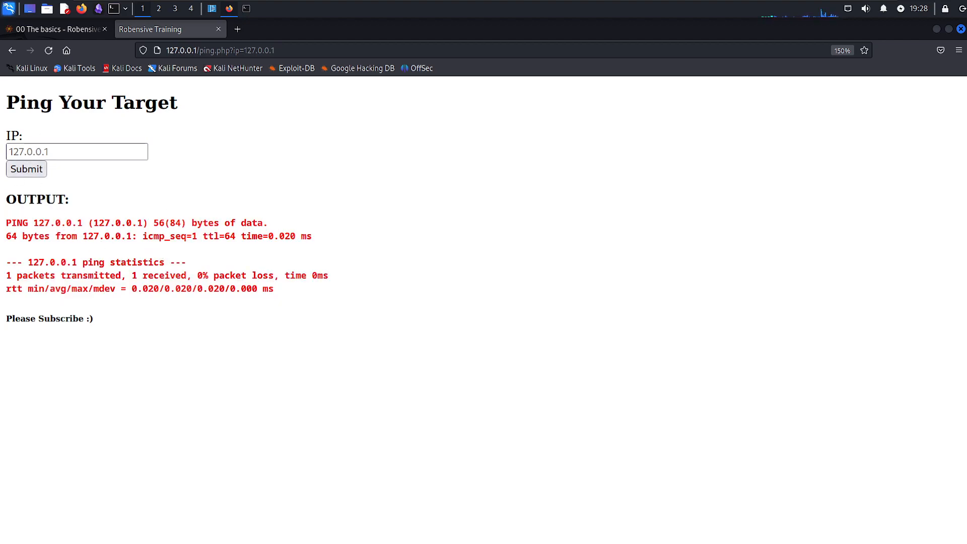
mouse_move(70, 169)
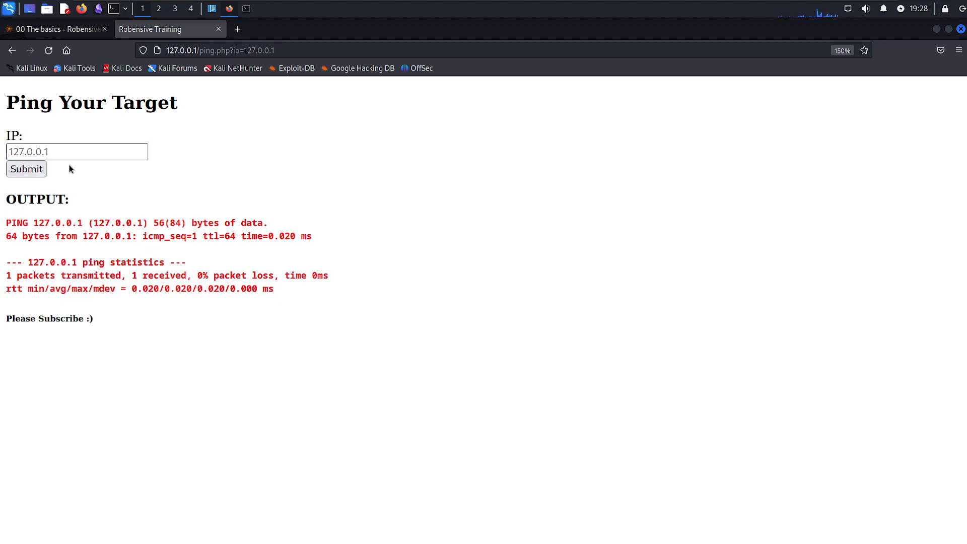
mouse_move(262, 462)
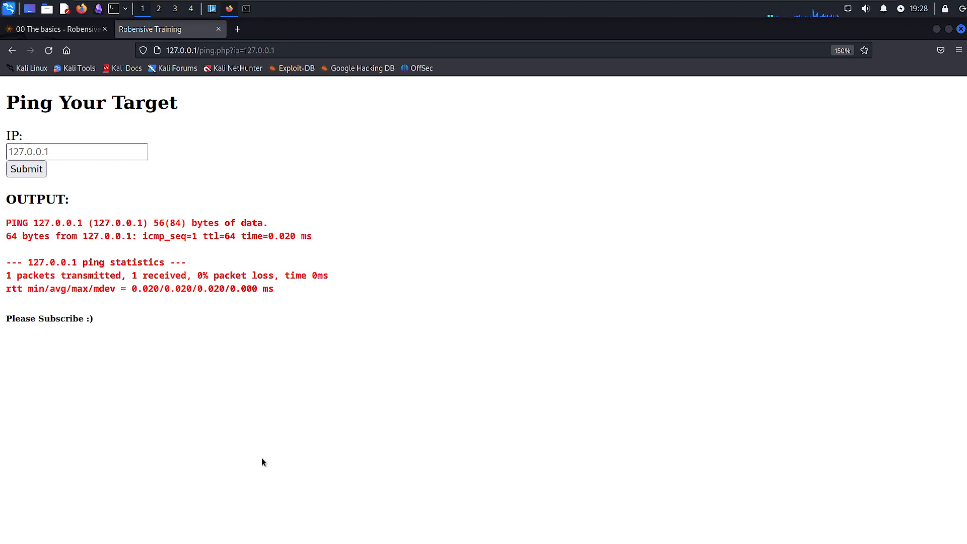
Return to ping.php and note //127.0.0.1 as the ip value taken from the page address.
click(211, 8)
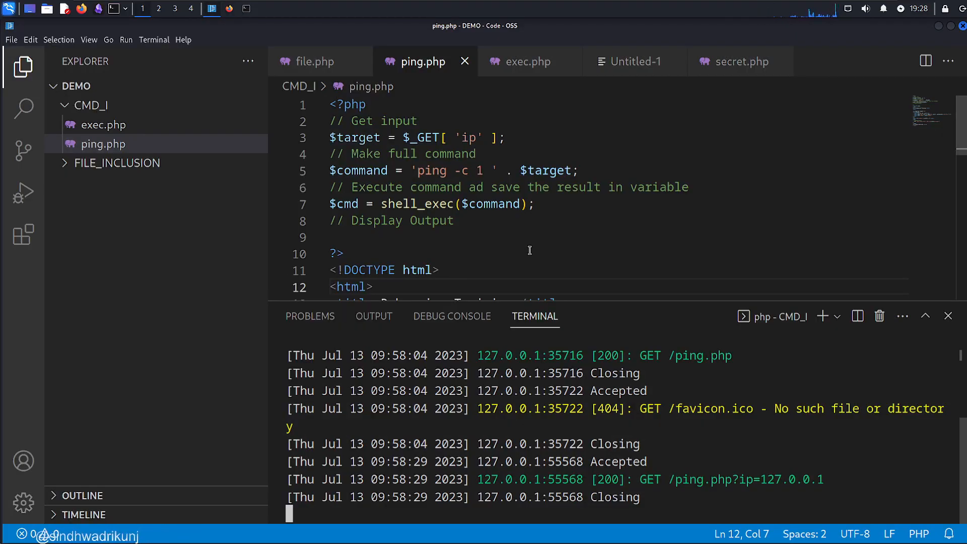
mouse_move(554, 254)
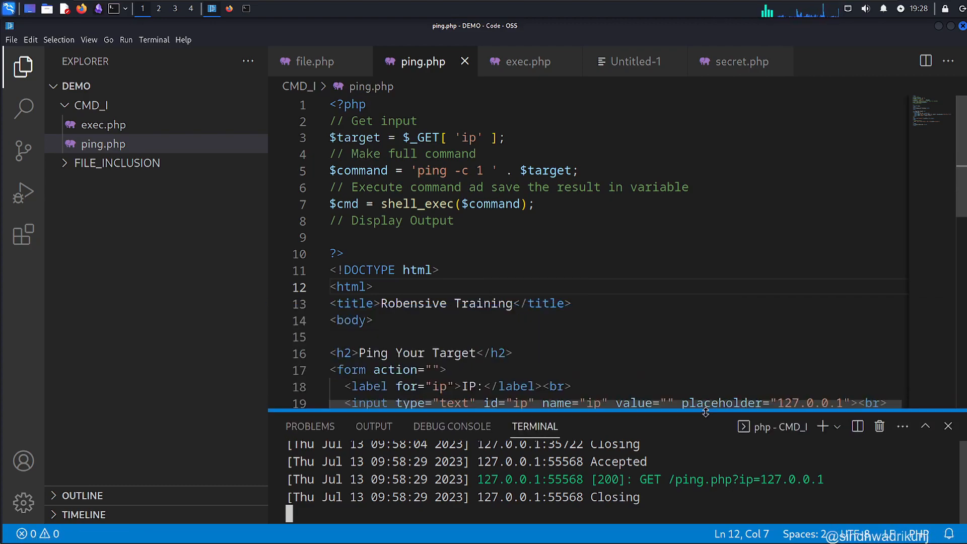
click(349, 104)
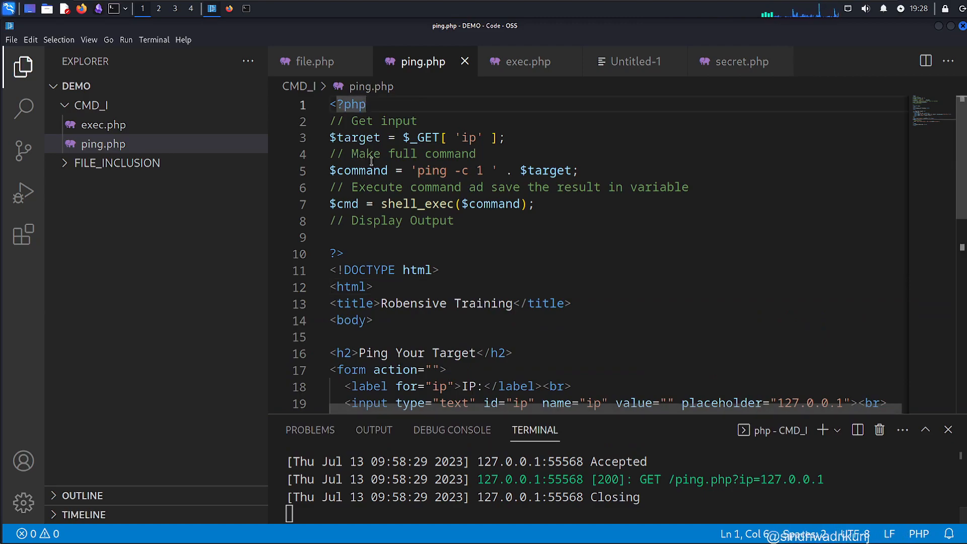
double_click(357, 138)
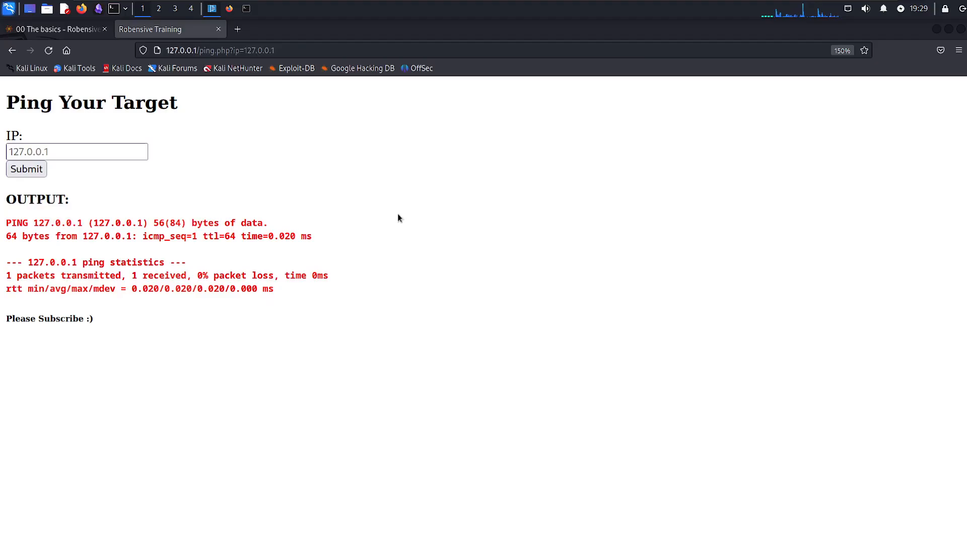
click(237, 50)
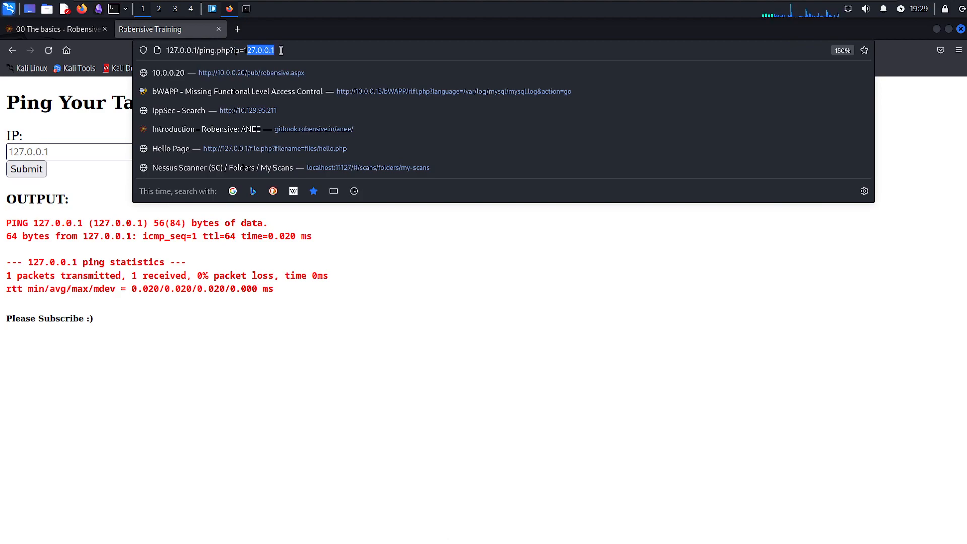
mouse_move(265, 73)
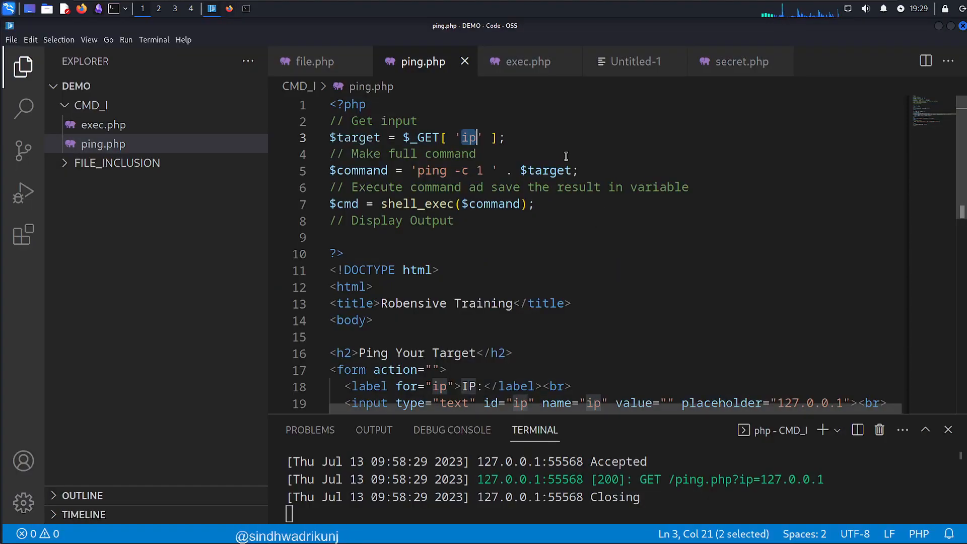
text(//127.0.0.1)
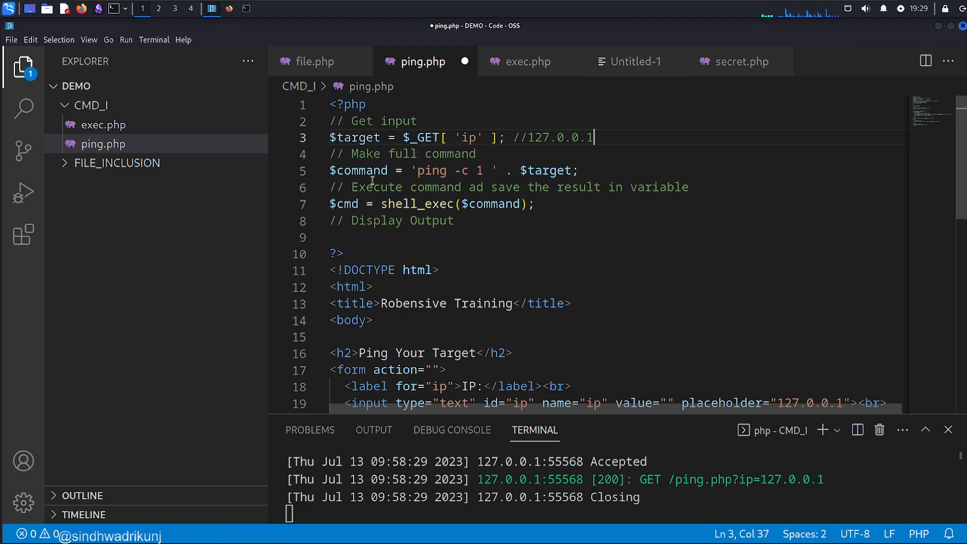
double_click(359, 171)
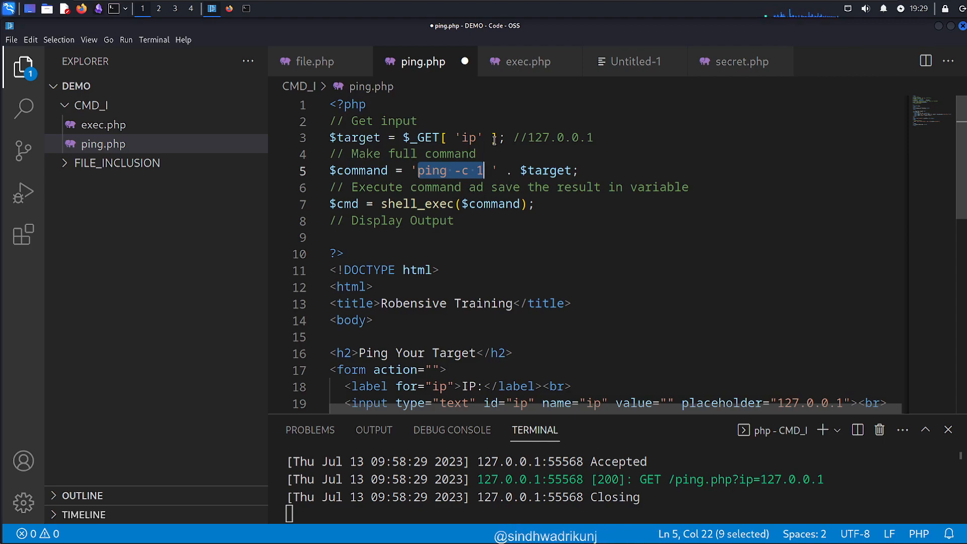
mouse_move(555, 167)
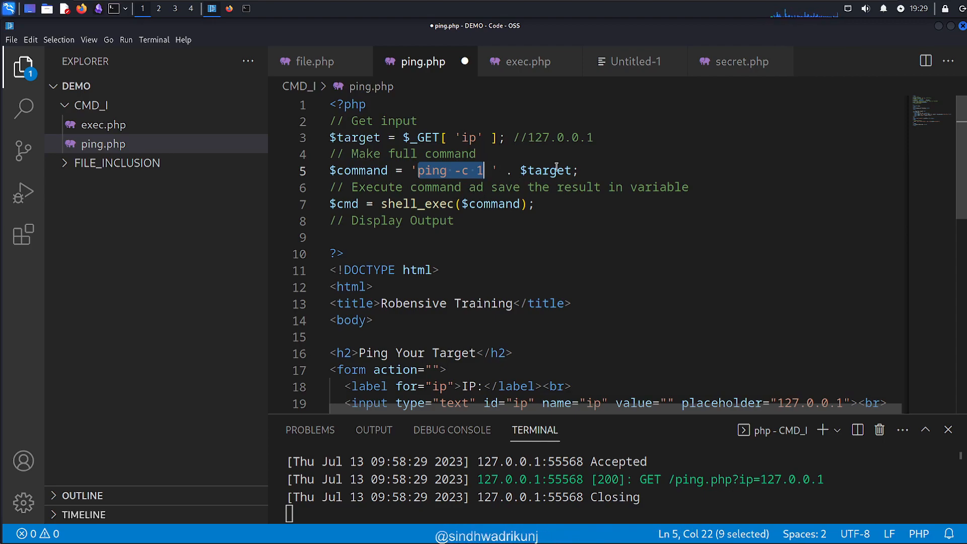
mouse_move(521, 139)
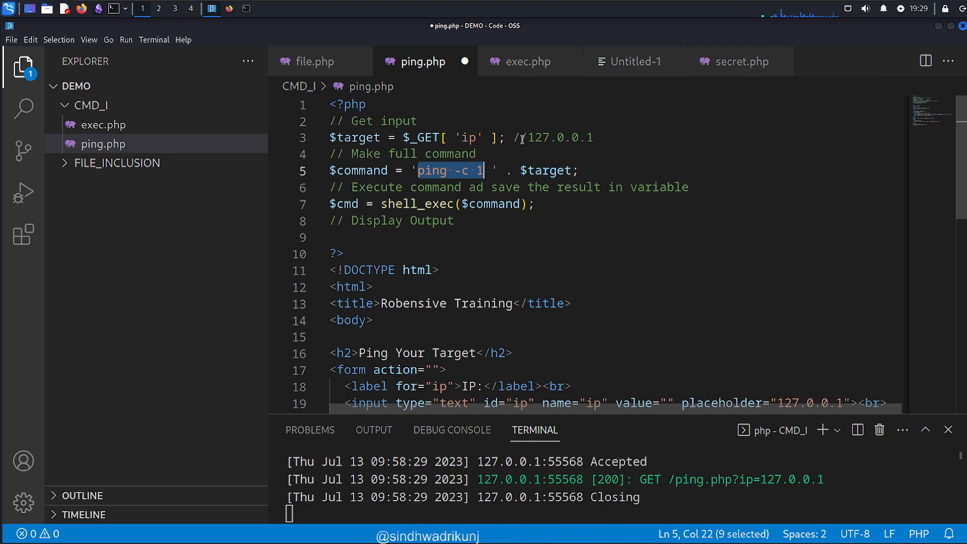
Complete the $command line comment as ping -c 1 127.0.0.1, highlighting $cmd and $command.
click(422, 170)
text( //ping -c 1)
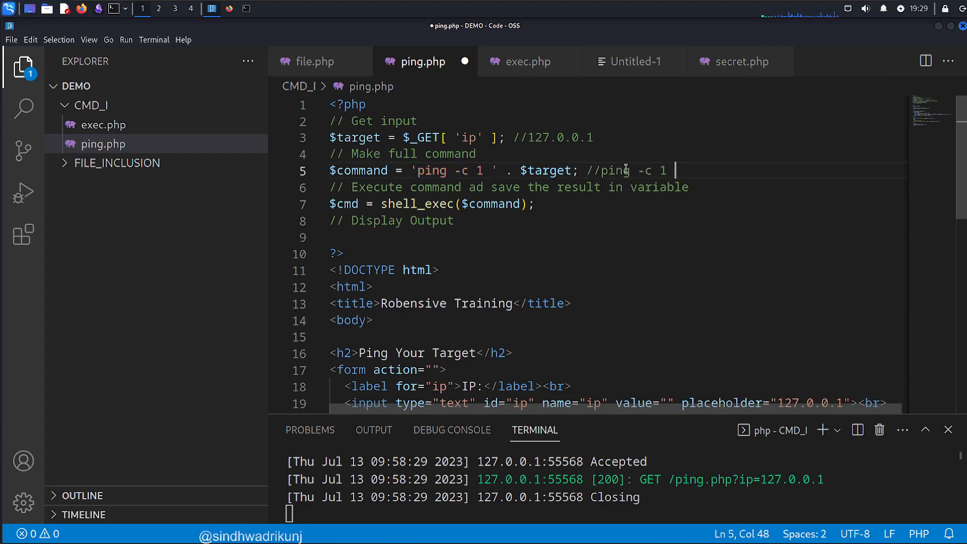
mouse_move(629, 140)
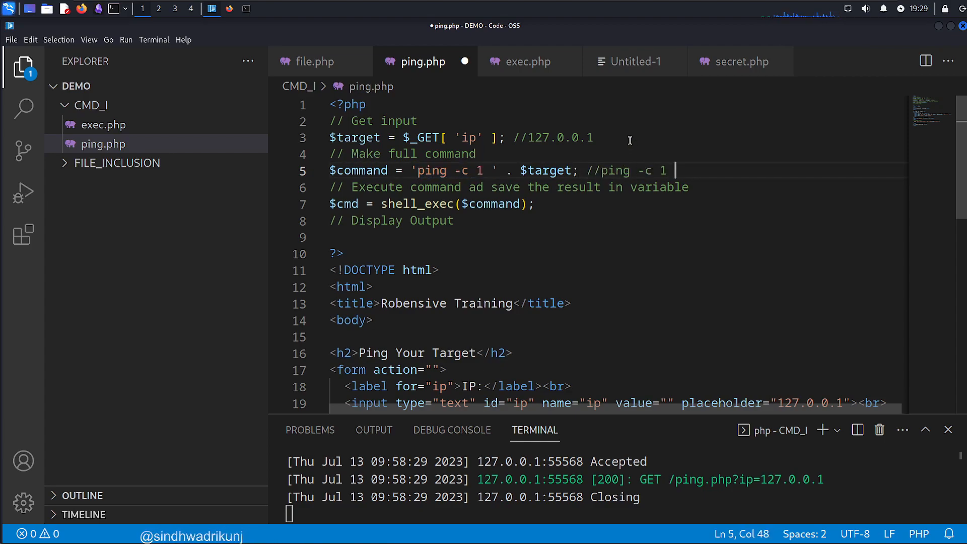
mouse_move(689, 172)
text( 127.0.0.1)
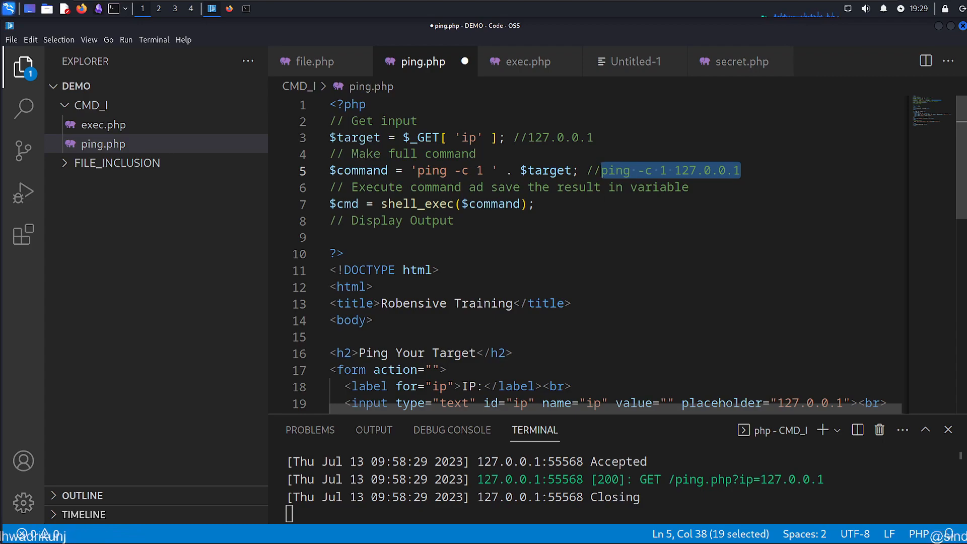
double_click(346, 203)
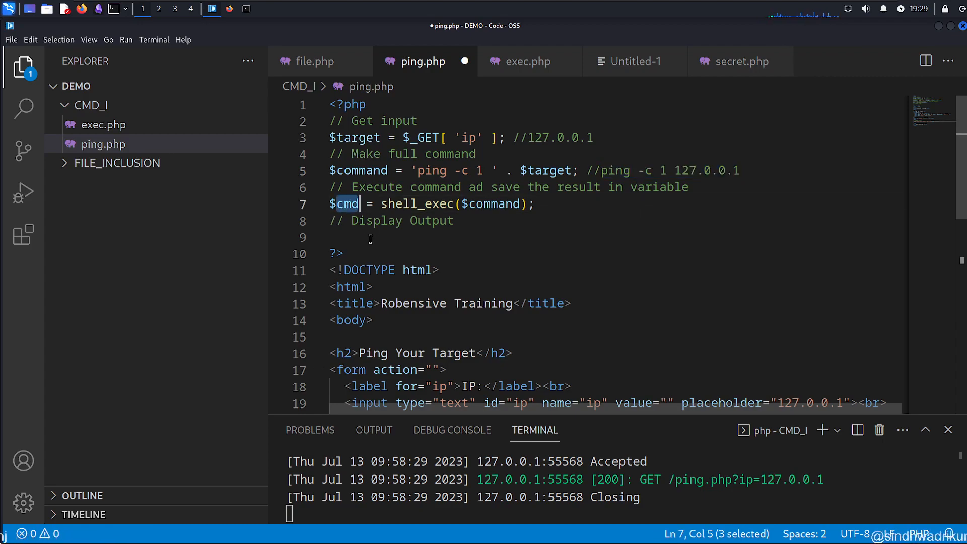
double_click(416, 203)
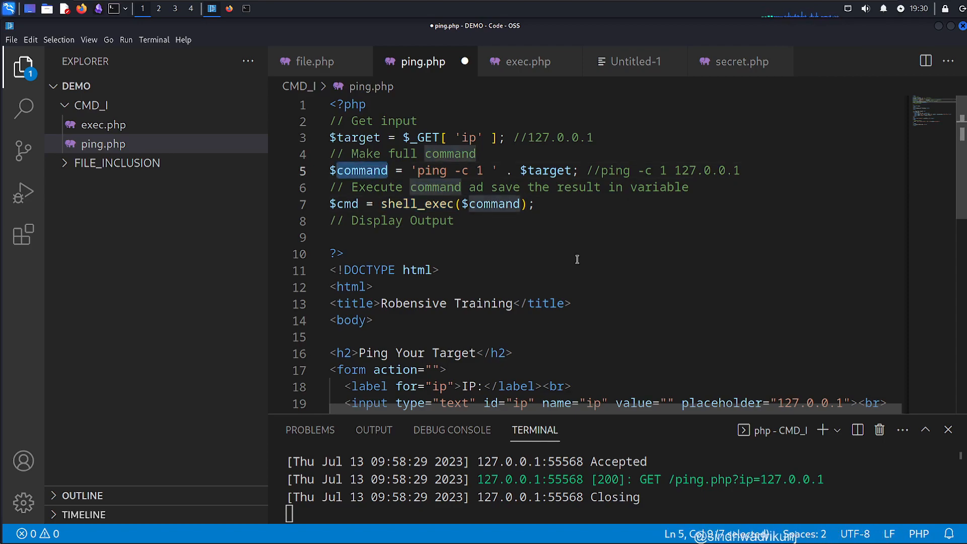
double_click(418, 203)
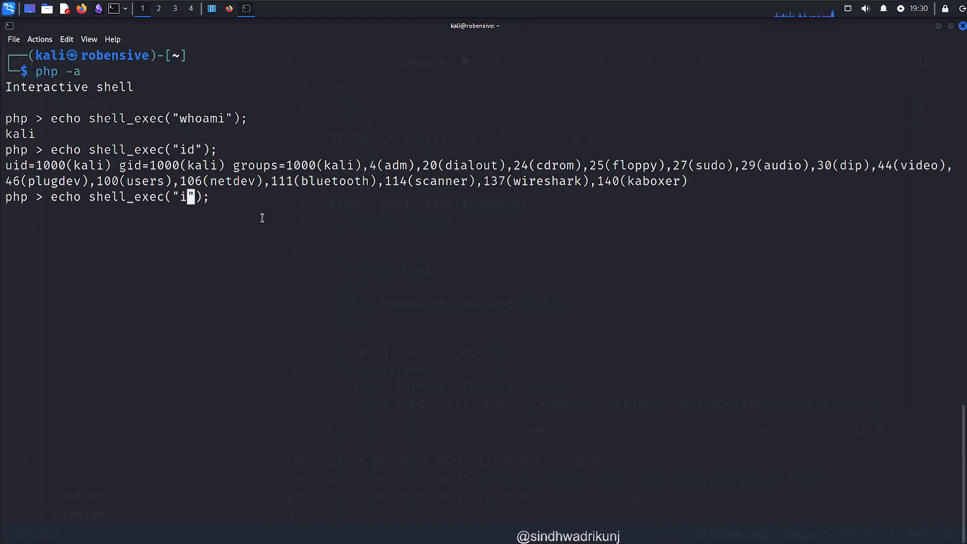
Run echo shell_exec("ping -c 1 127.0.0.1"); showing one packet received, 0% loss.
key(Backspace)
text(ping -c 1 127.0.0.1)
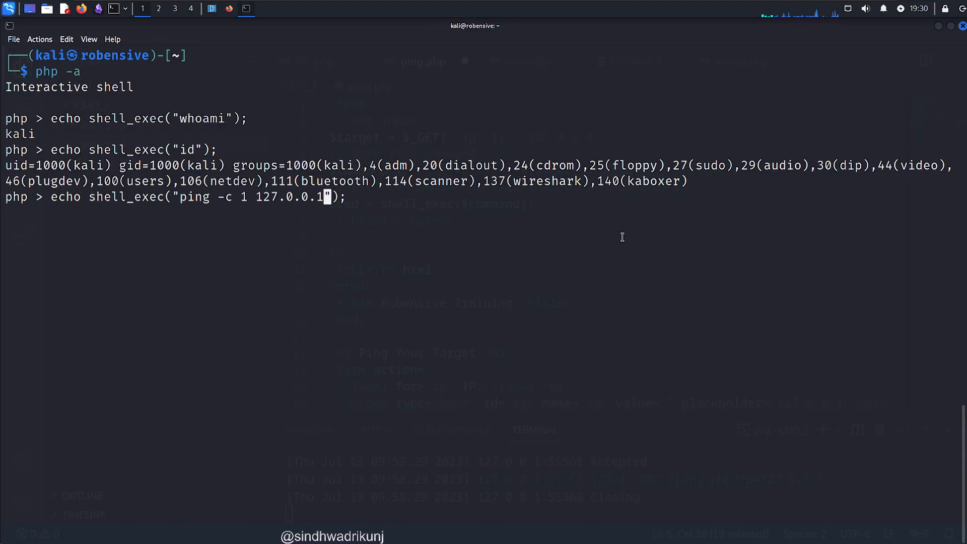
key(Return)
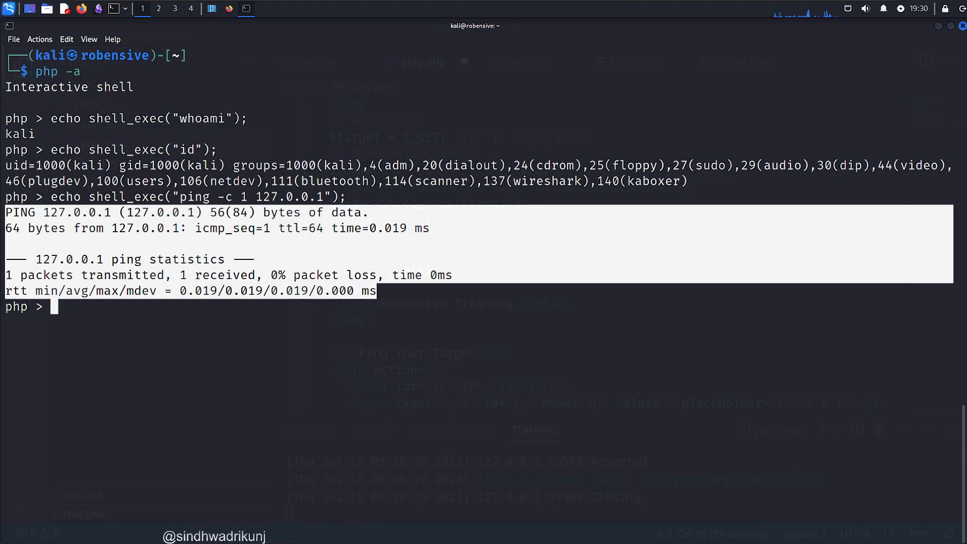
click(211, 9)
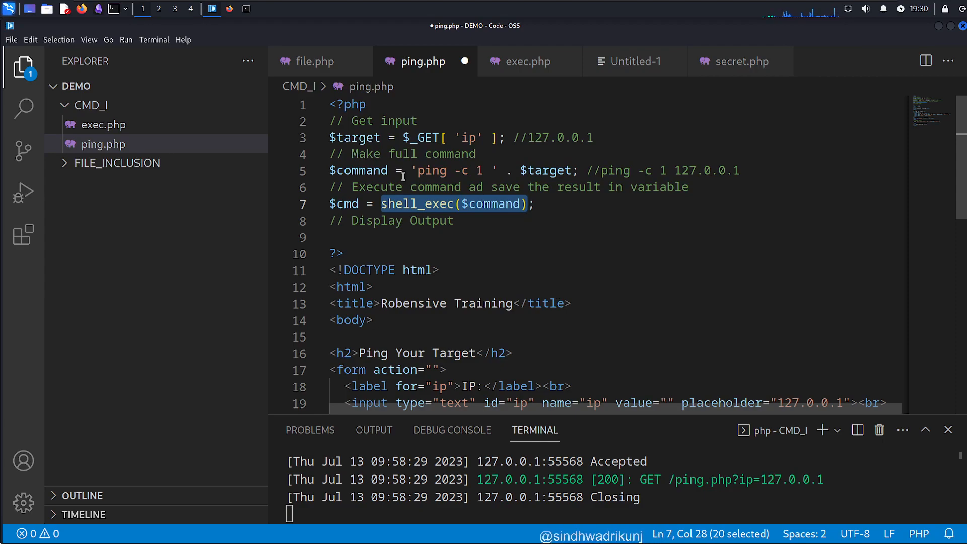
scroll(down, 3)
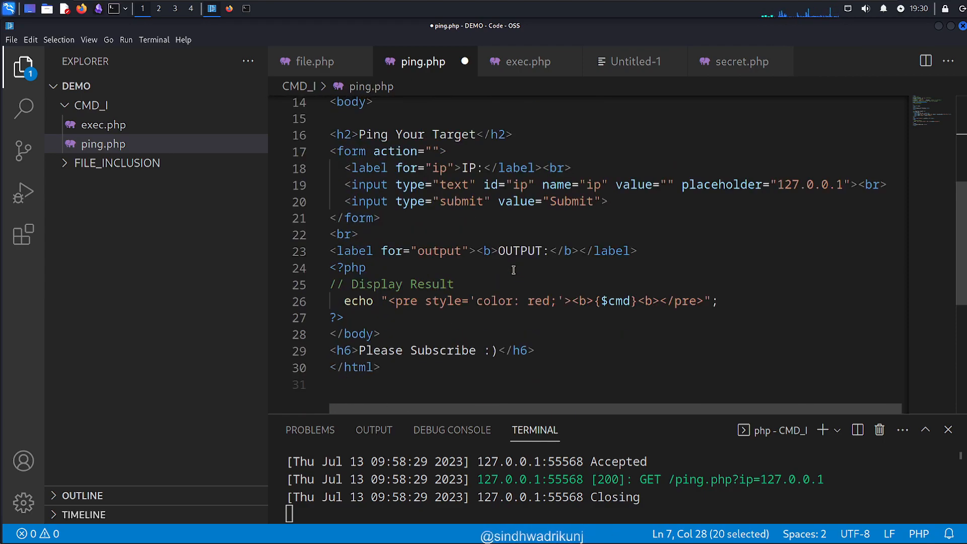
scroll(up, 3)
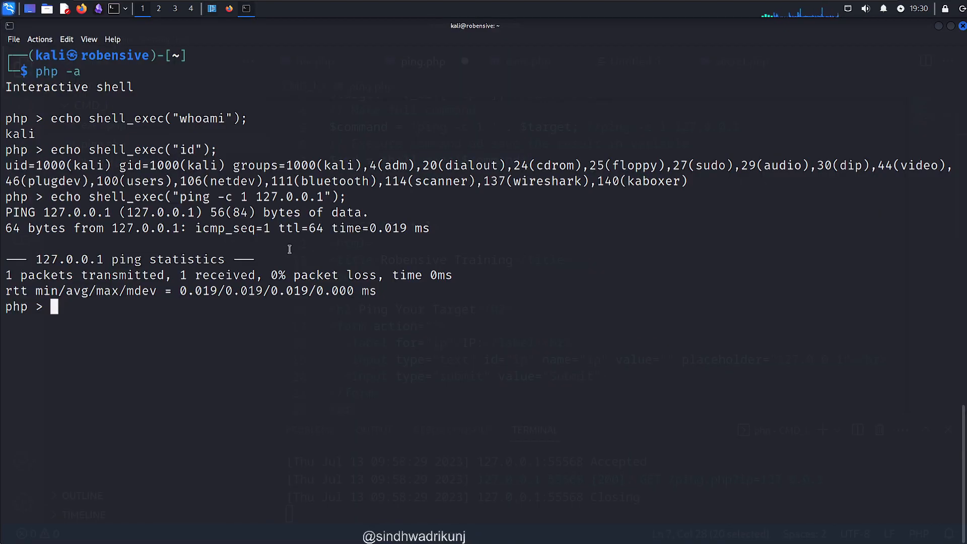
text(echo shell_exec("ping -c 1 127.0.0.1");)
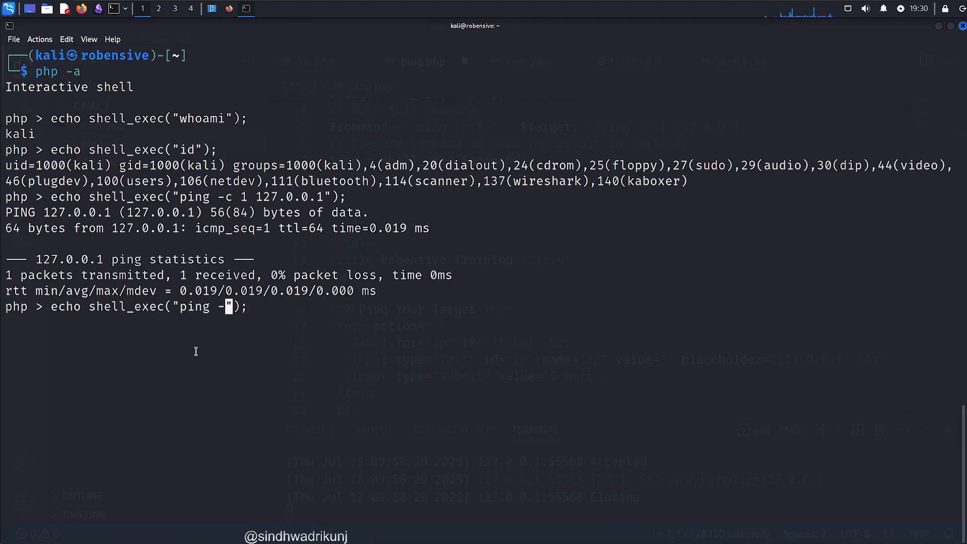
key(Return)
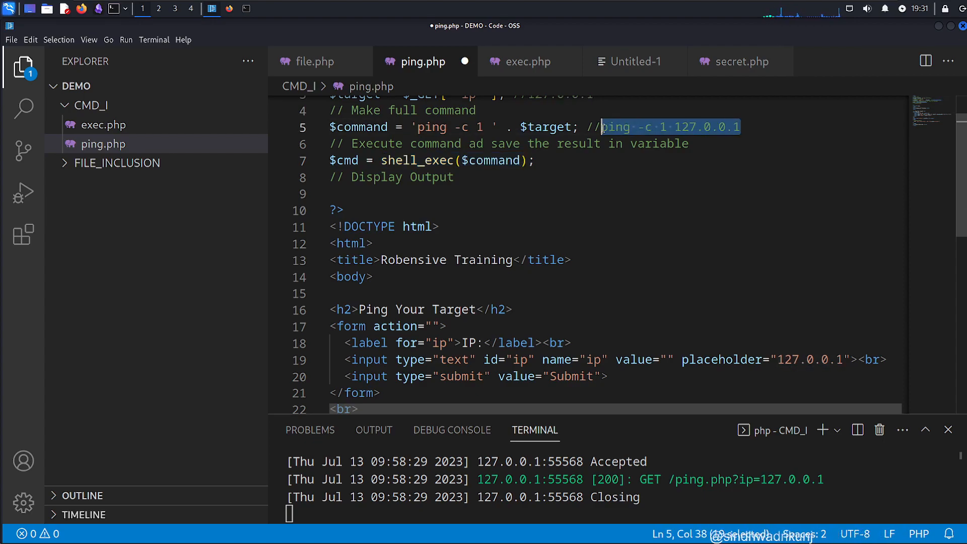
mouse_move(559, 149)
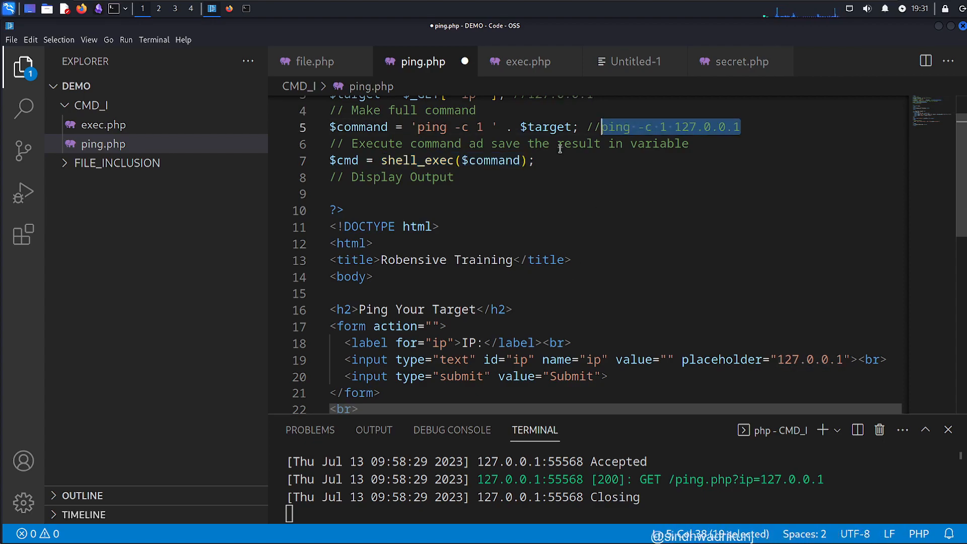
double_click(545, 127)
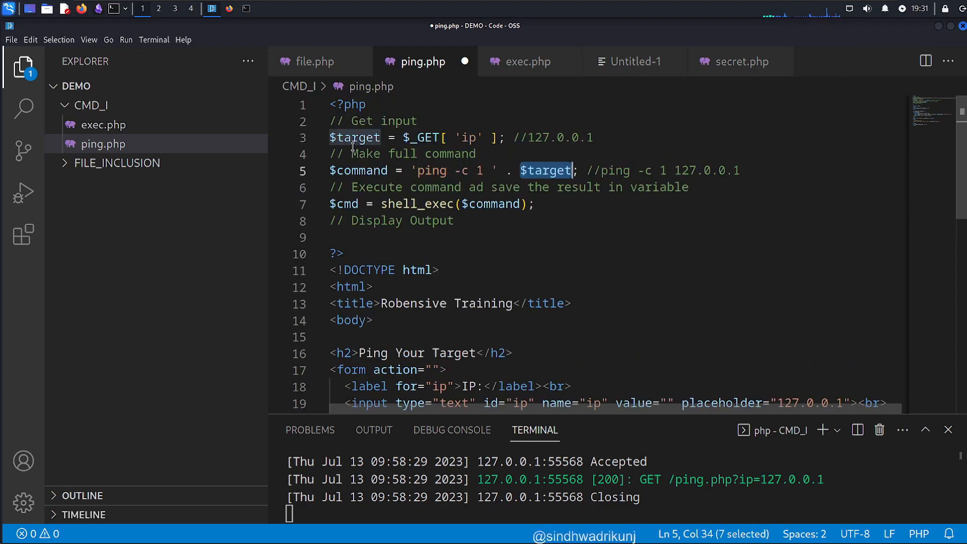
double_click(357, 138)
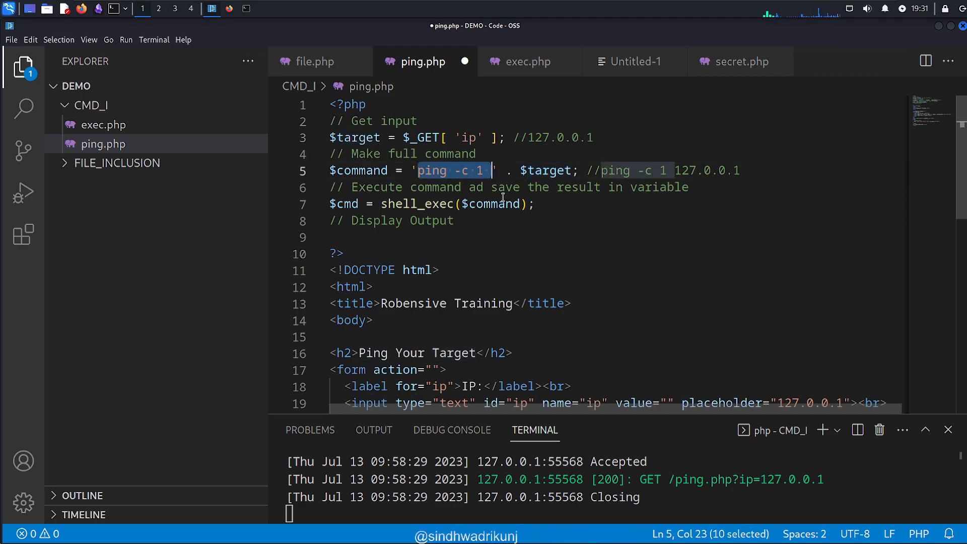
scroll(down, 3)
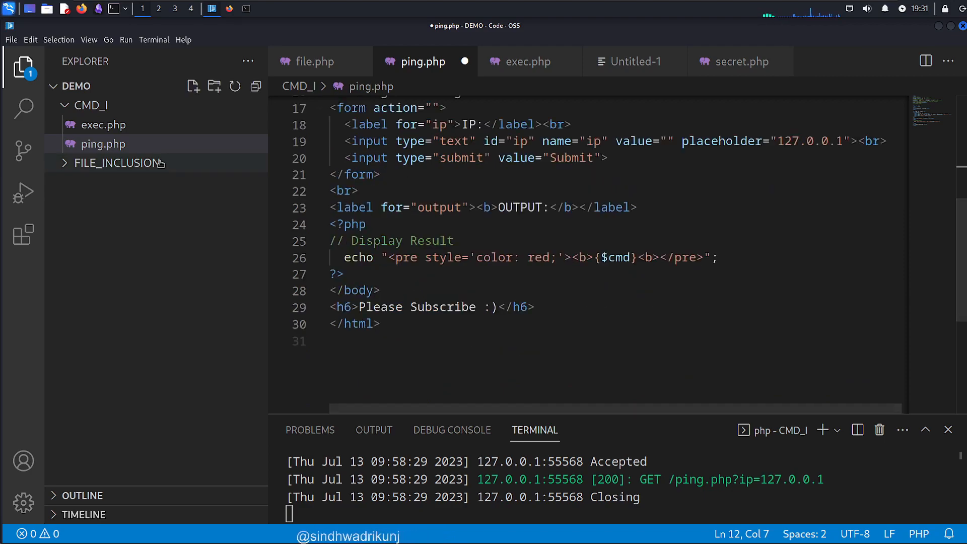
mouse_move(160, 154)
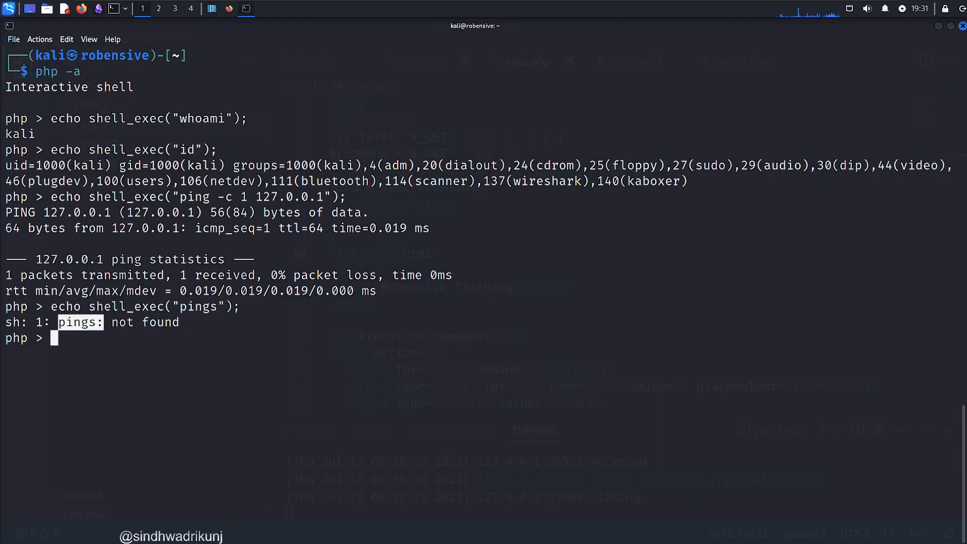
Load 127.0.0.1/exec.php and submit the id command to show kali's uid, gid and groups.
click(221, 51)
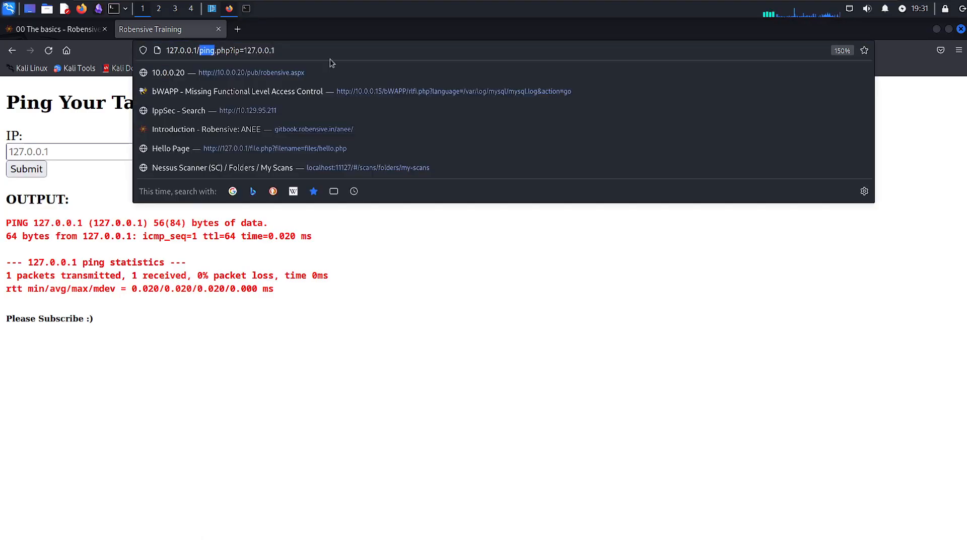
text(127.0.0.1/exe0)
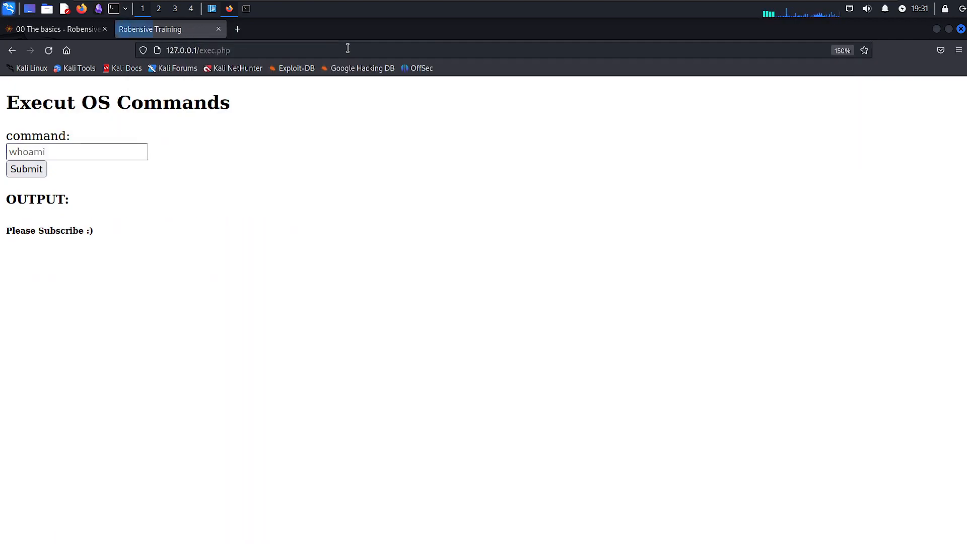
mouse_move(183, 248)
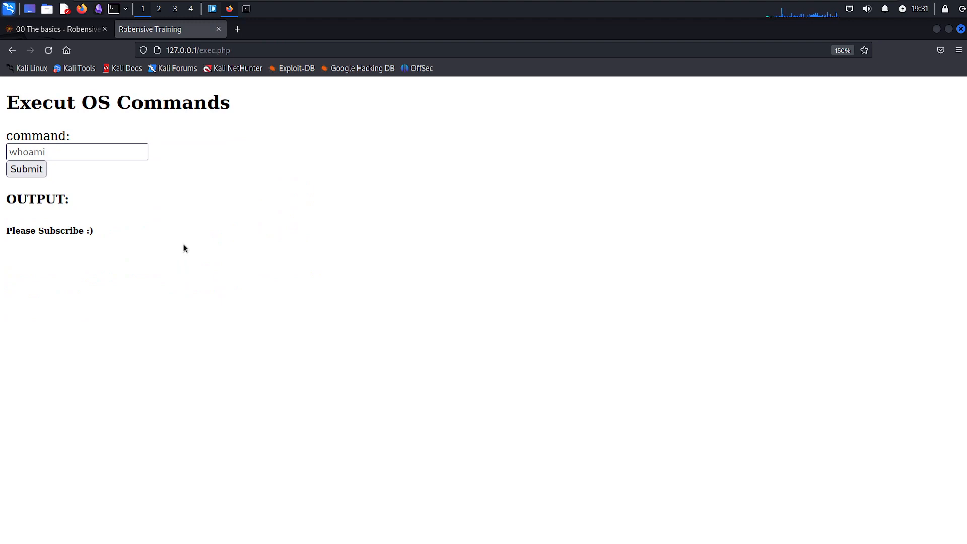
click(76, 152)
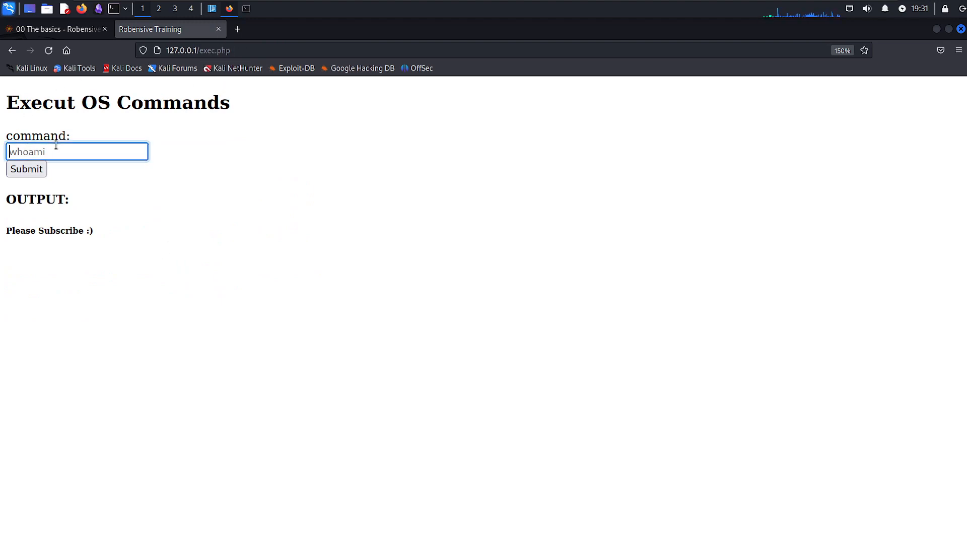
mouse_move(103, 146)
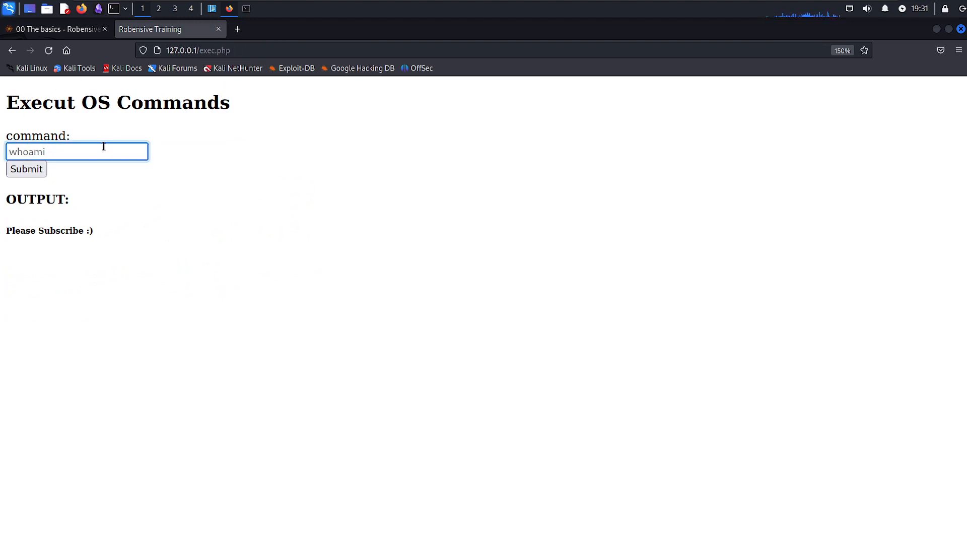
click(26, 169)
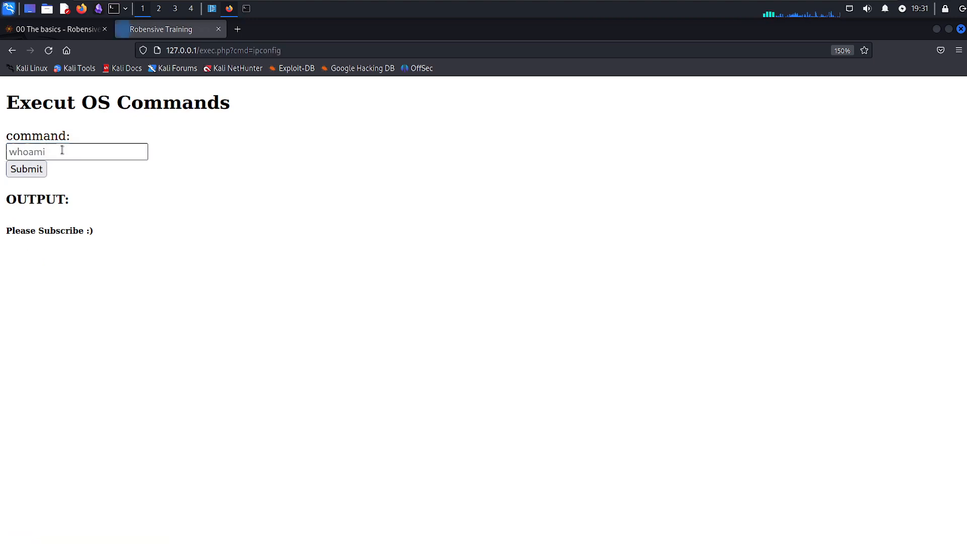
Submit ifconfig in the command box of the exec.php page.
click(77, 152)
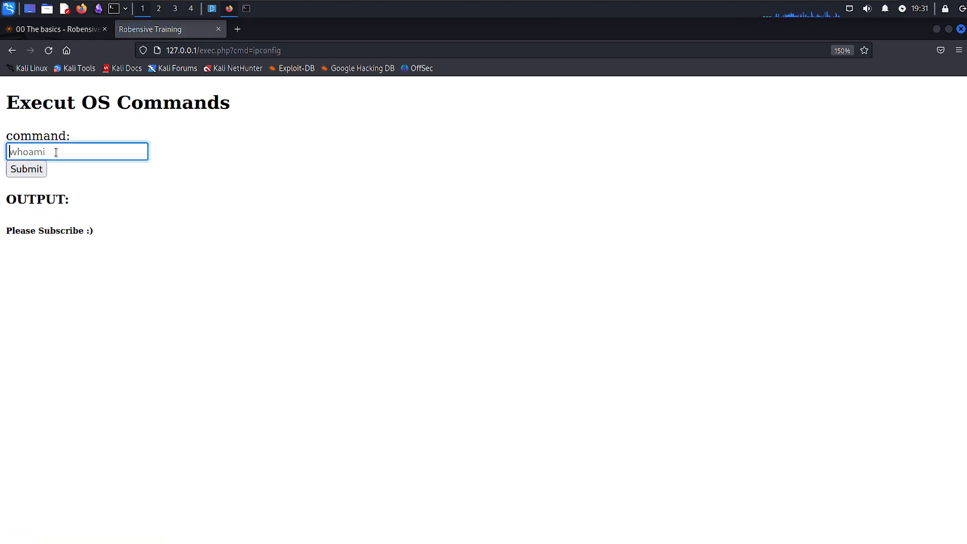
text(ifconfig)
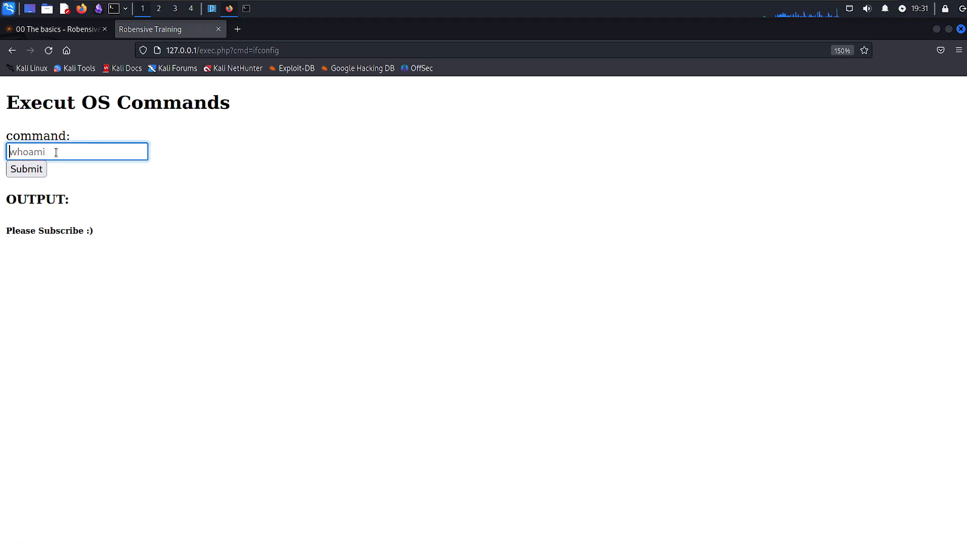
click(26, 169)
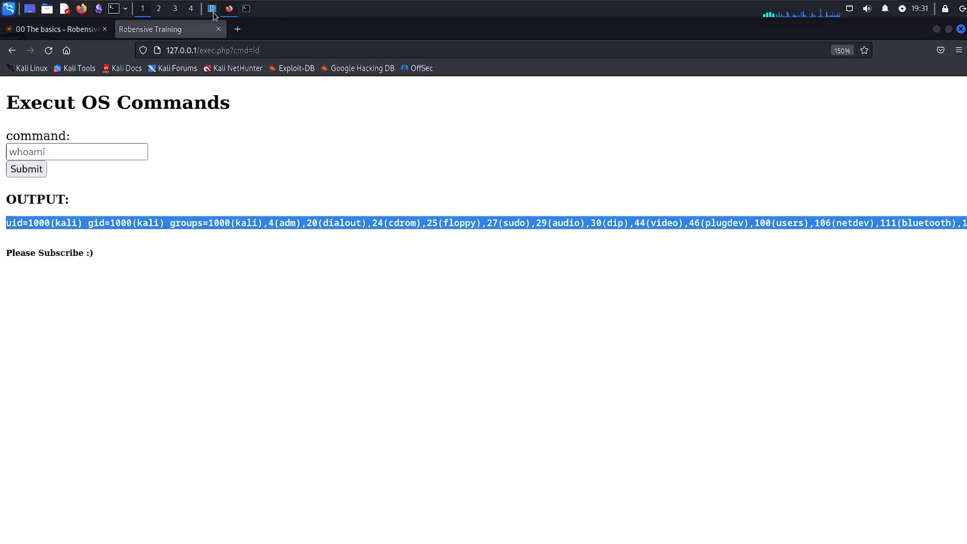
Format exec.php so the if block body is indented, pointing out the exec call.
click(211, 8)
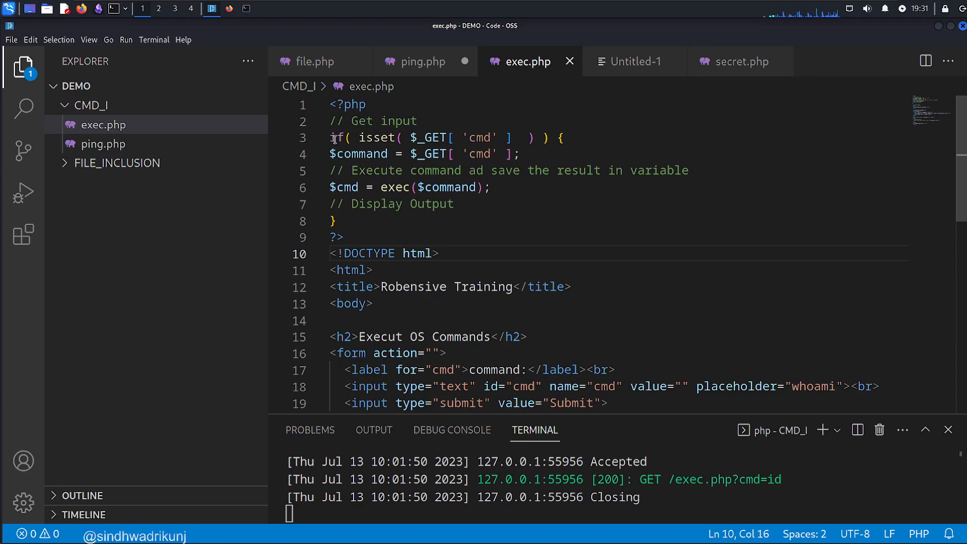
double_click(337, 138)
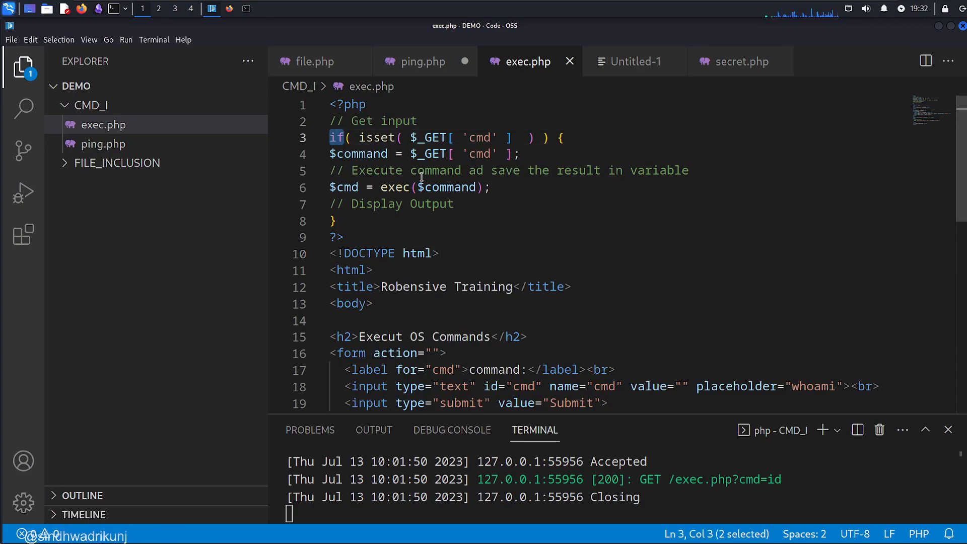
double_click(433, 137)
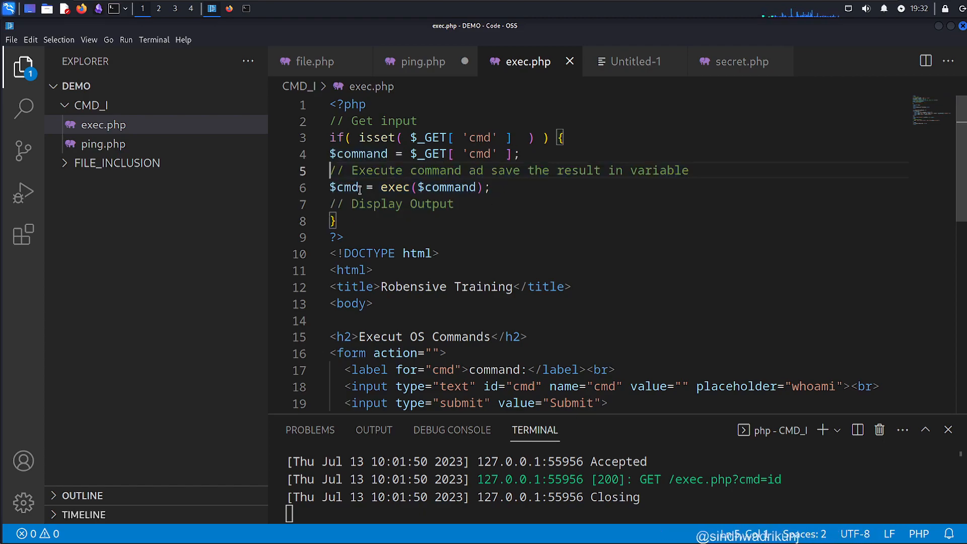
click(370, 229)
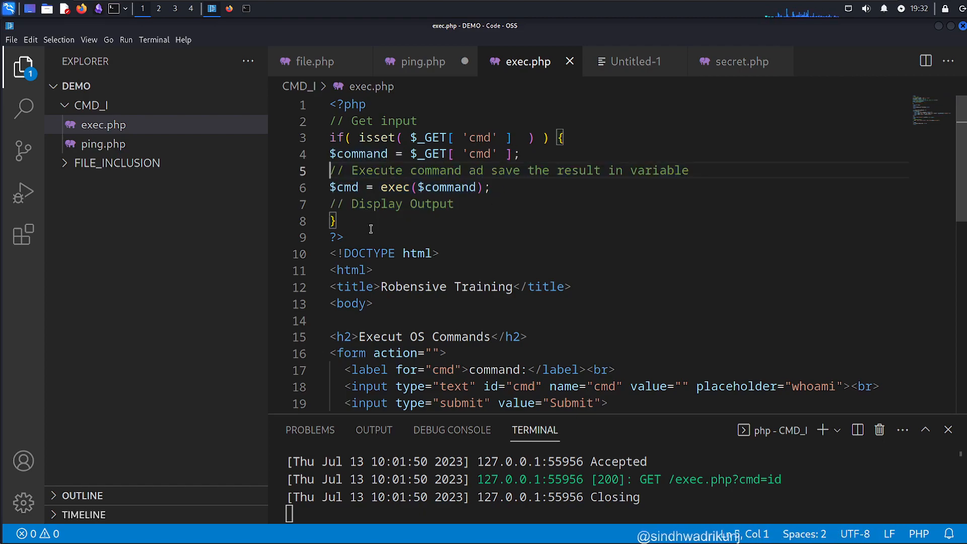
click(336, 220)
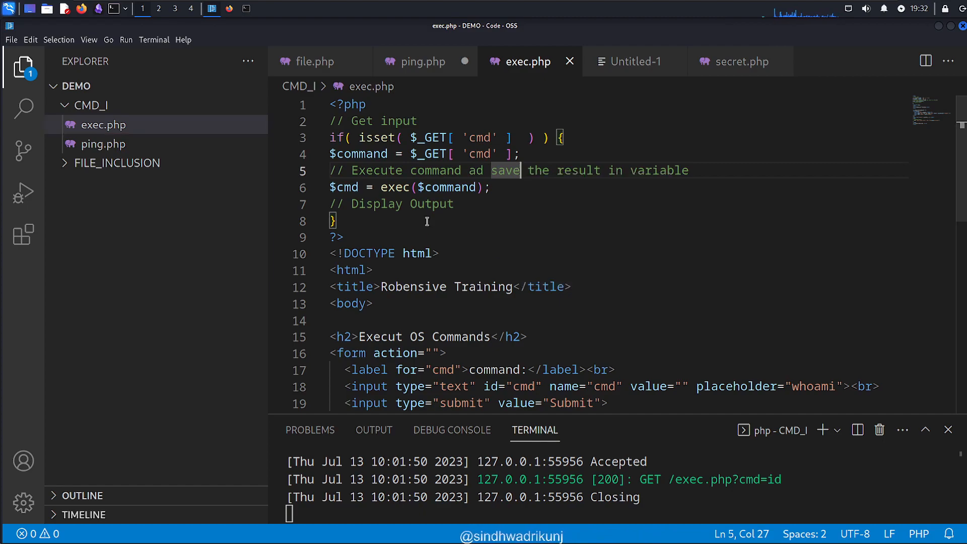
right_click(426, 220)
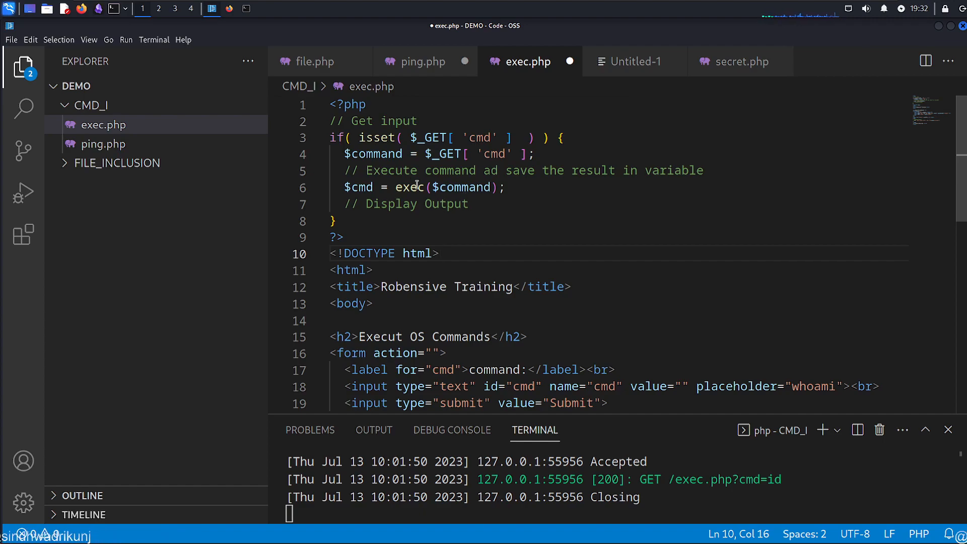
double_click(409, 187)
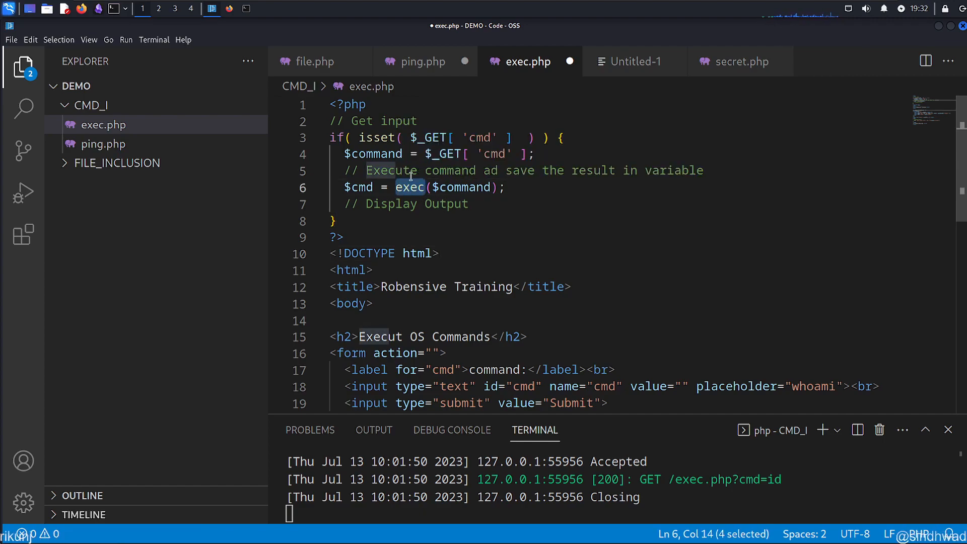
mouse_move(601, 318)
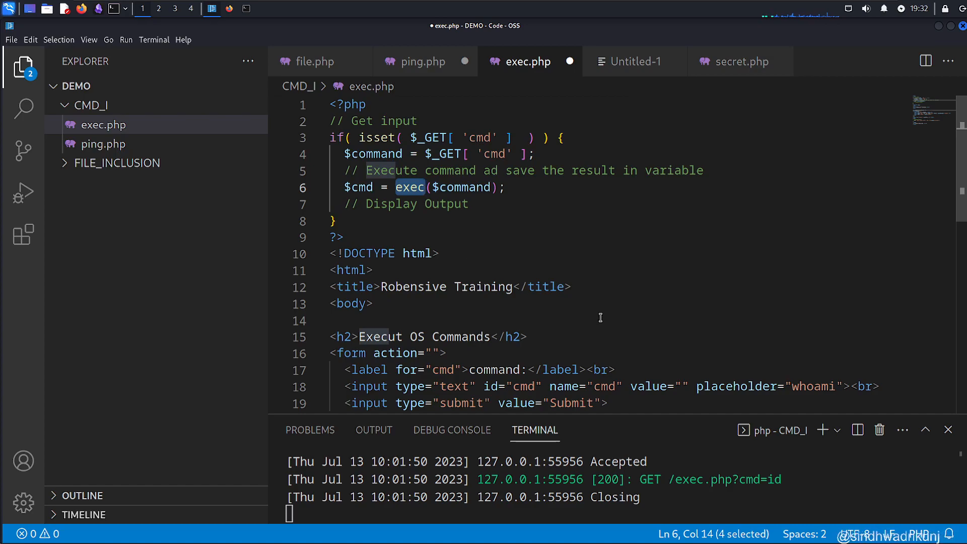
Run echo exec("whoami"); in the php -a shell, which prints kali.
click(228, 9)
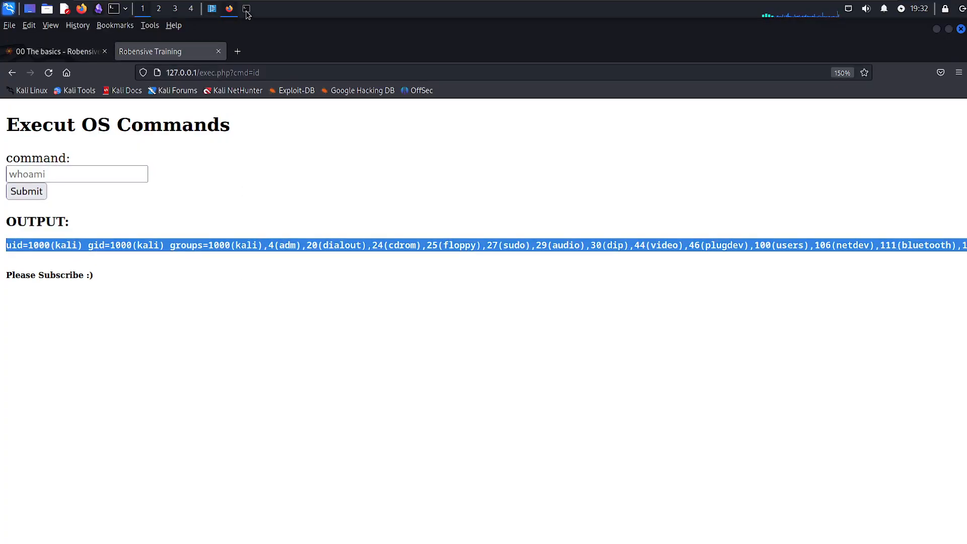
click(246, 9)
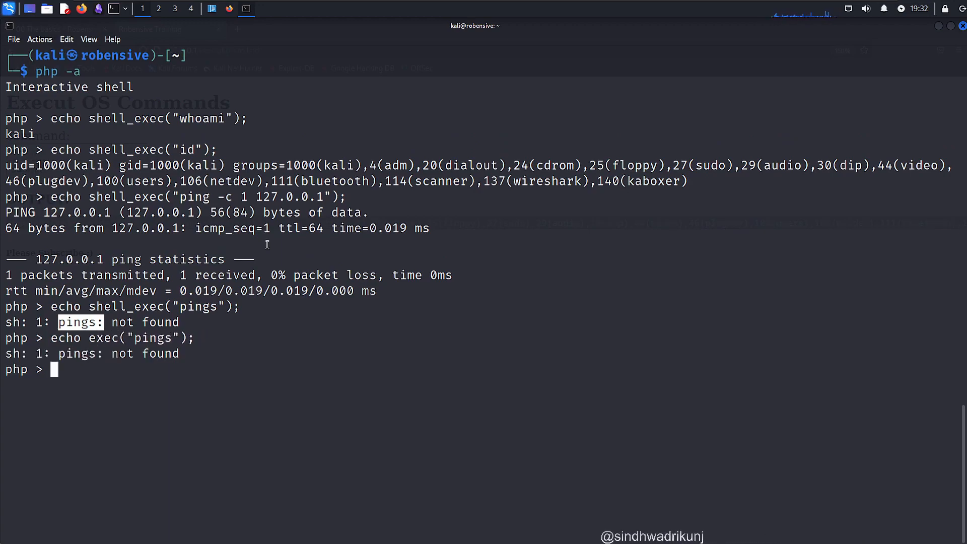
text(echo exec("pin");)
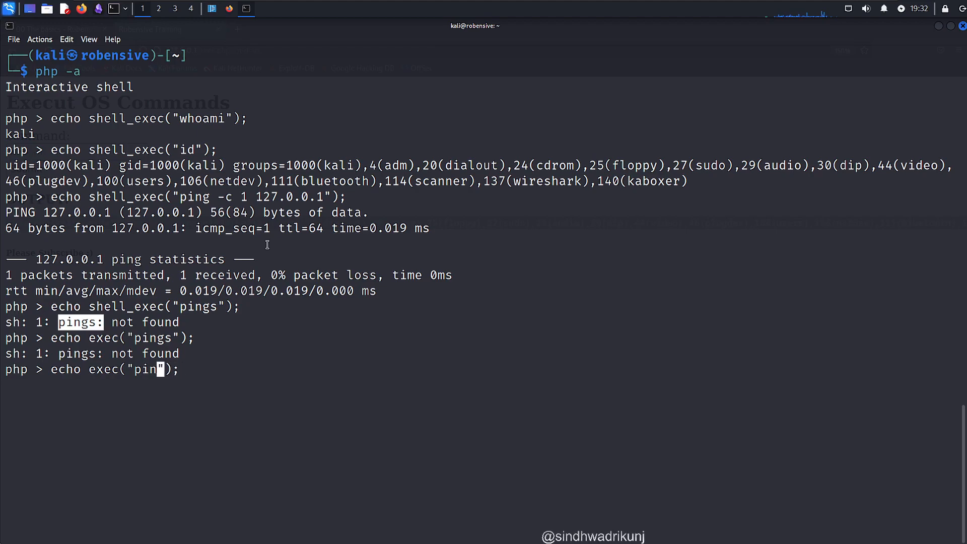
text(who)
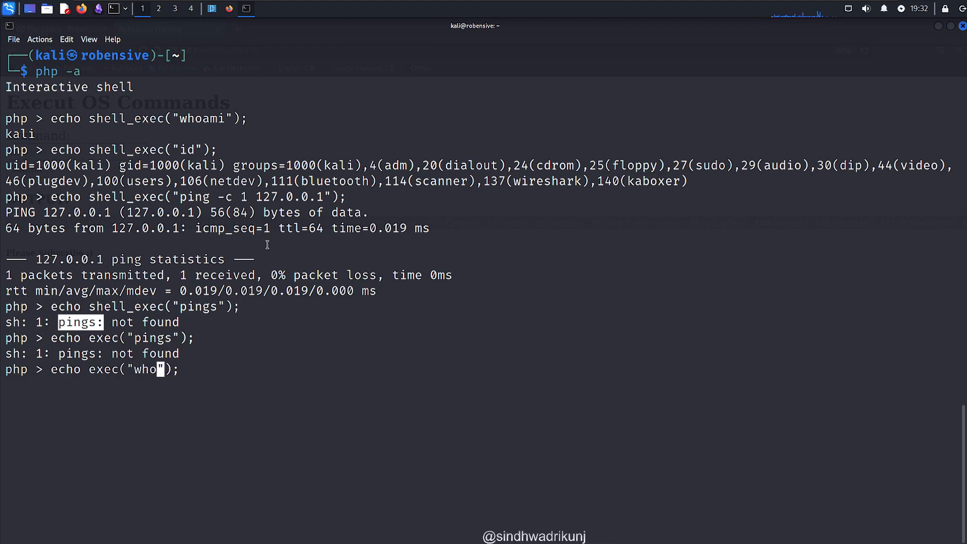
key(Return)
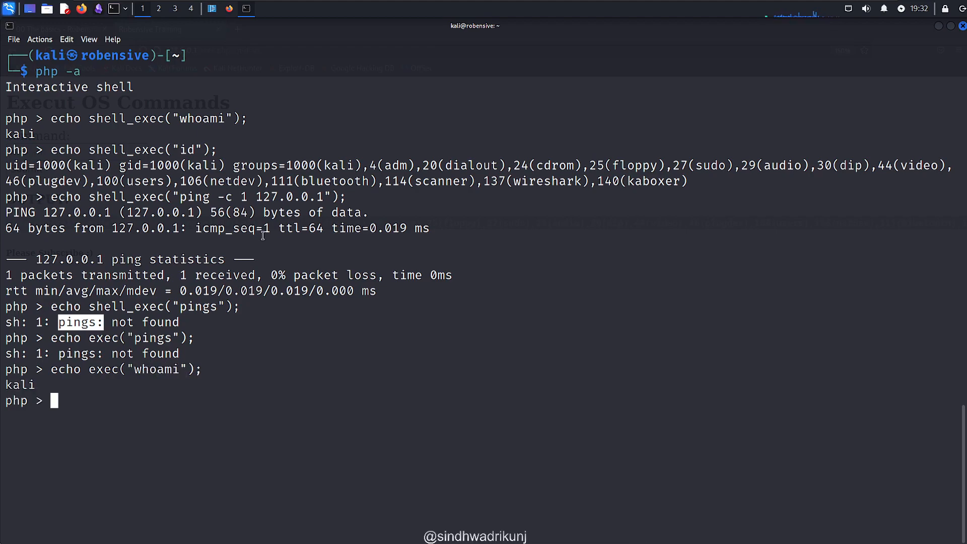
click(211, 8)
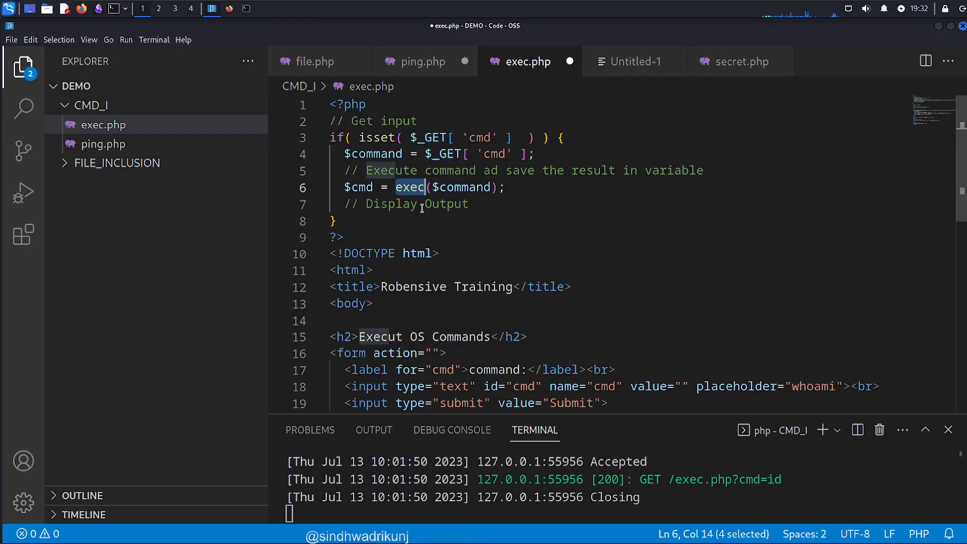
mouse_move(406, 212)
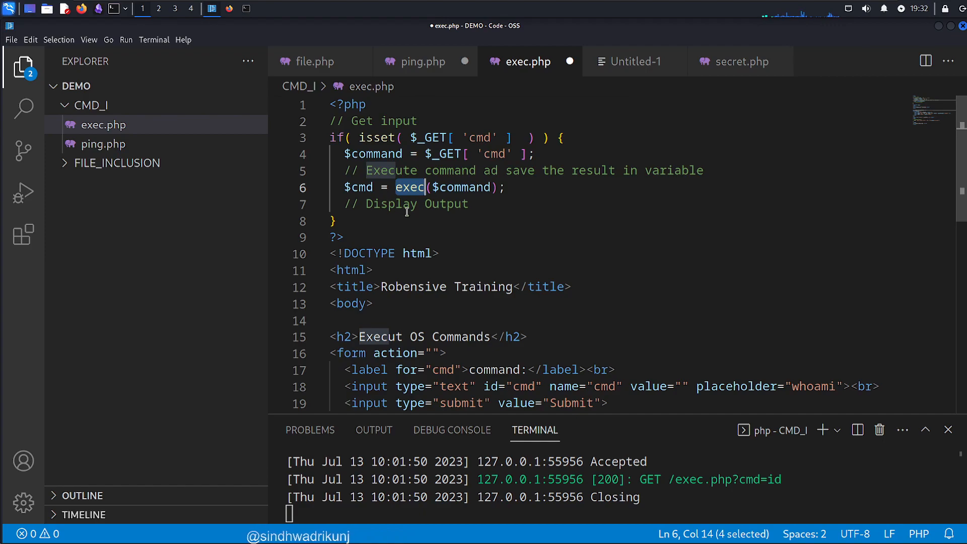
scroll(down, 3)
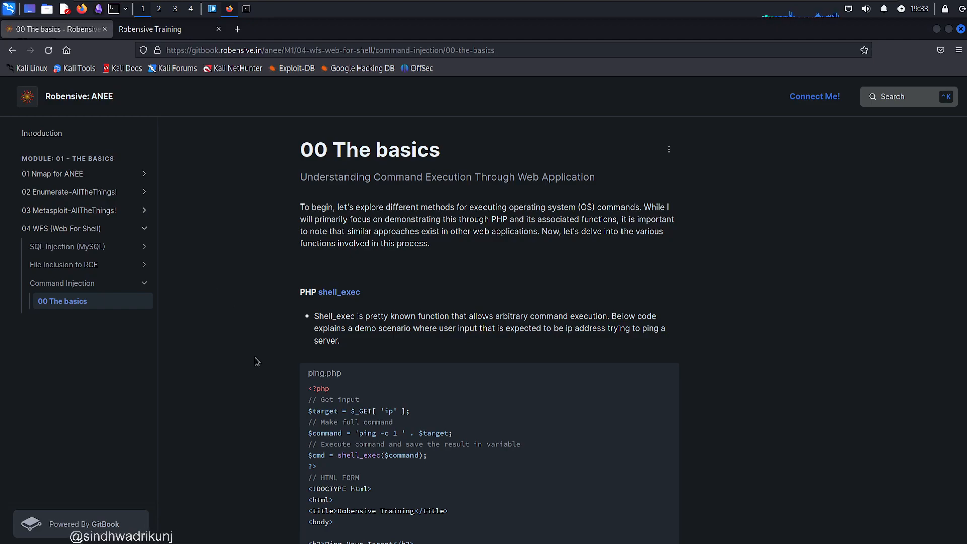
Scroll to the blog's function list and open the PHP manual page for passthru().
scroll(down, 3)
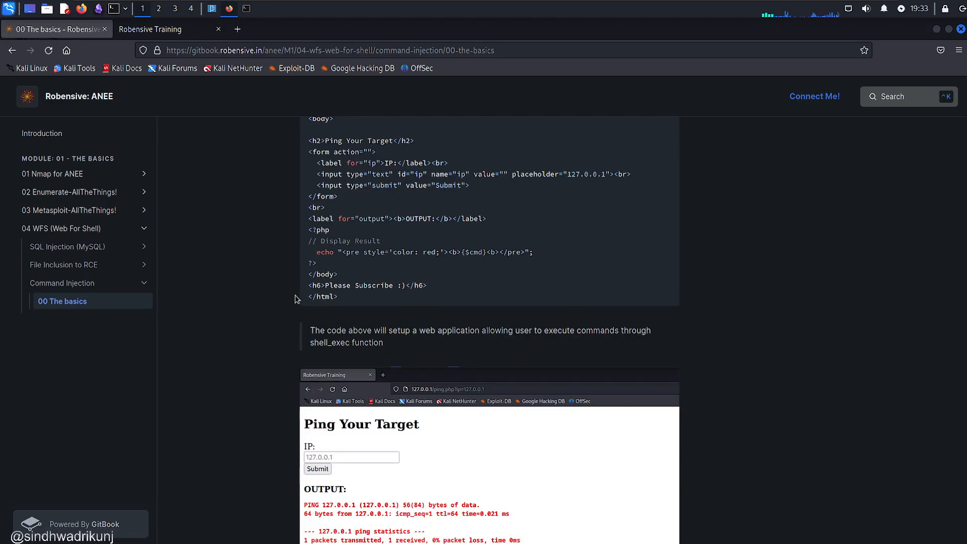
scroll(down, 3)
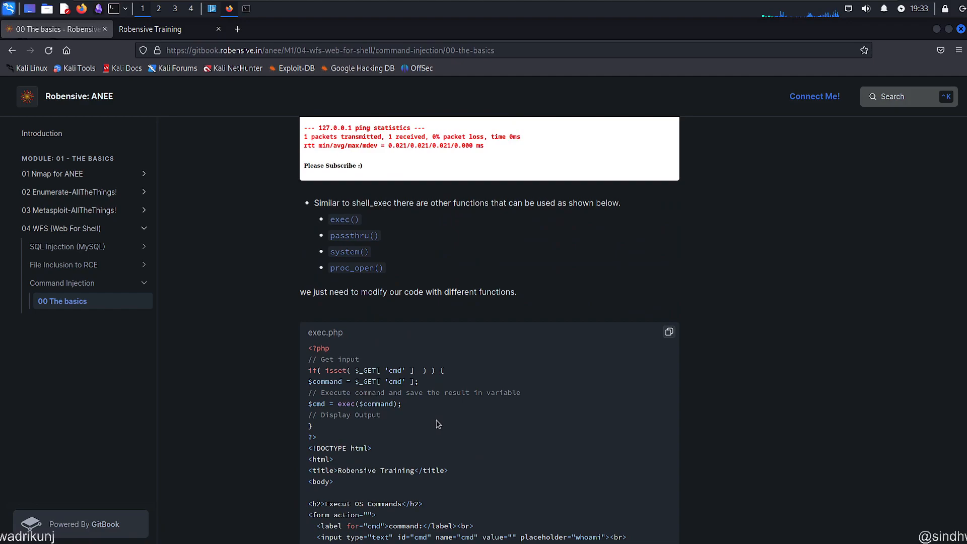
mouse_move(374, 309)
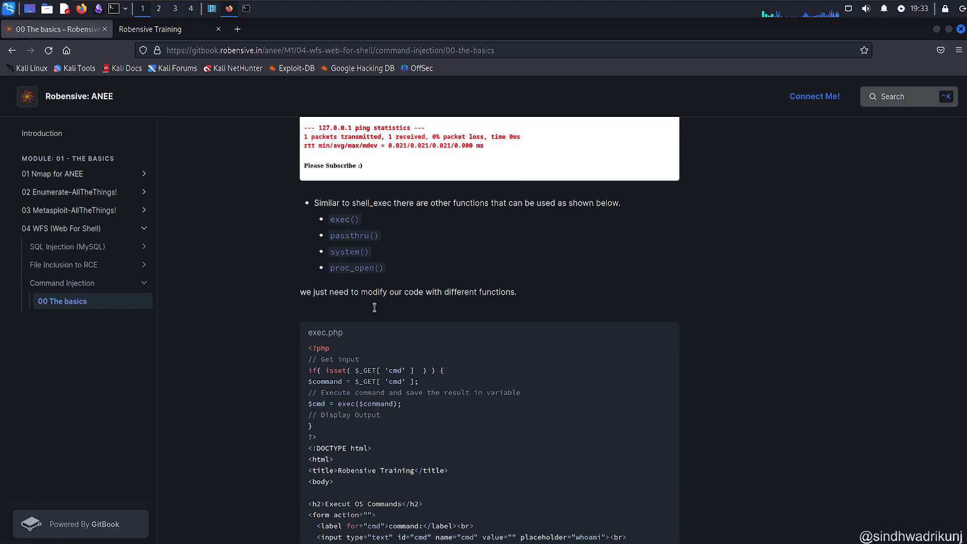
mouse_move(353, 235)
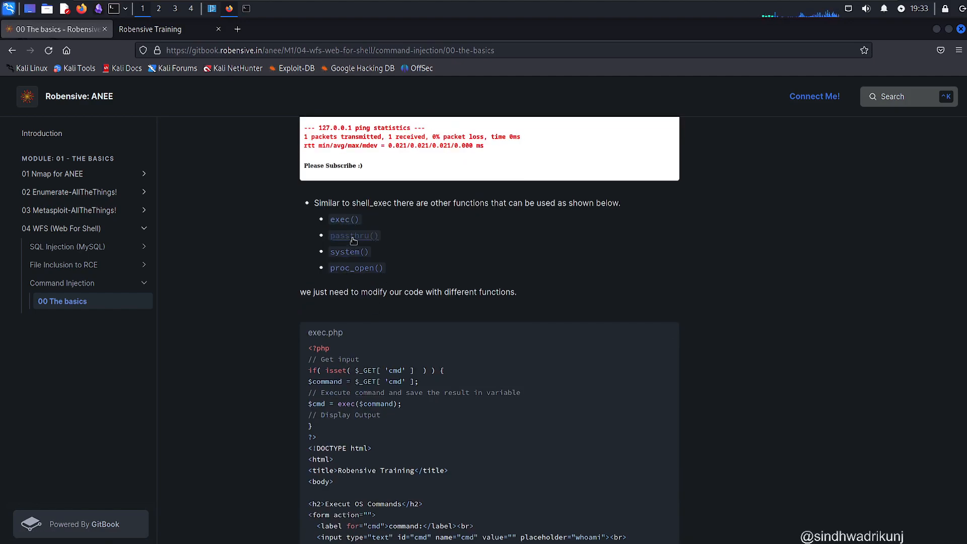
click(354, 235)
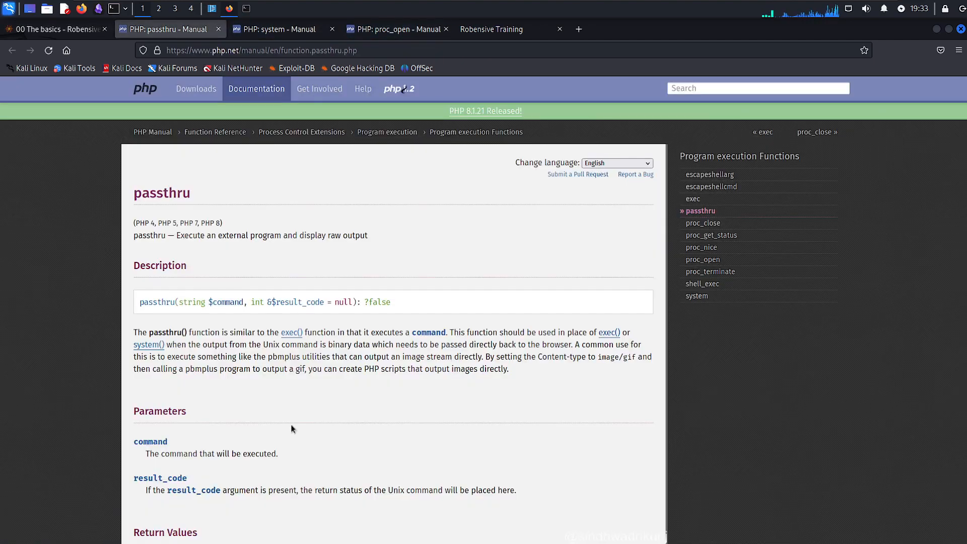
mouse_move(233, 400)
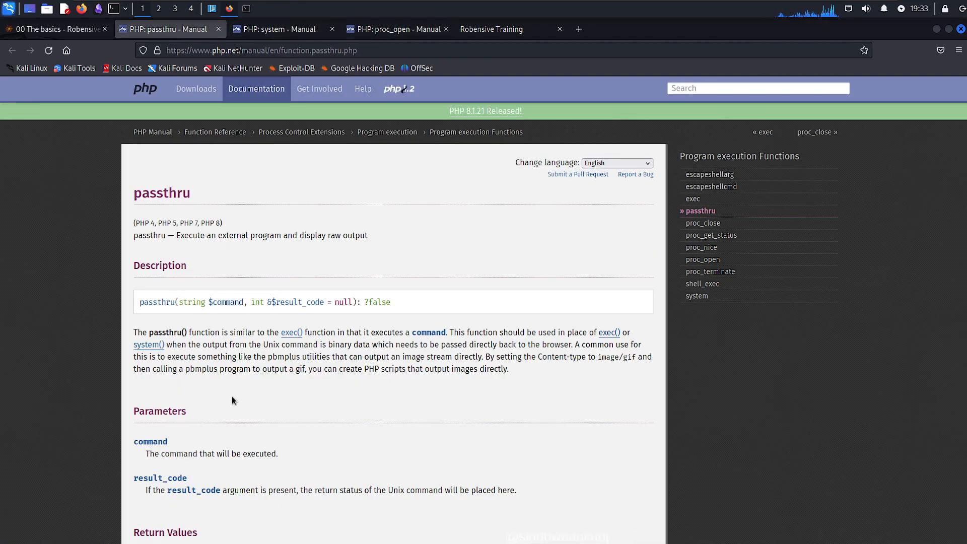
Scroll to the user-contributed notes and select the passthru ('echo $PATH'); example line.
scroll(down, 3)
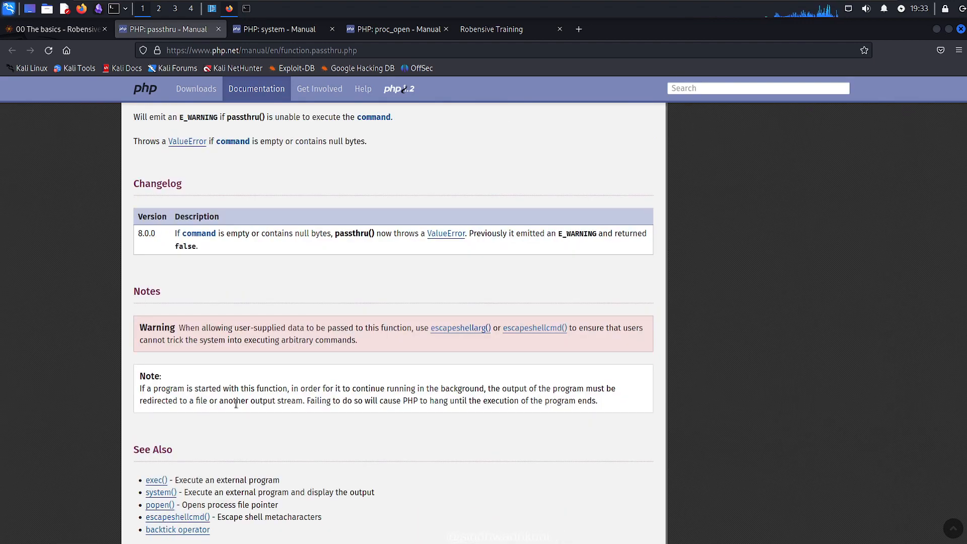
scroll(down, 3)
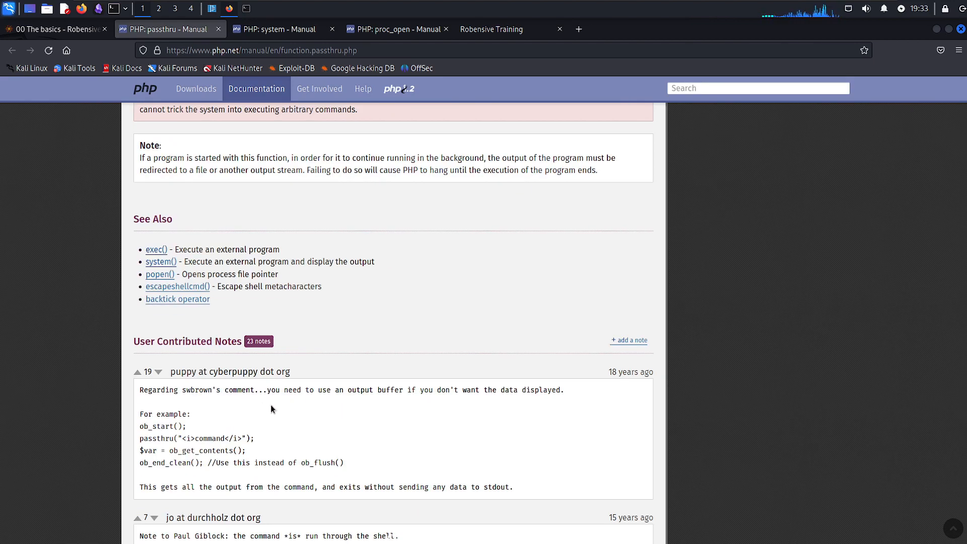
scroll(down, 3)
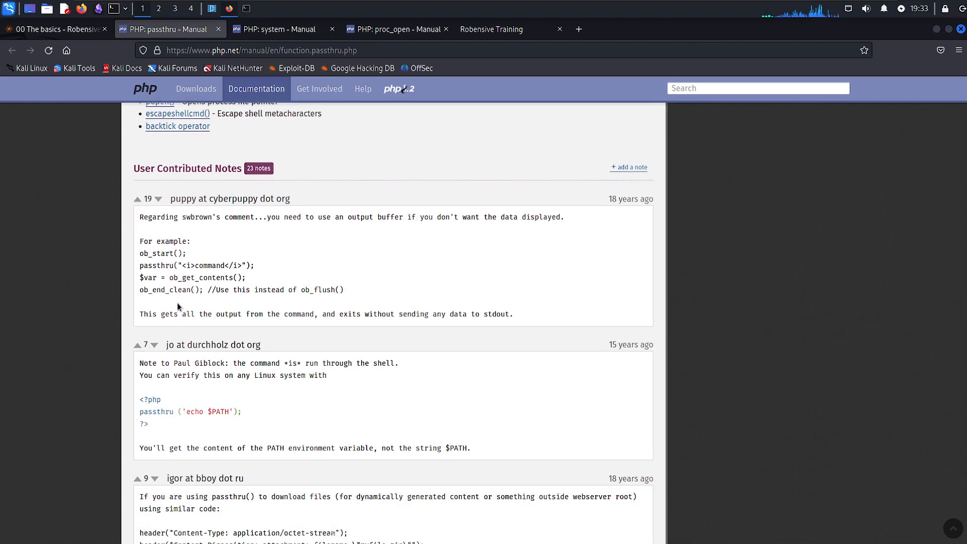
mouse_move(136, 270)
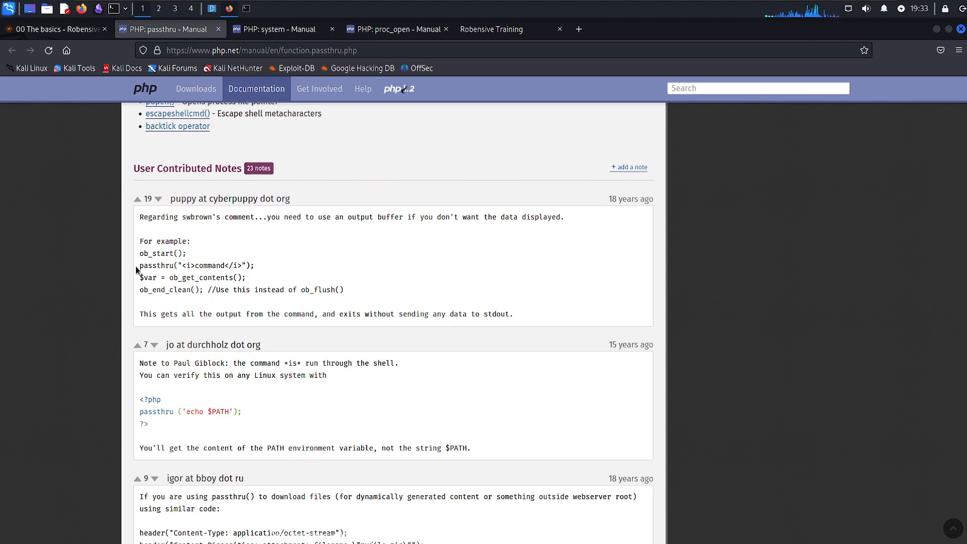
double_click(195, 265)
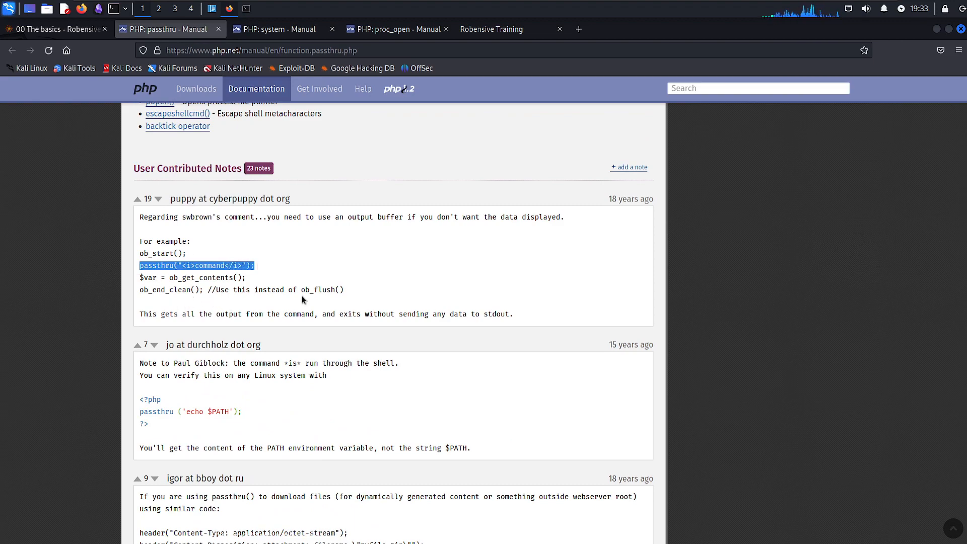
scroll(down, 3)
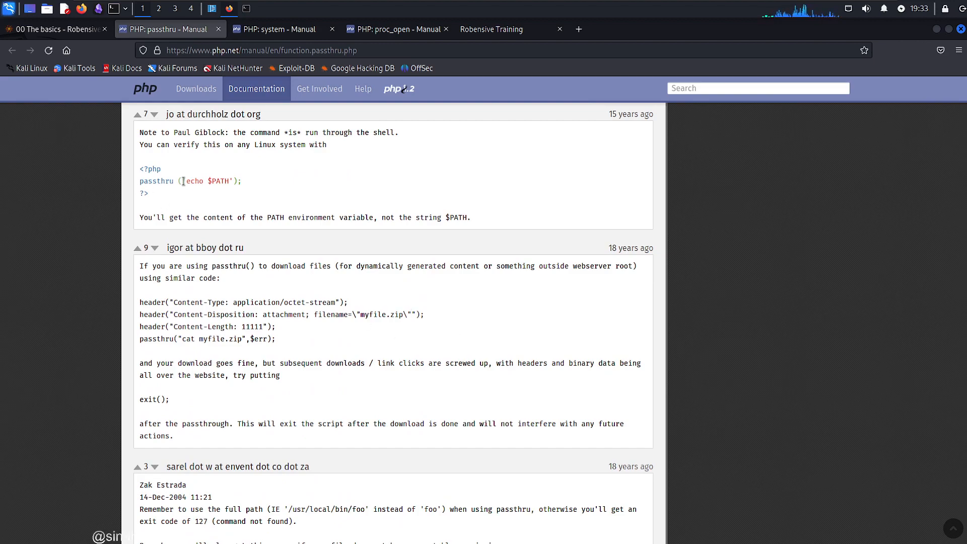
triple_click(190, 180)
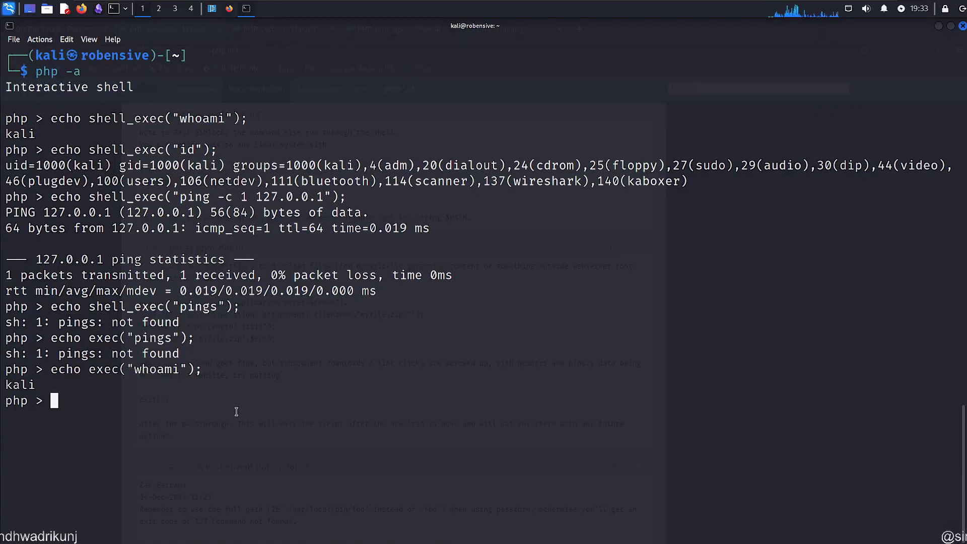
Run passthru ('echo $PATH'); so the PATH directories /usr/local/sbin through /usr/games print.
text(passthru ('echo $PATH');)
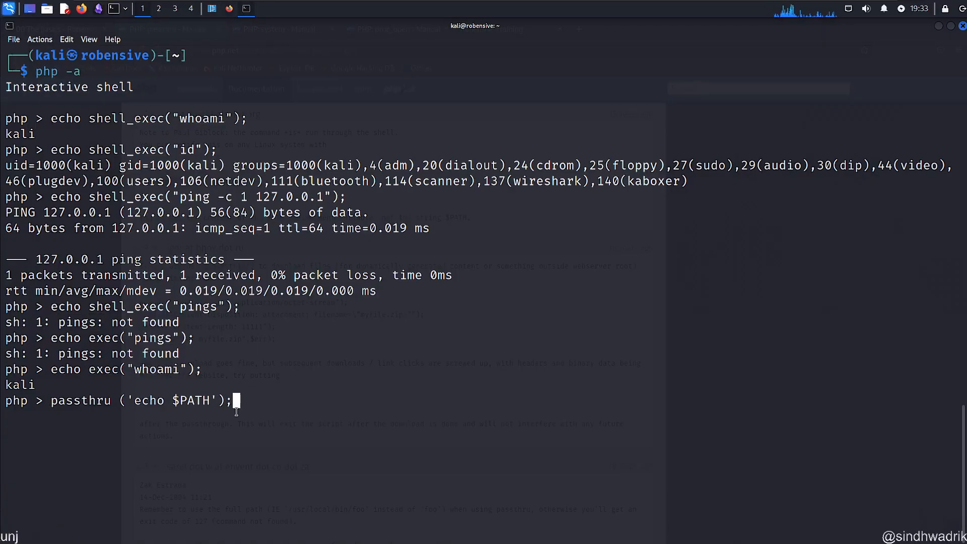
key(Return)
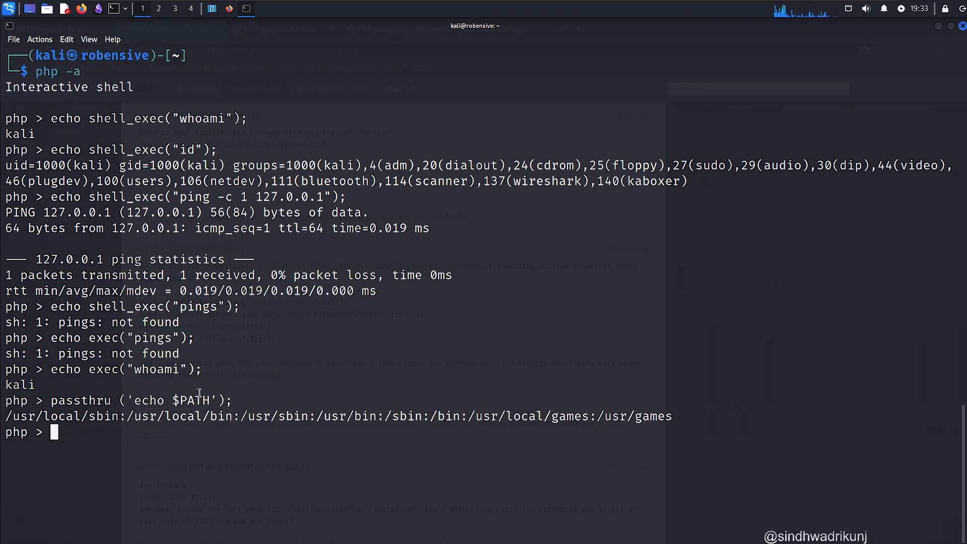
mouse_move(182, 454)
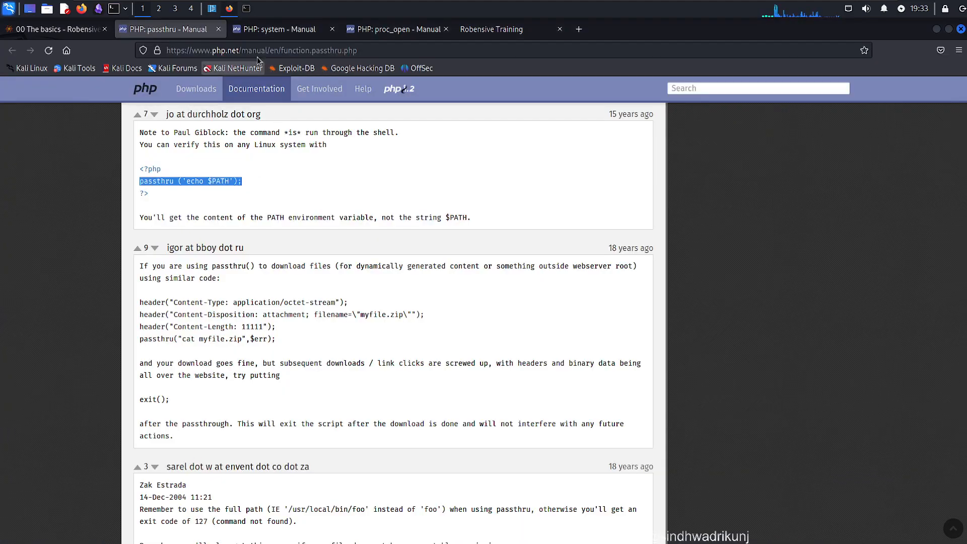
click(275, 29)
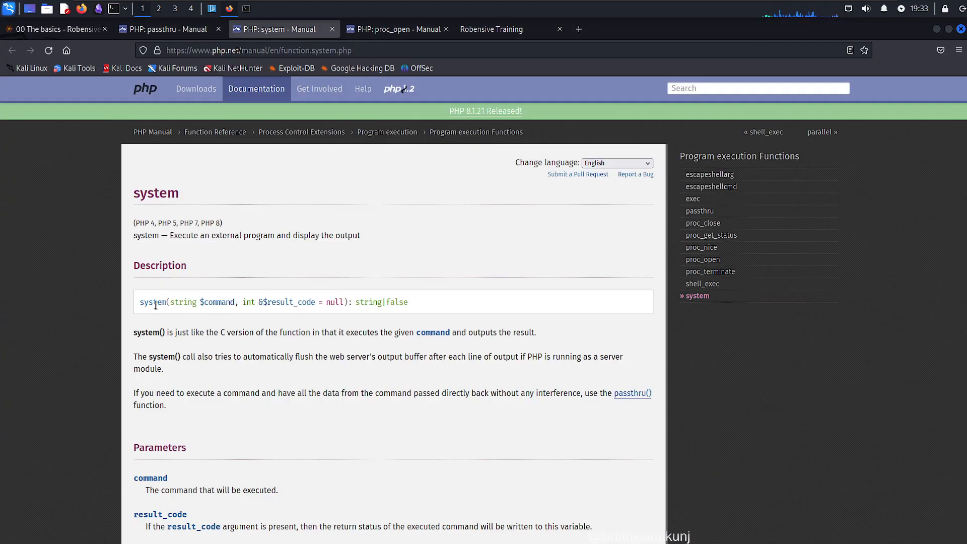
click(398, 29)
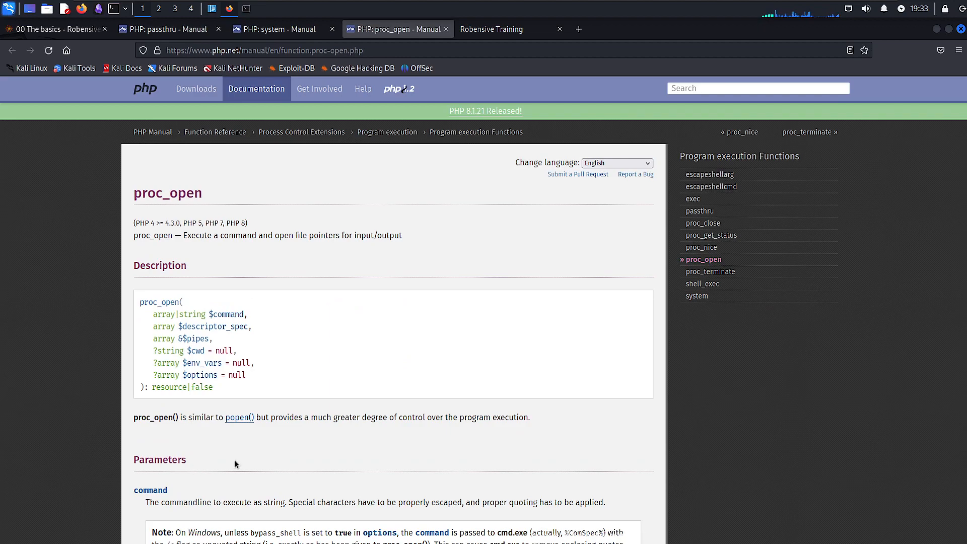
scroll(down, 3)
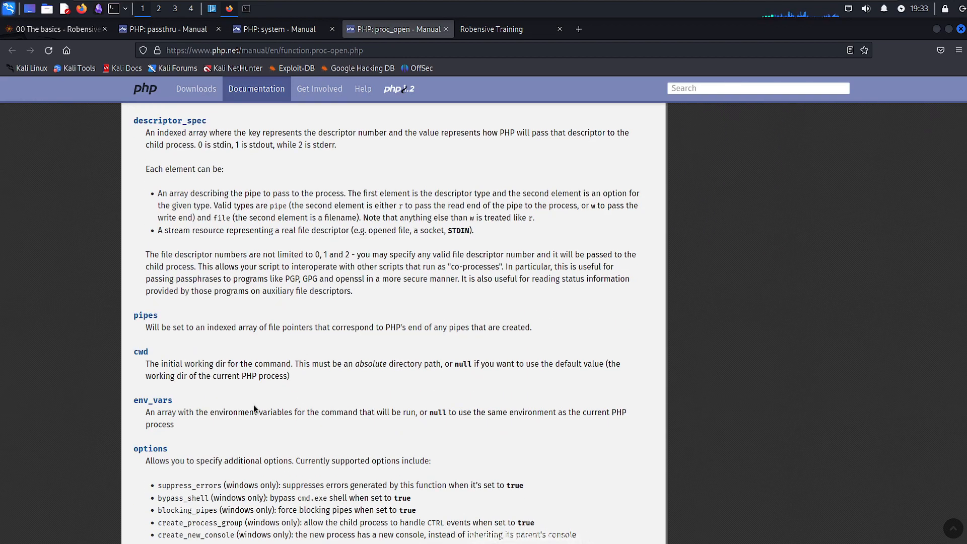
scroll(up, 3)
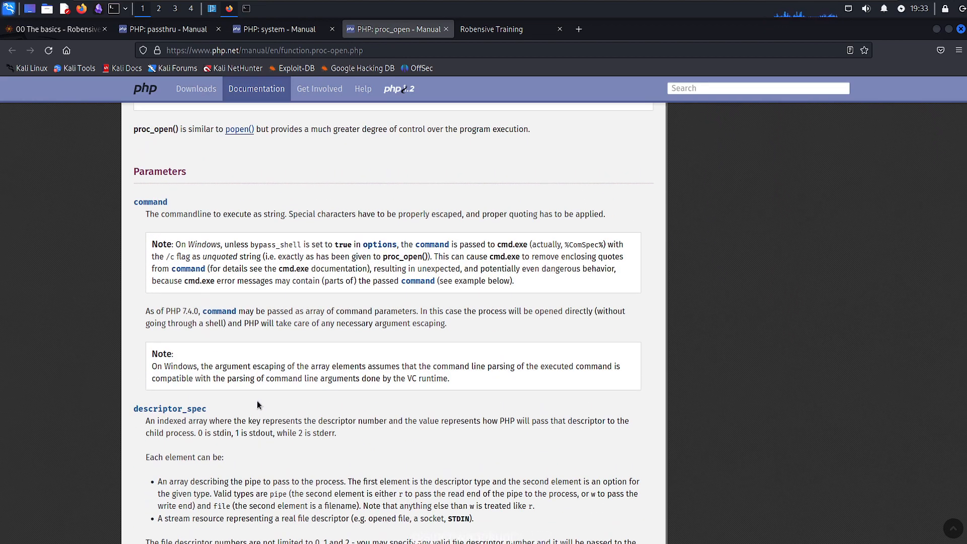
scroll(down, 3)
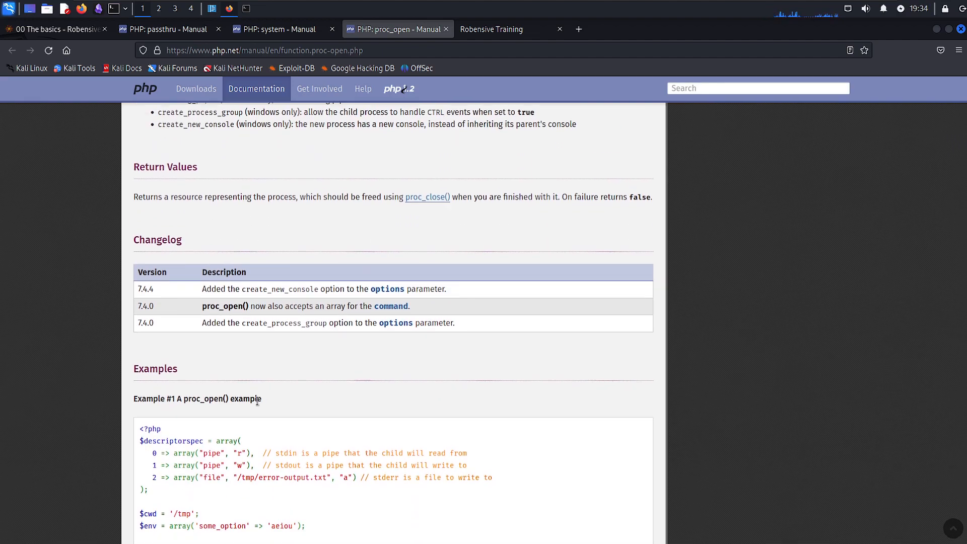
scroll(down, 3)
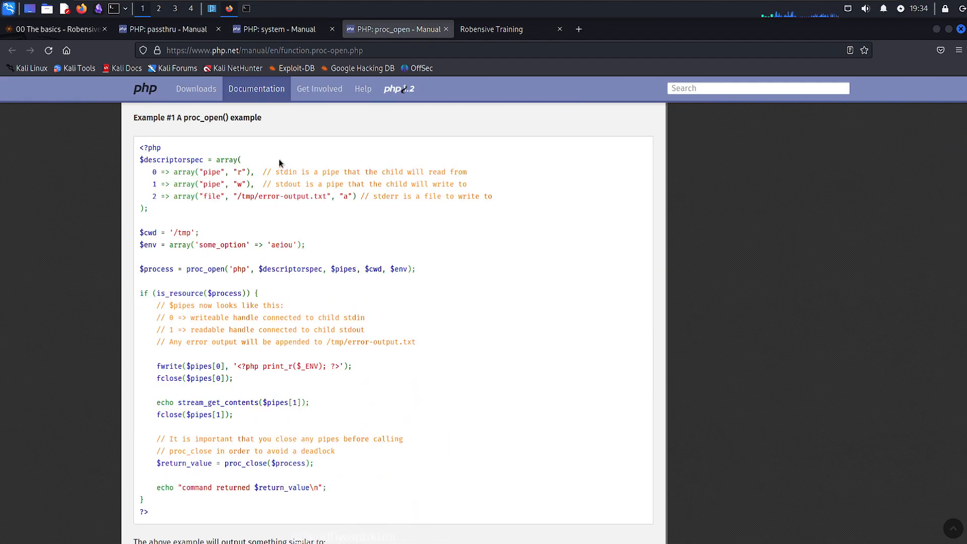
mouse_move(312, 240)
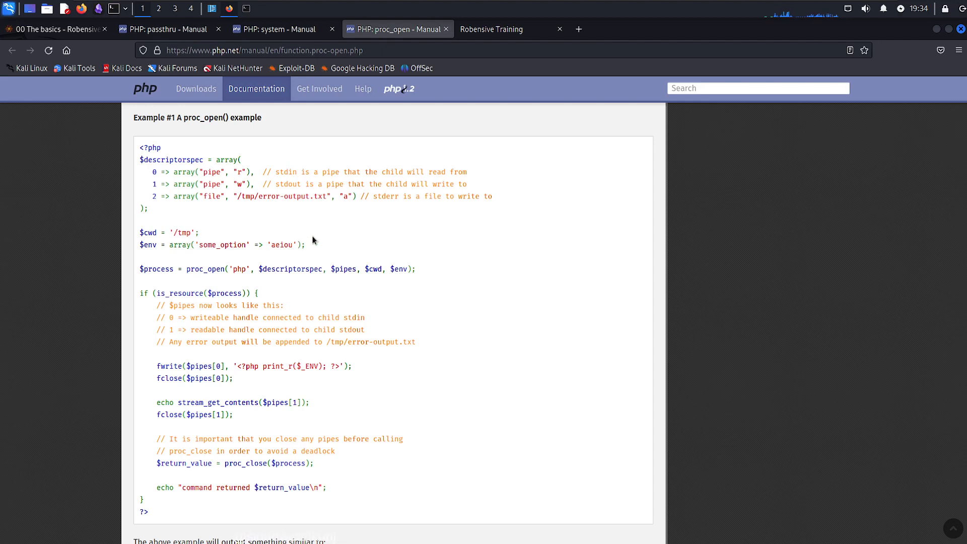
mouse_move(353, 239)
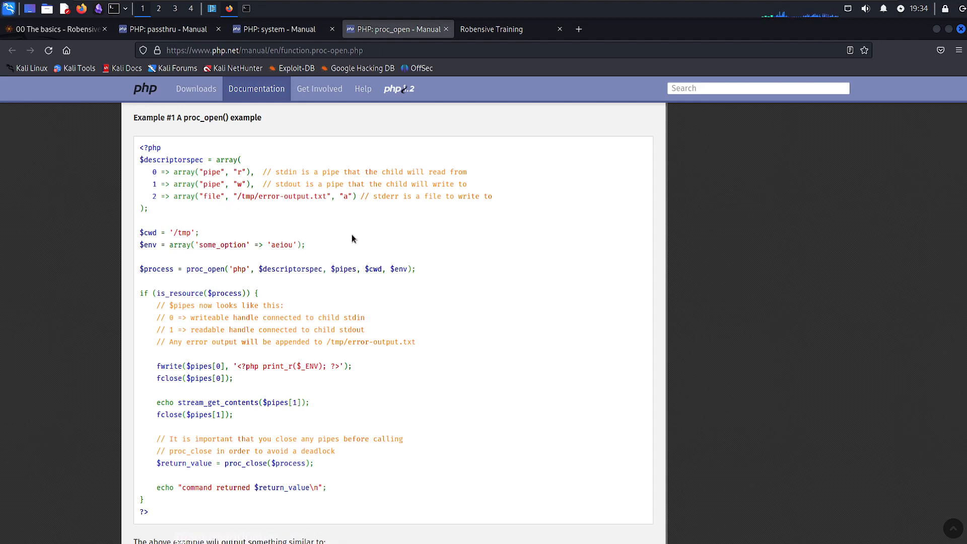
mouse_move(427, 68)
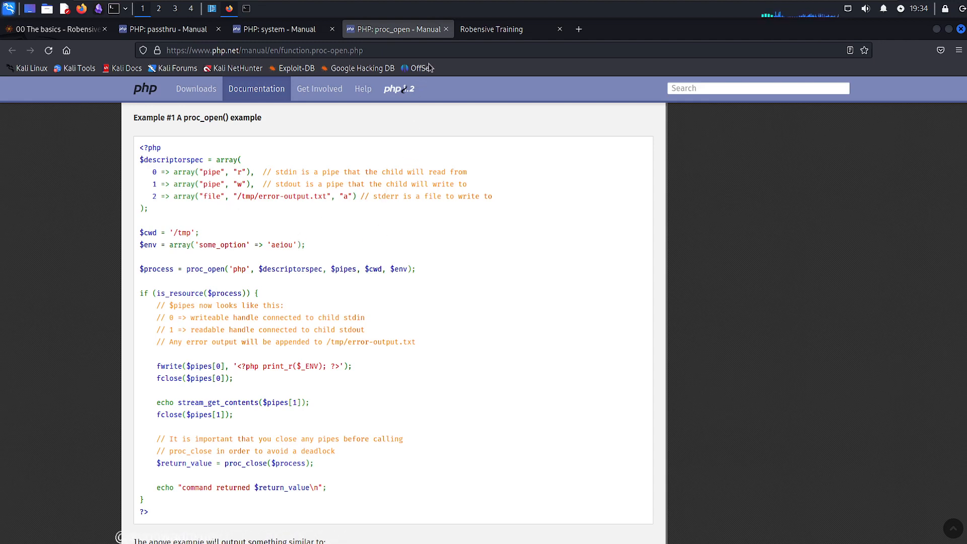
mouse_move(213, 131)
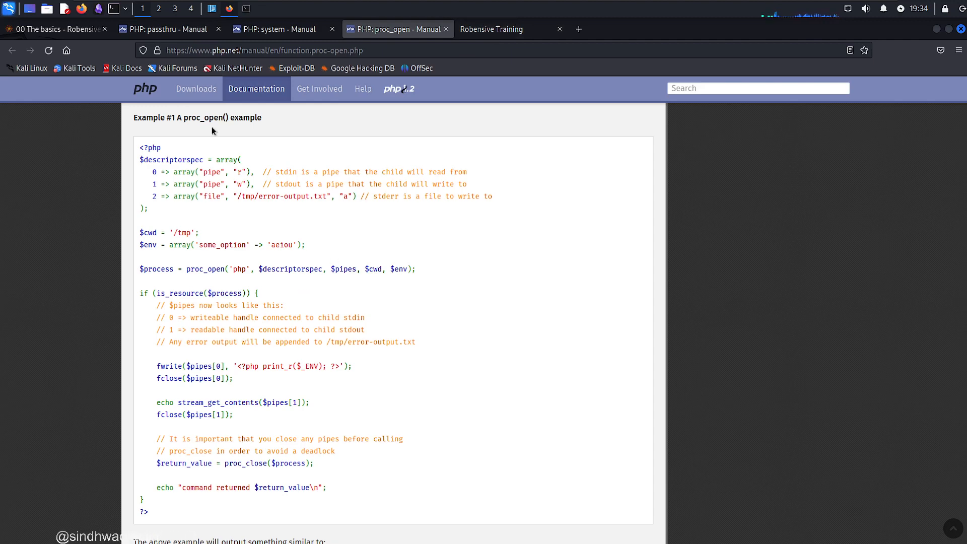
click(164, 29)
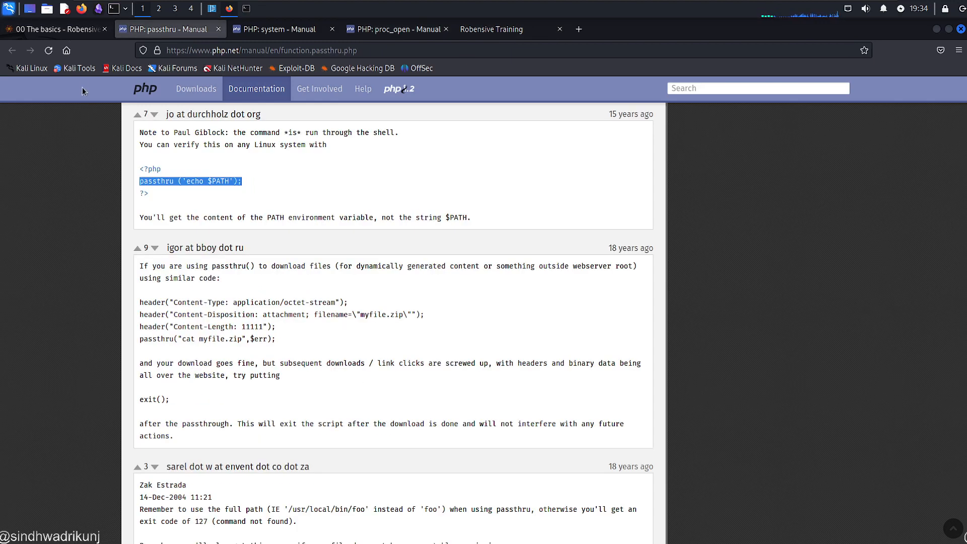
Return to the '00 The basics' lesson at the shell_exec section after glancing at exec.php's id output.
click(53, 29)
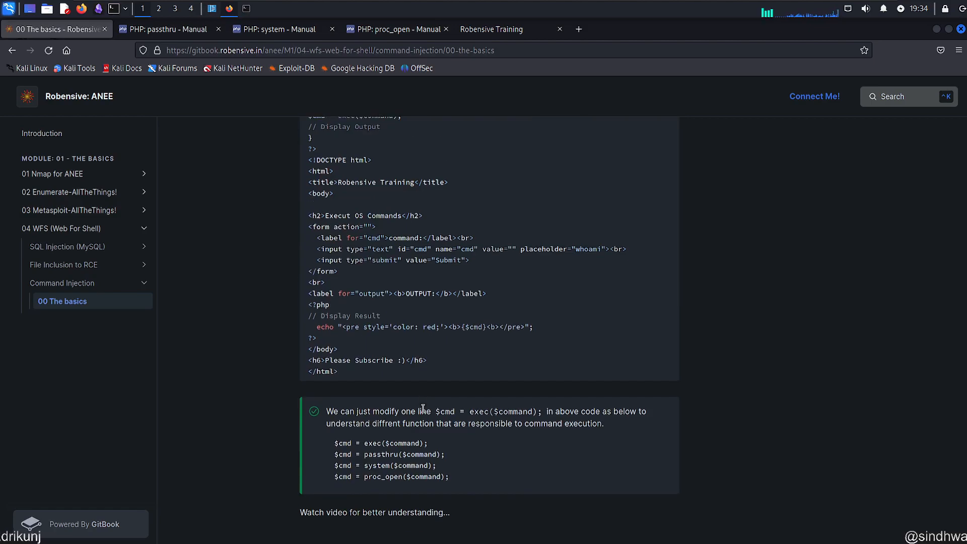
scroll(down, 3)
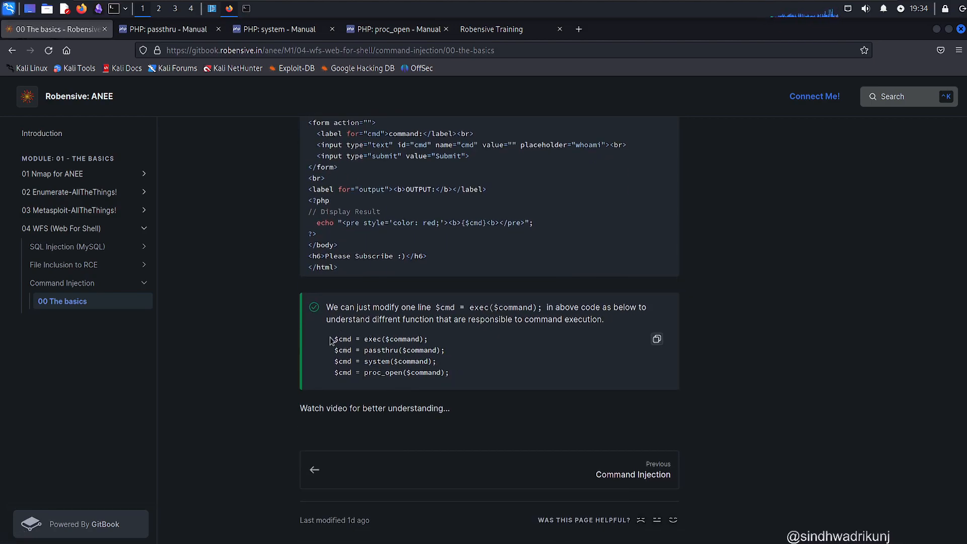
scroll(up, 3)
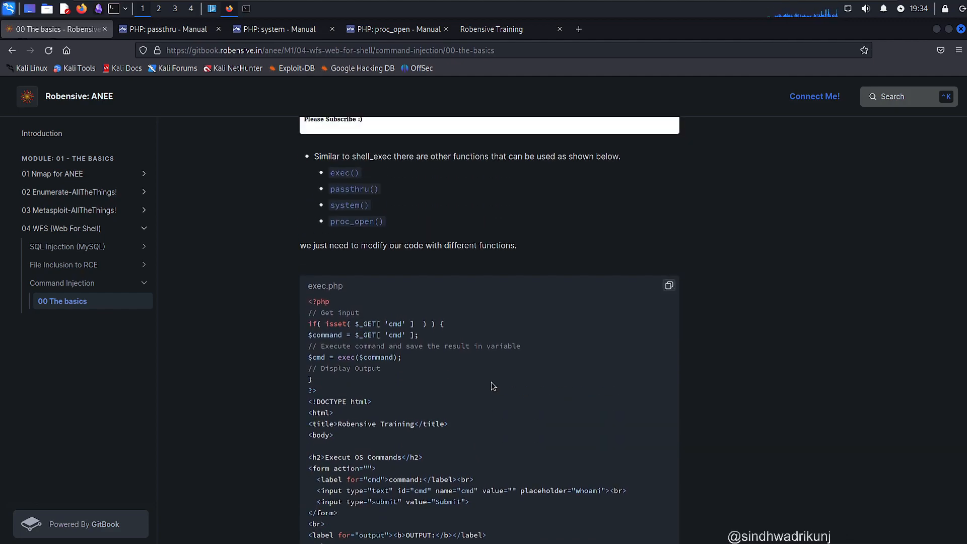
scroll(up, 3)
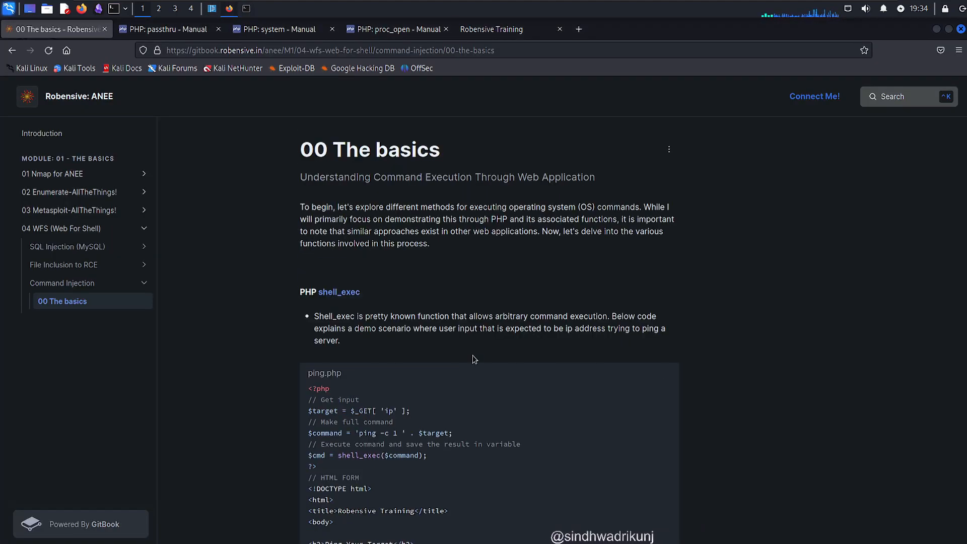
mouse_move(430, 343)
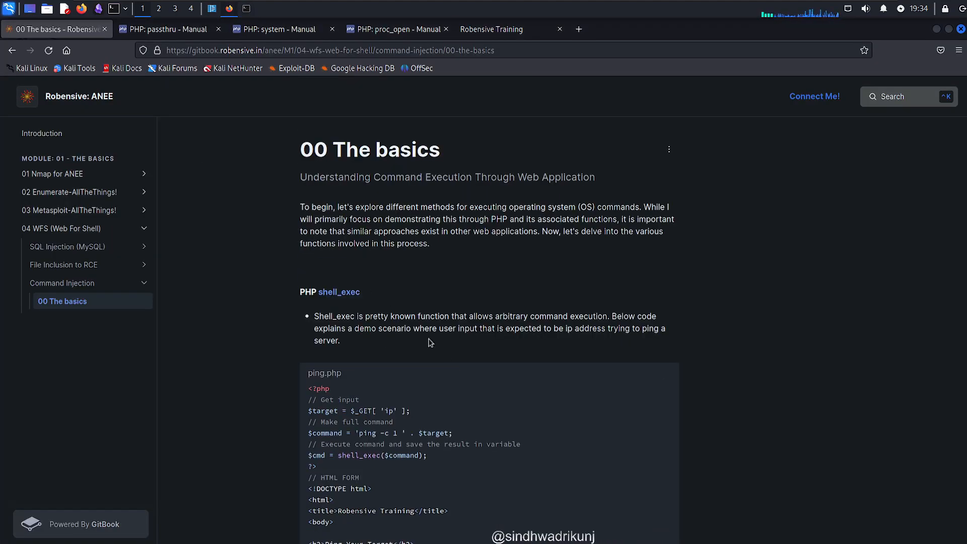
mouse_move(428, 320)
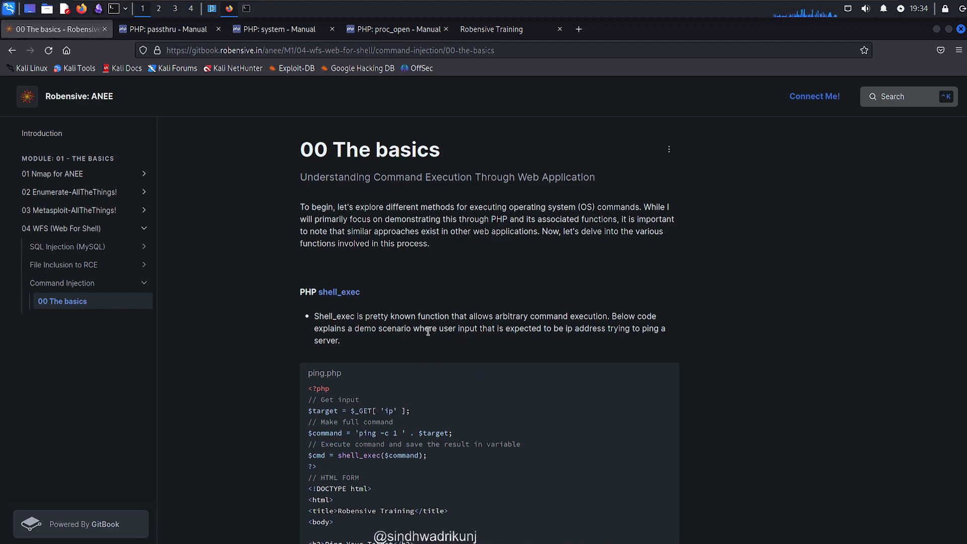
mouse_move(484, 338)
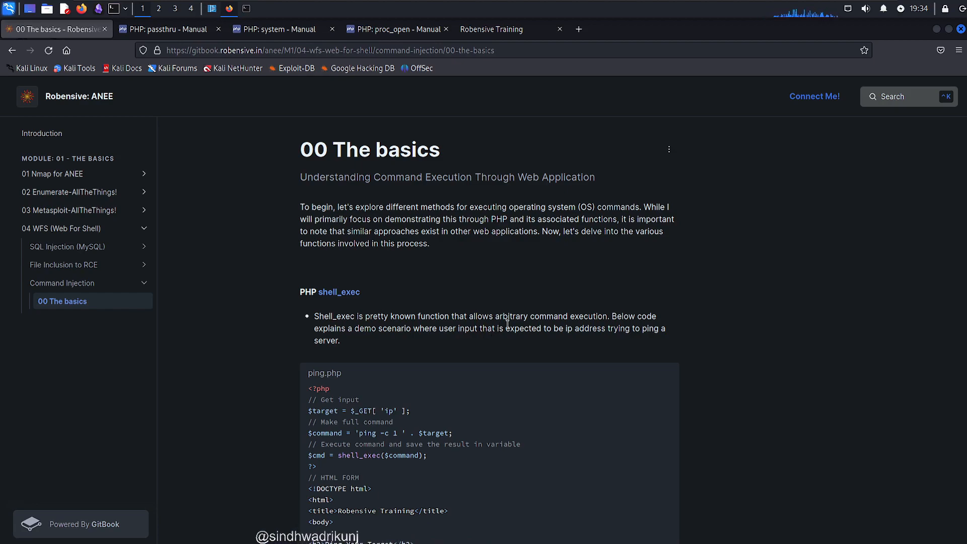
mouse_move(168, 92)
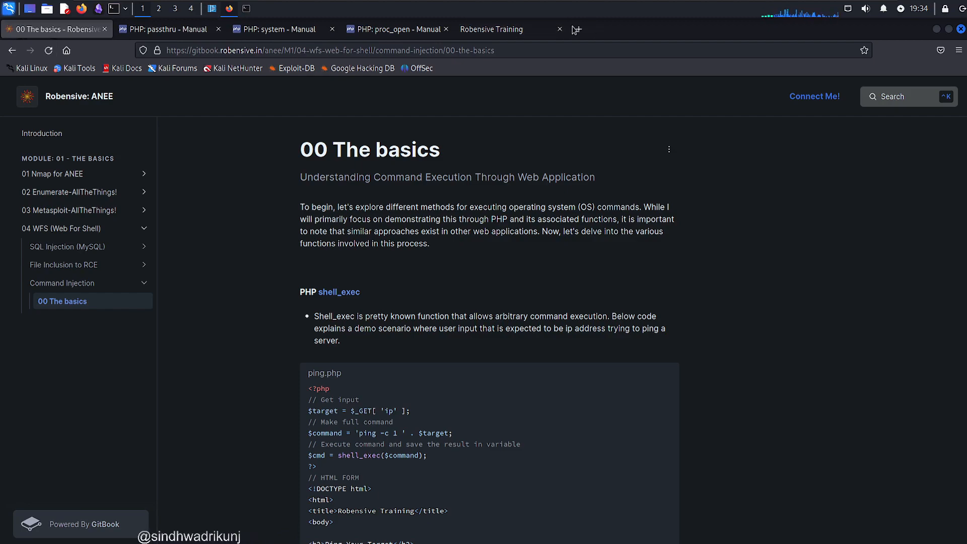
click(492, 29)
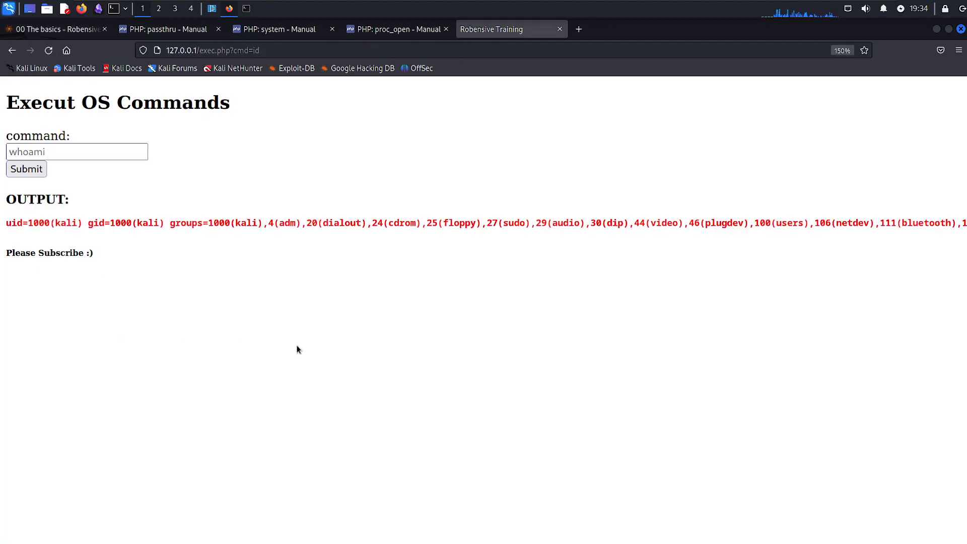
mouse_move(99, 68)
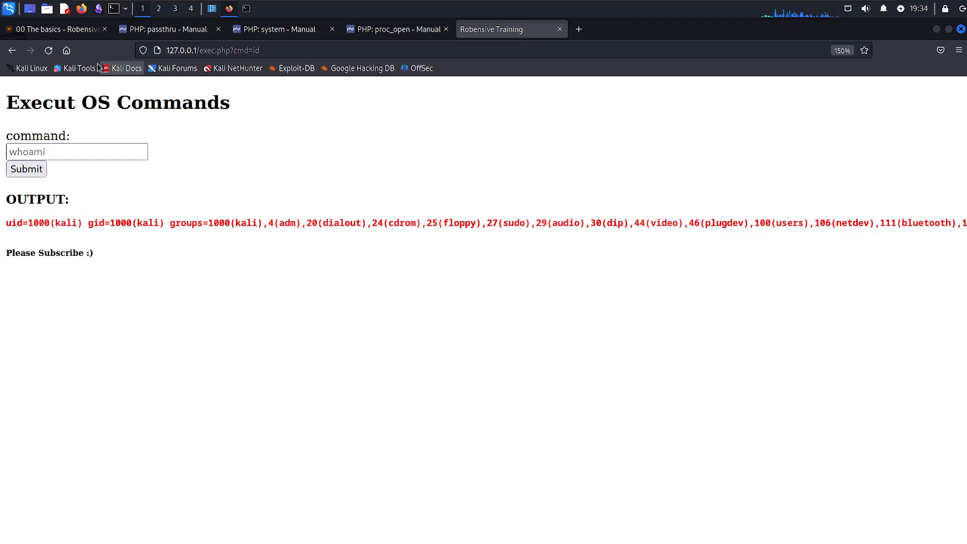
click(56, 30)
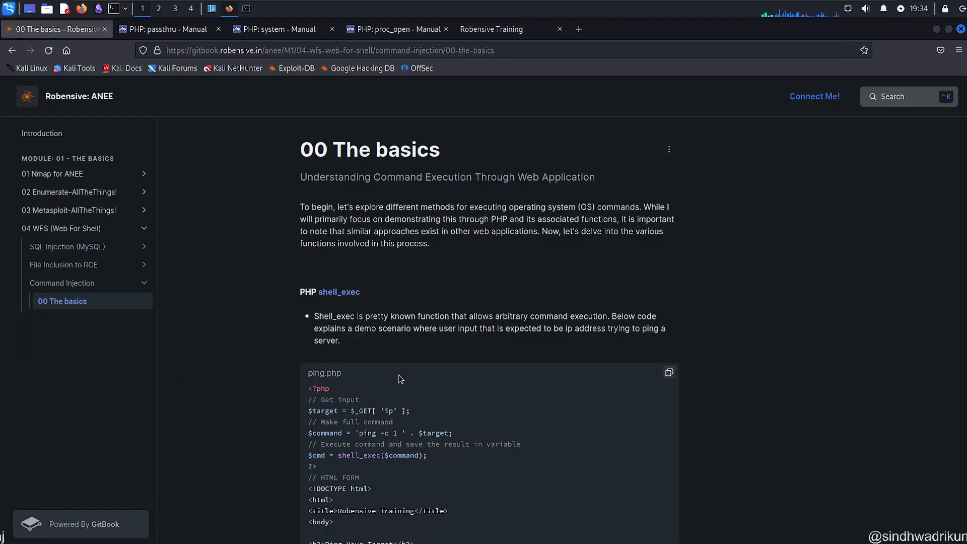